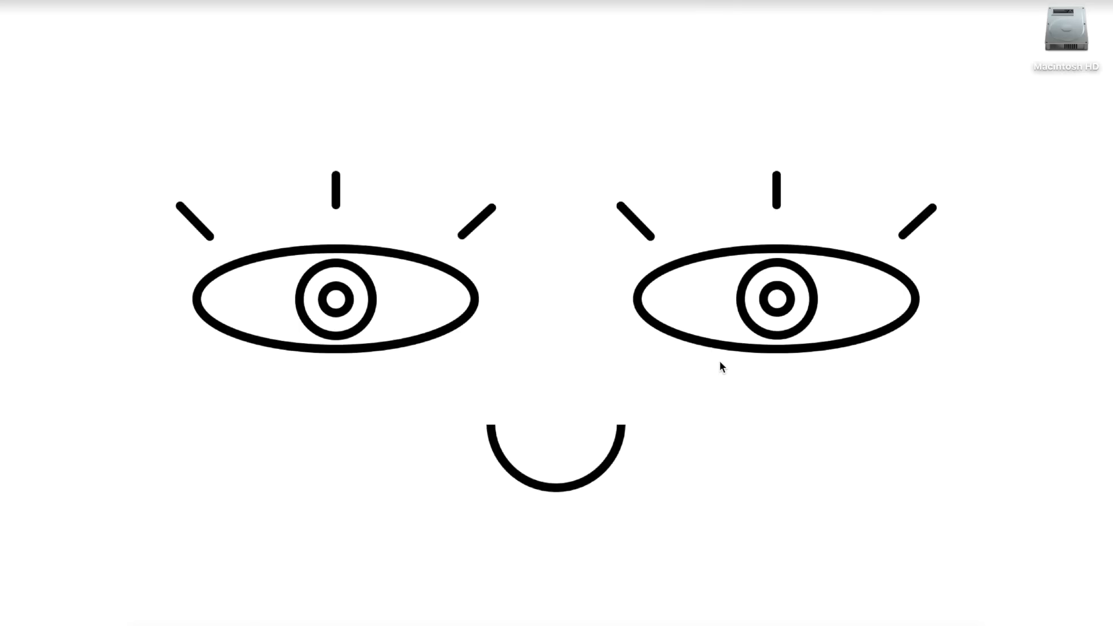
Launch Terminal from Spotlight by searching 'terminal'
{"action": "type", "text": "terminal"}
{"action": "type", "text": "s"}
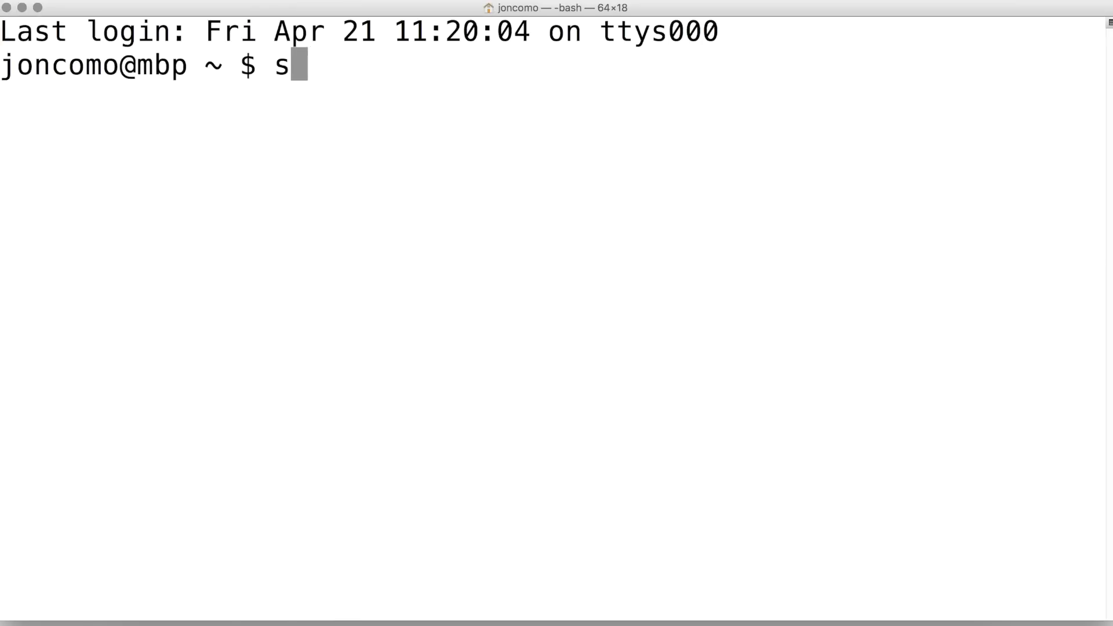
Run 'source activate nnseries' then 'jupyter notebook' to start the server
{"action": "type", "text": "ource activa"}
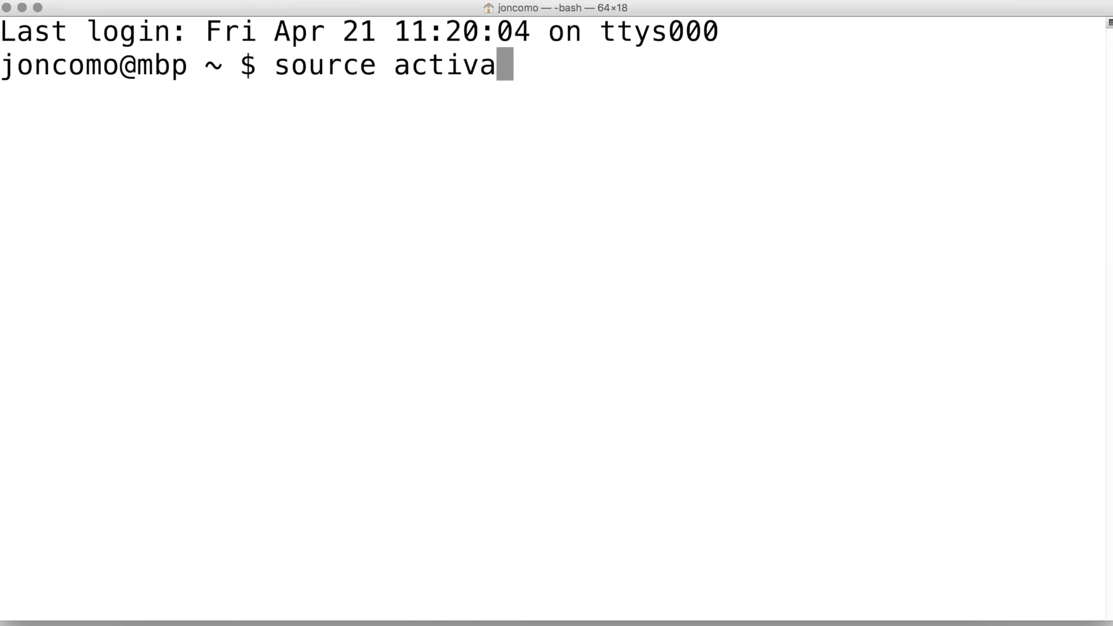
{"action": "type", "text": "te nnseries"}
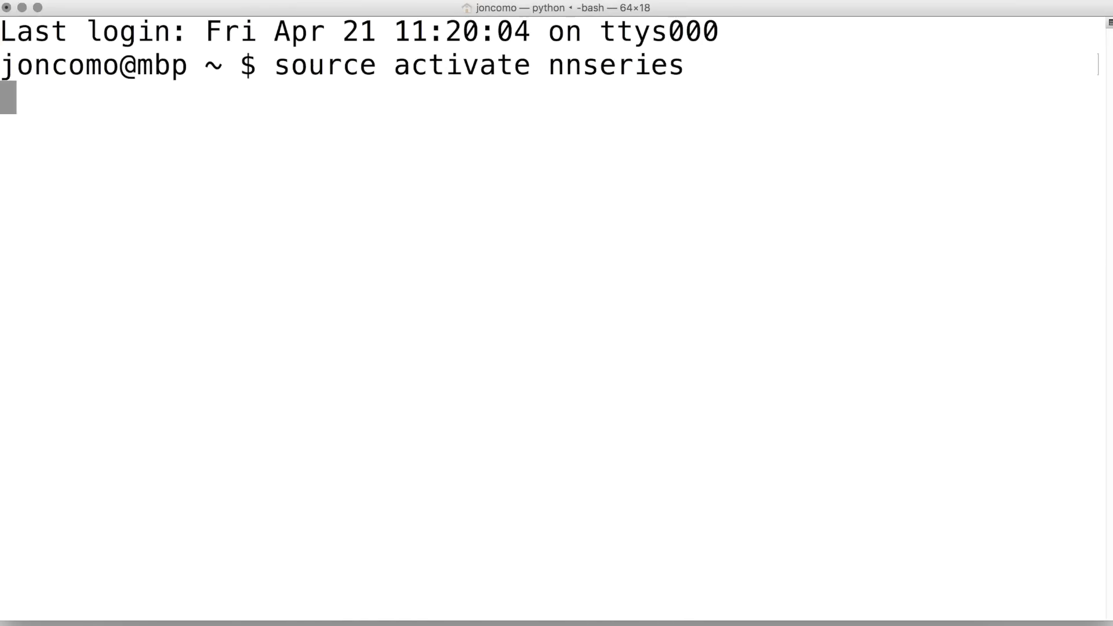
{"action": "type", "text": "jupy"}
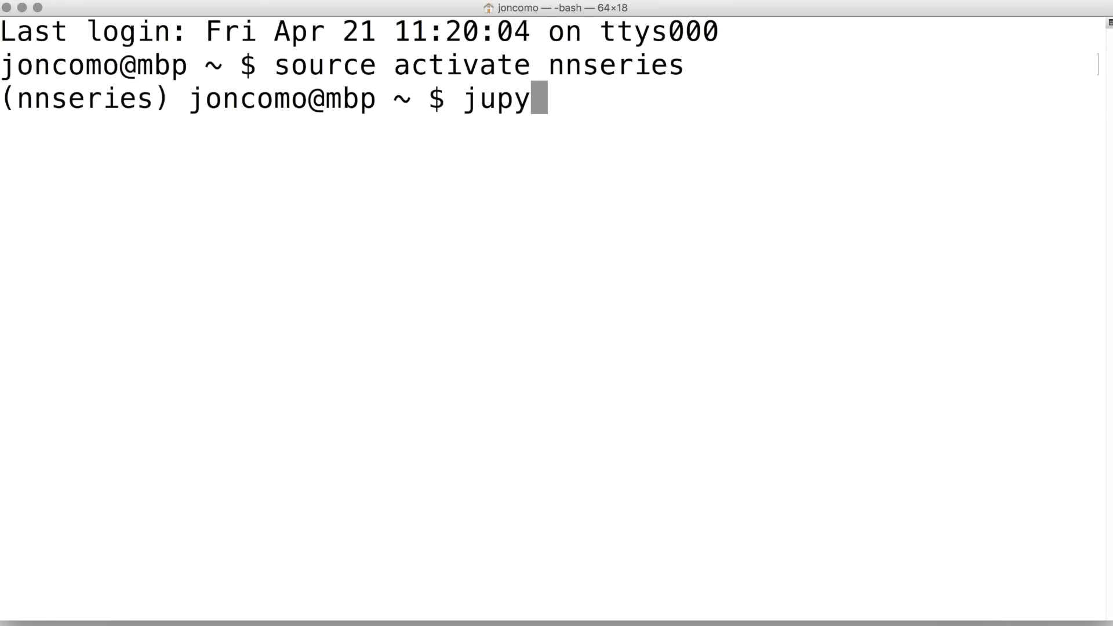
{"action": "type", "text": "ter notebook"}
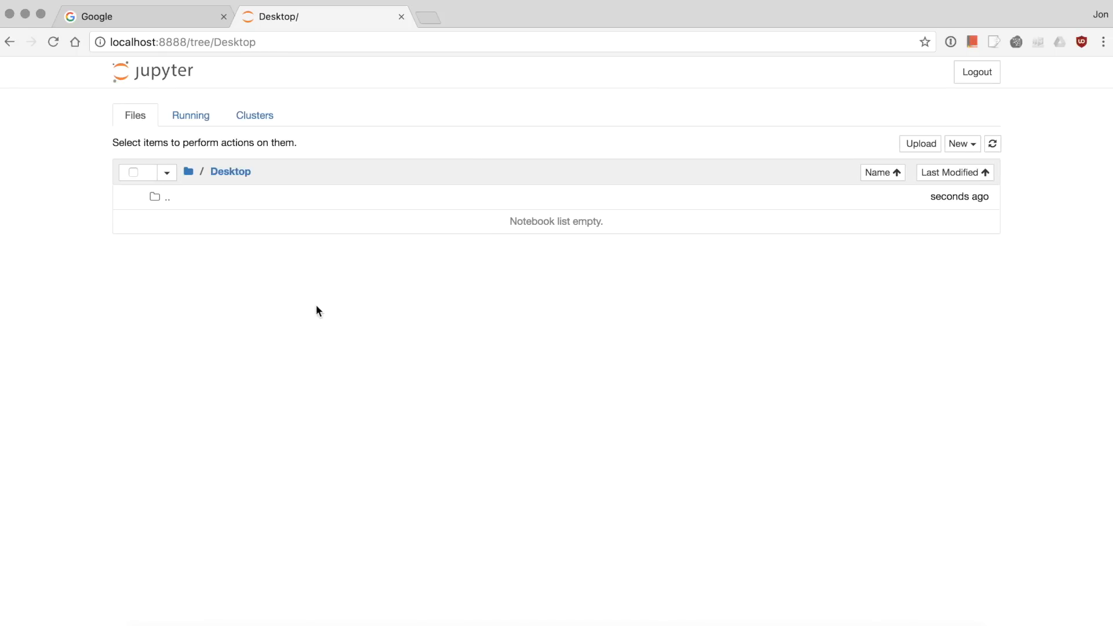
Create a new Python 2 notebook and rename it 'slope'
{"action": "left_click", "coordinate": [960, 144]}
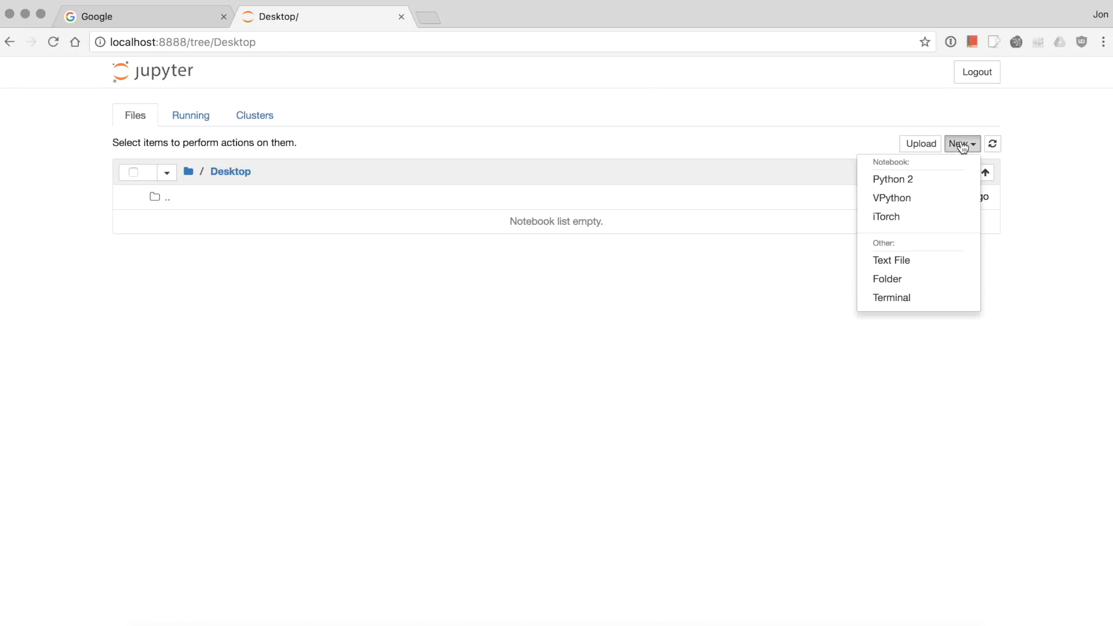
{"action": "left_click", "coordinate": [892, 179]}
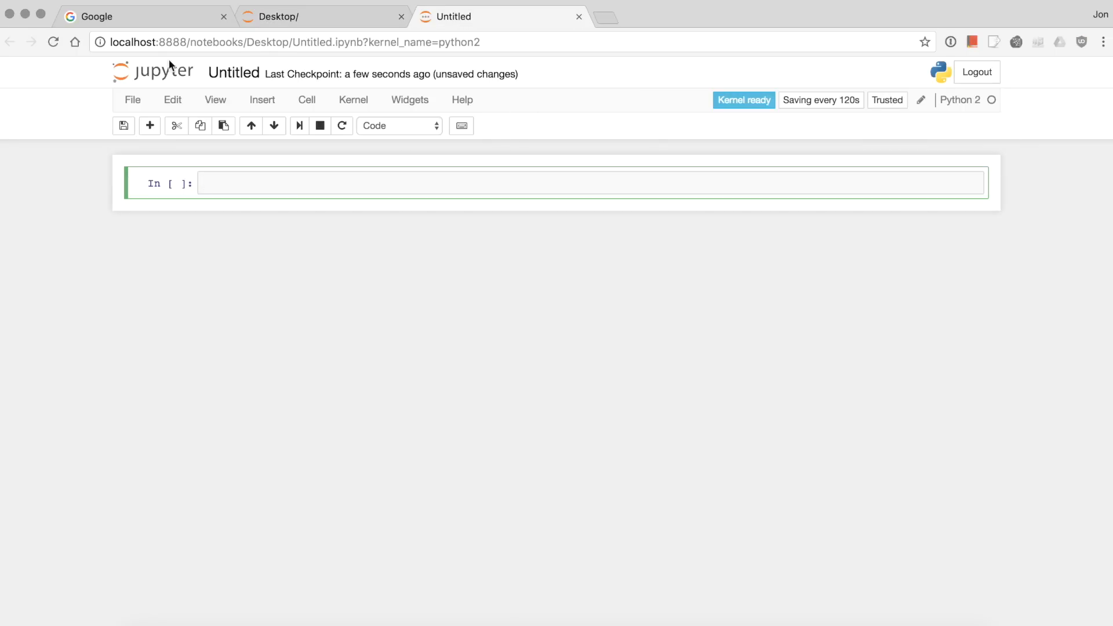
{"action": "type", "text": "slo"}
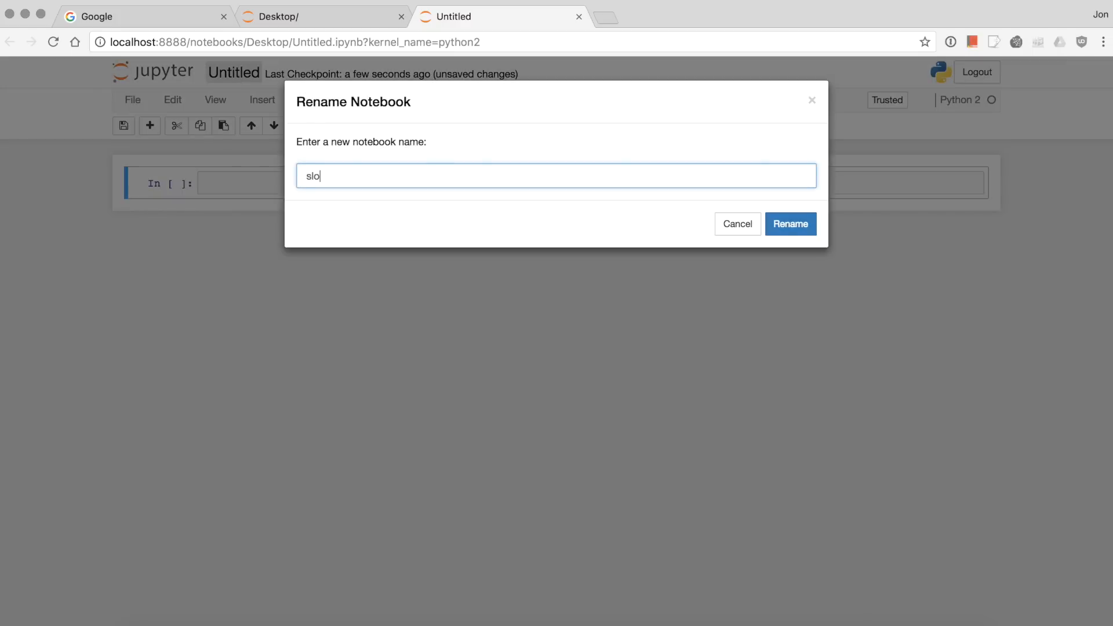
{"action": "left_click", "coordinate": [789, 224]}
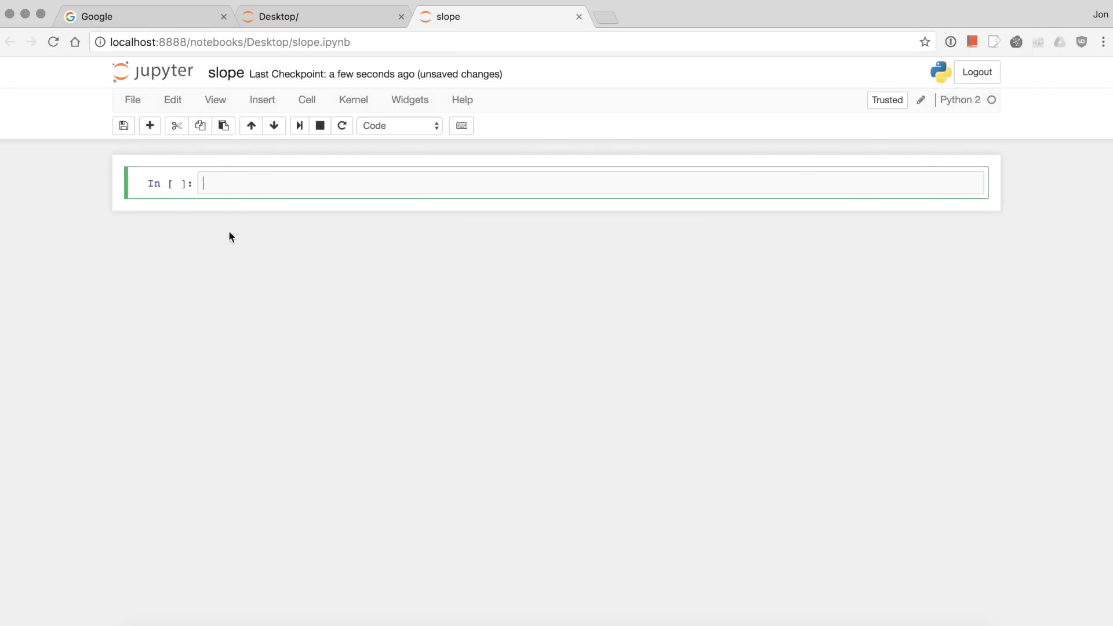
{"action": "mouse_move", "coordinate": [243, 258]}
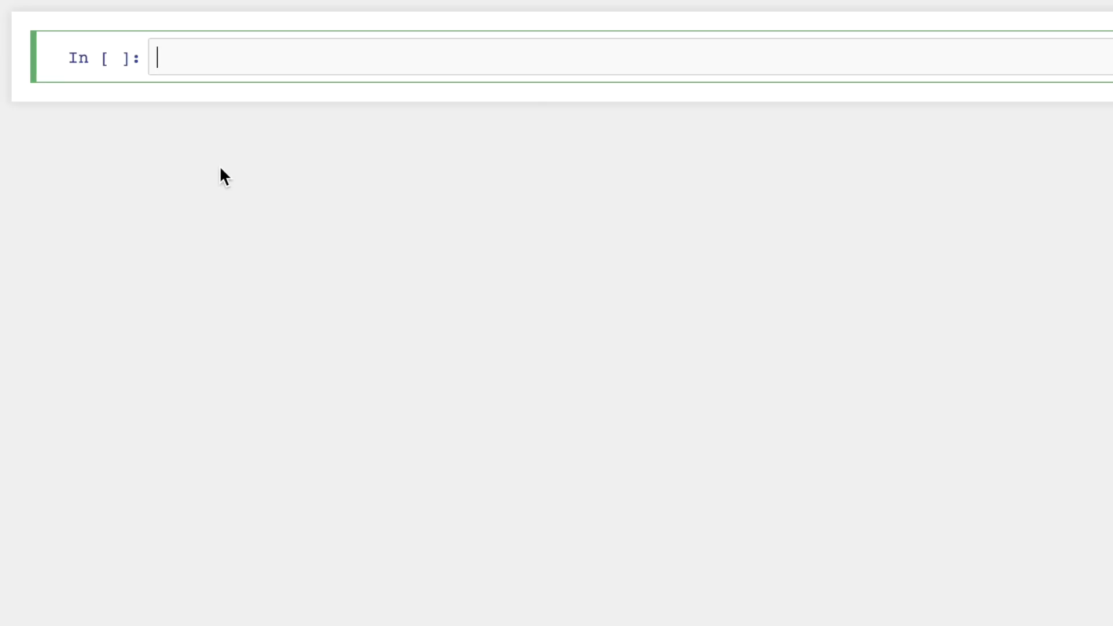
Write and run def cost(b): return (b - 4) ** 2 in the first cell
{"action": "type", "text": "def"}
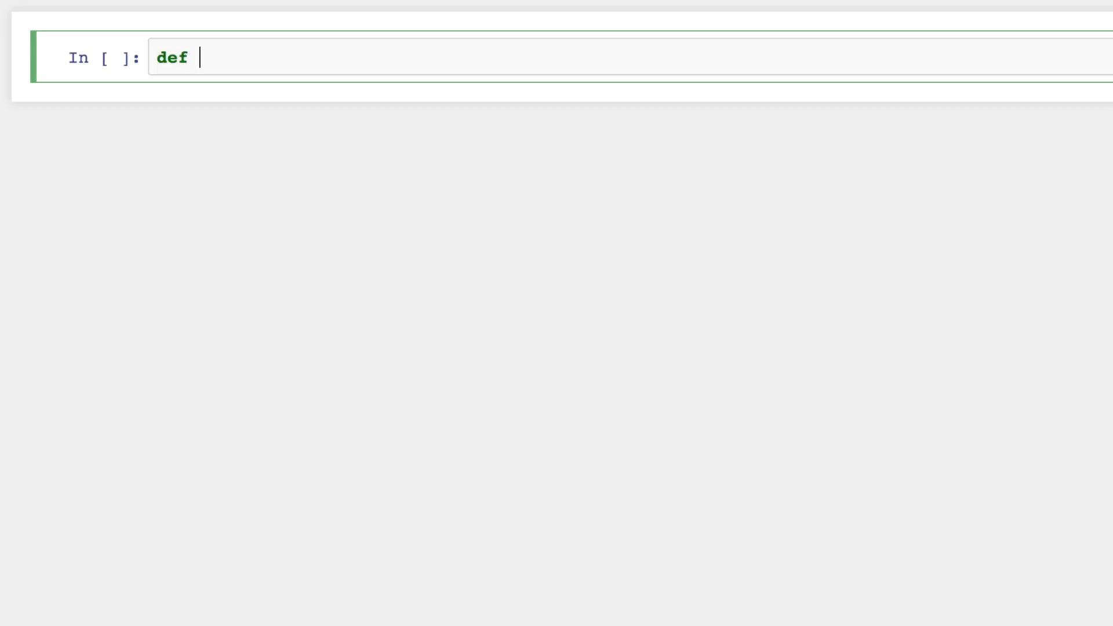
{"action": "type", "text": "cost(b):"}
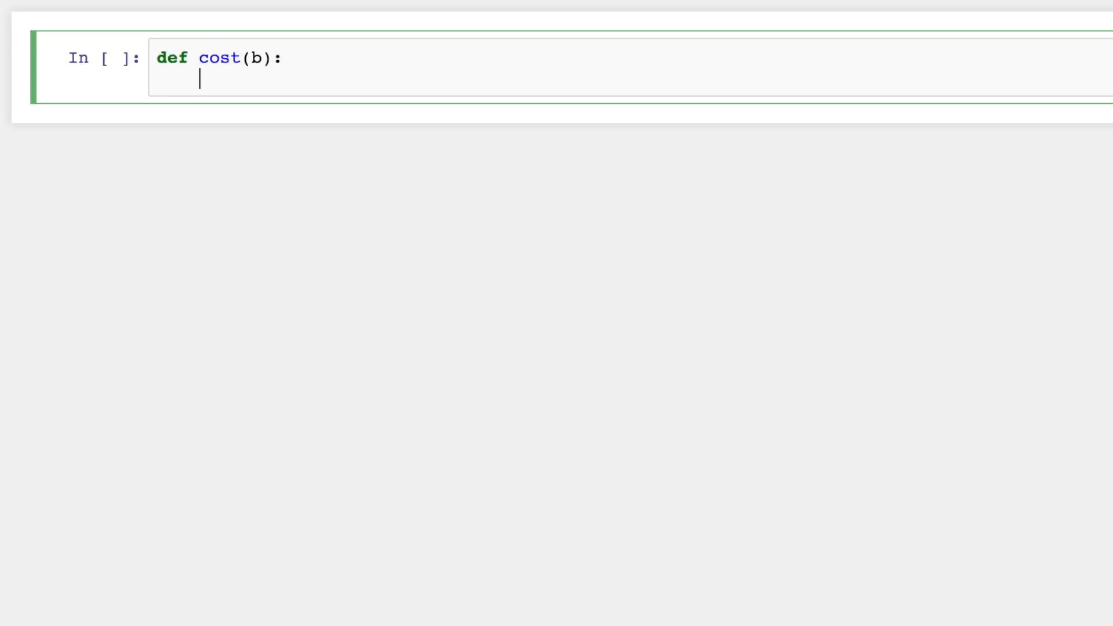
{"action": "type", "text": "return (b - )"}
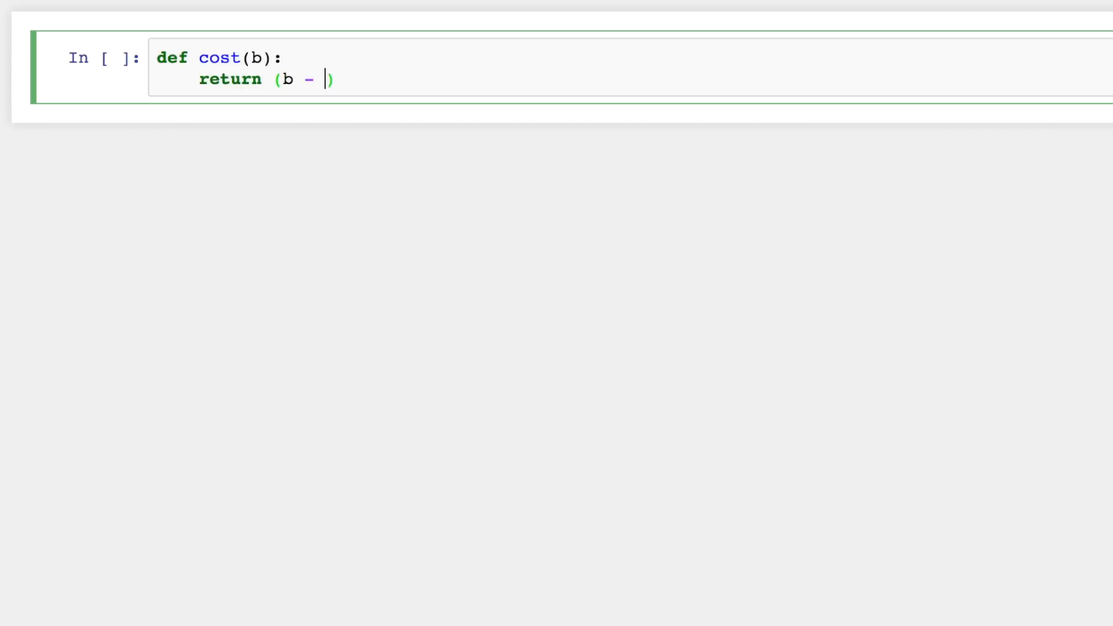
{"action": "type", "text": "4) **"}
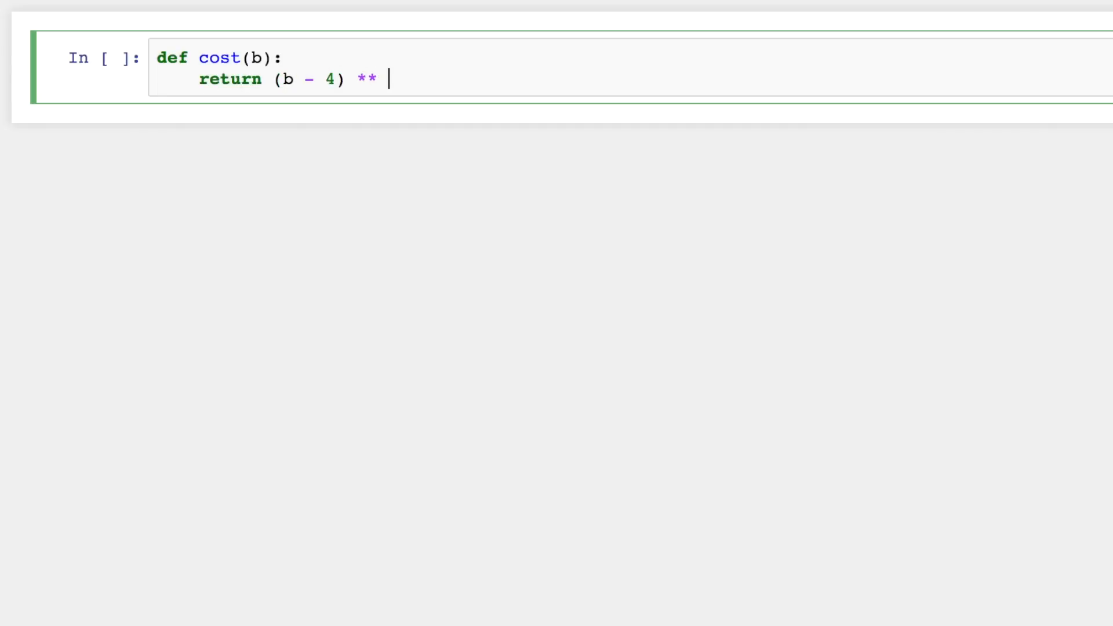
{"action": "type", "text": "2"}
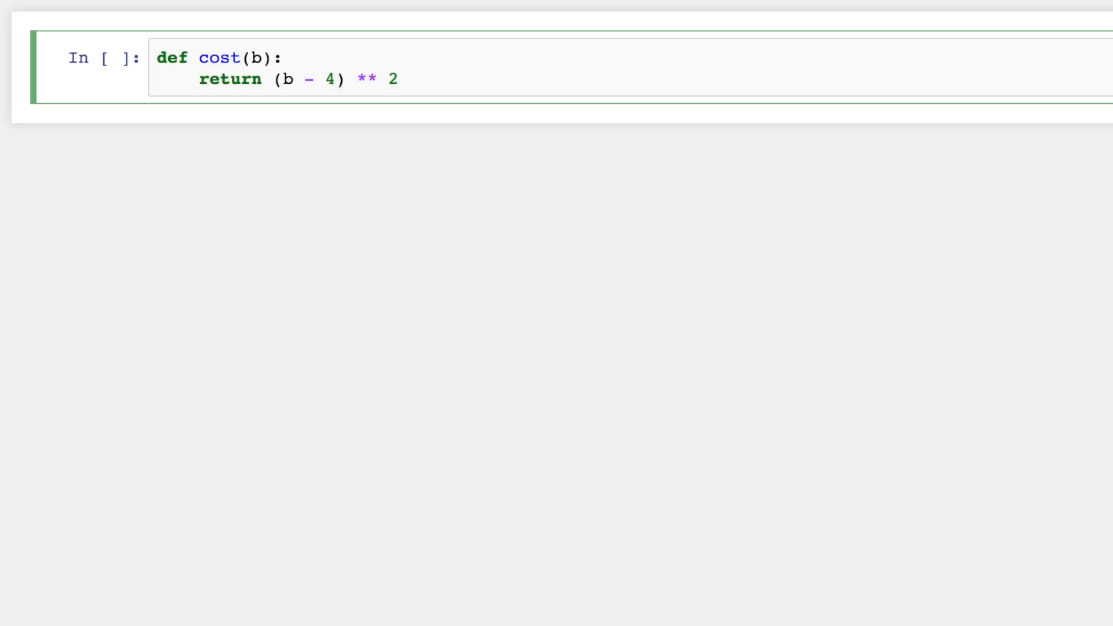
{"action": "left_click", "coordinate": [369, 79]}
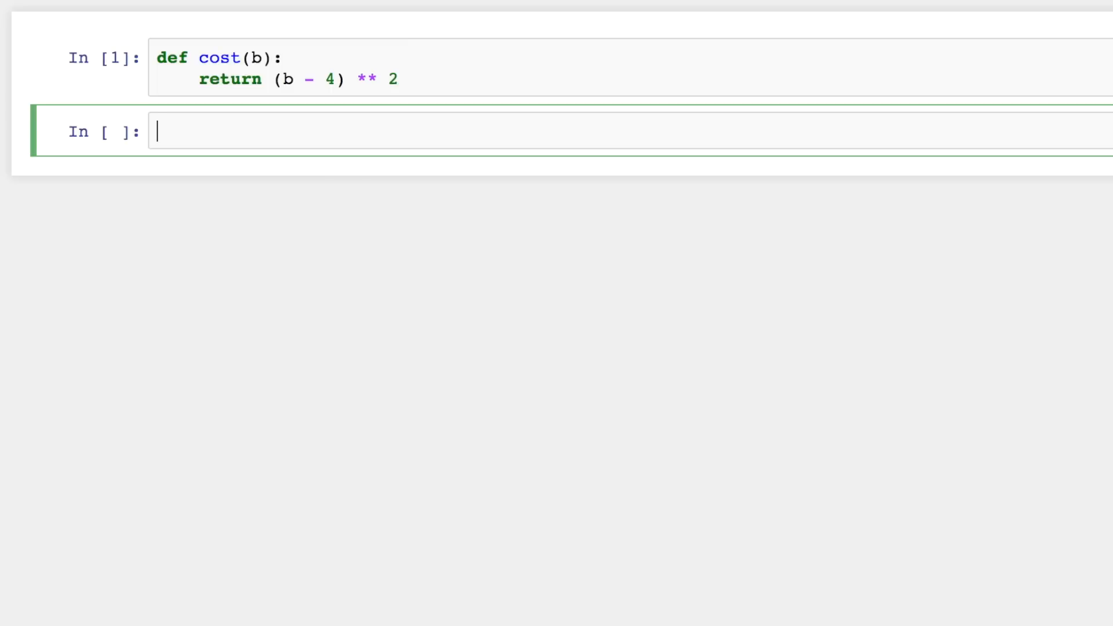
Run cost(2), then edit the argument to 3 and 4, getting 4, 1 and 0
{"action": "type", "text": "2 ** 3"}
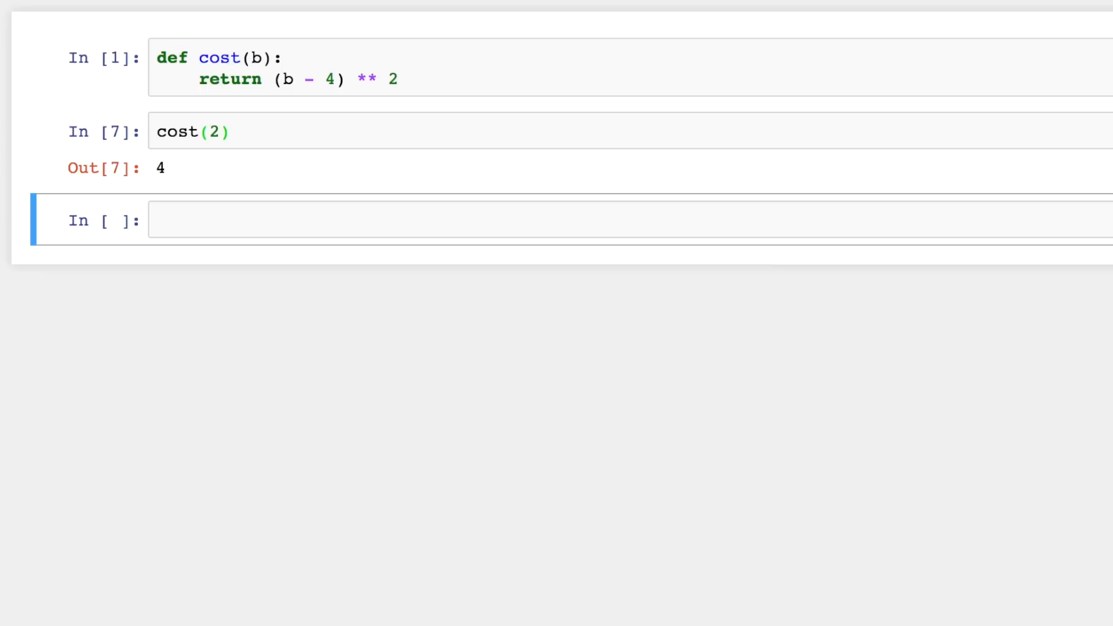
{"action": "left_click", "coordinate": [214, 131]}
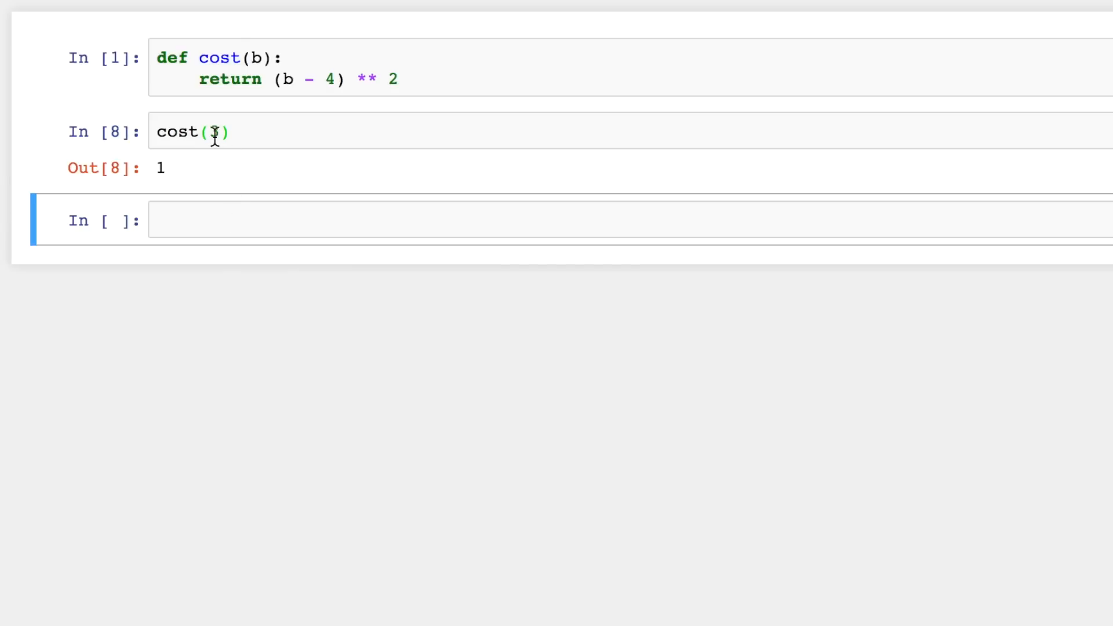
{"action": "type", "text": "3"}
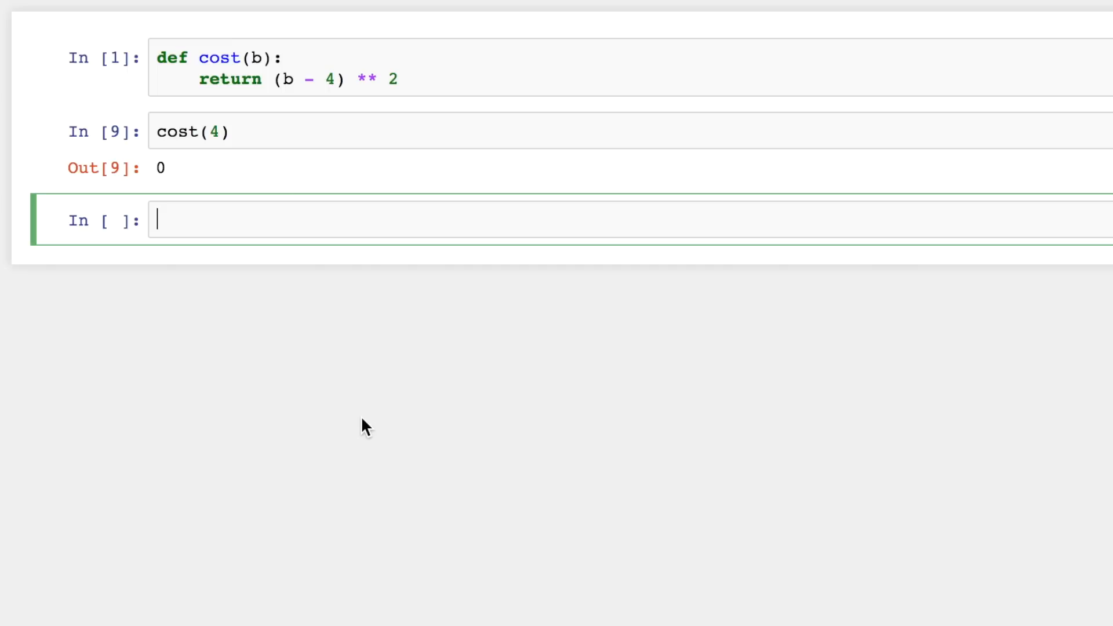
Start def num_slope(b): with h = 0.0001
{"action": "type", "text": "def"}
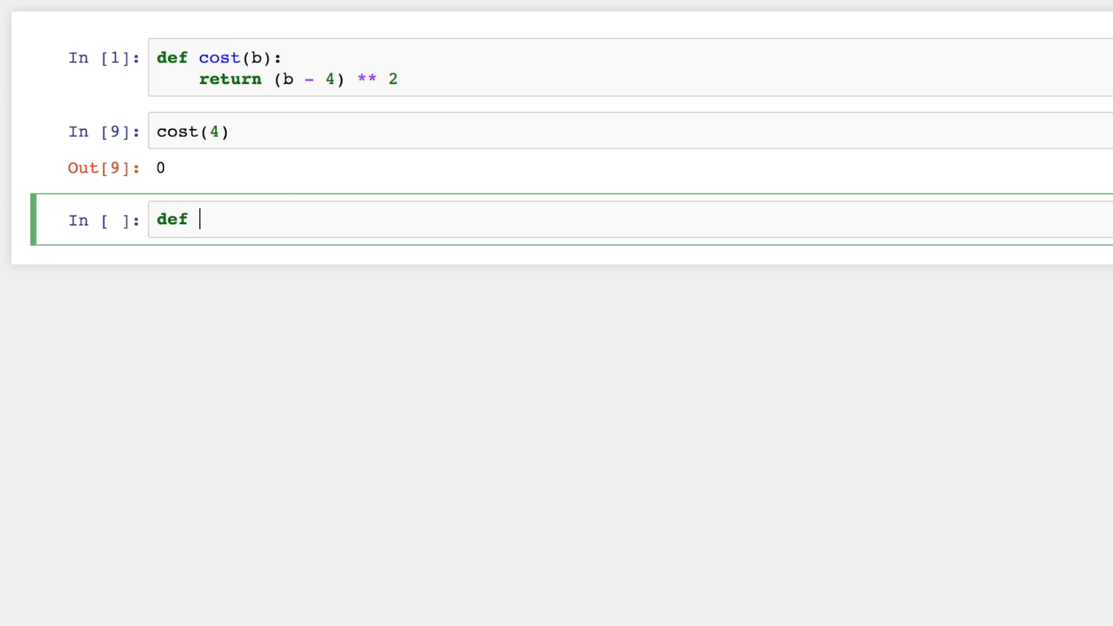
{"action": "type", "text": "num_sl"}
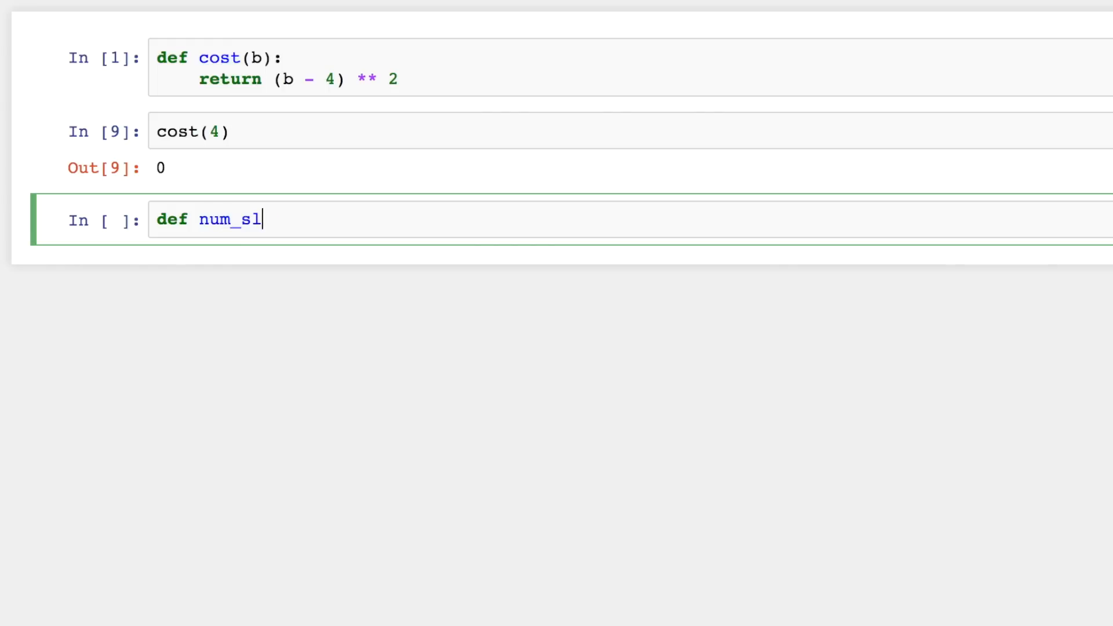
{"action": "type", "text": "ope(b)"}
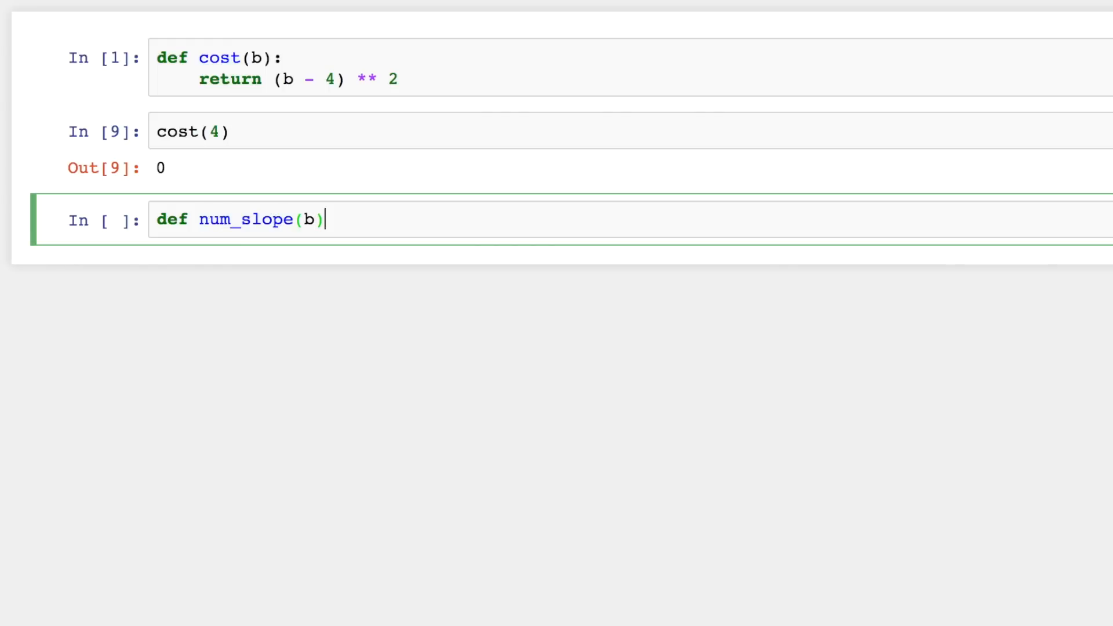
{"action": "type", "text": ":"}
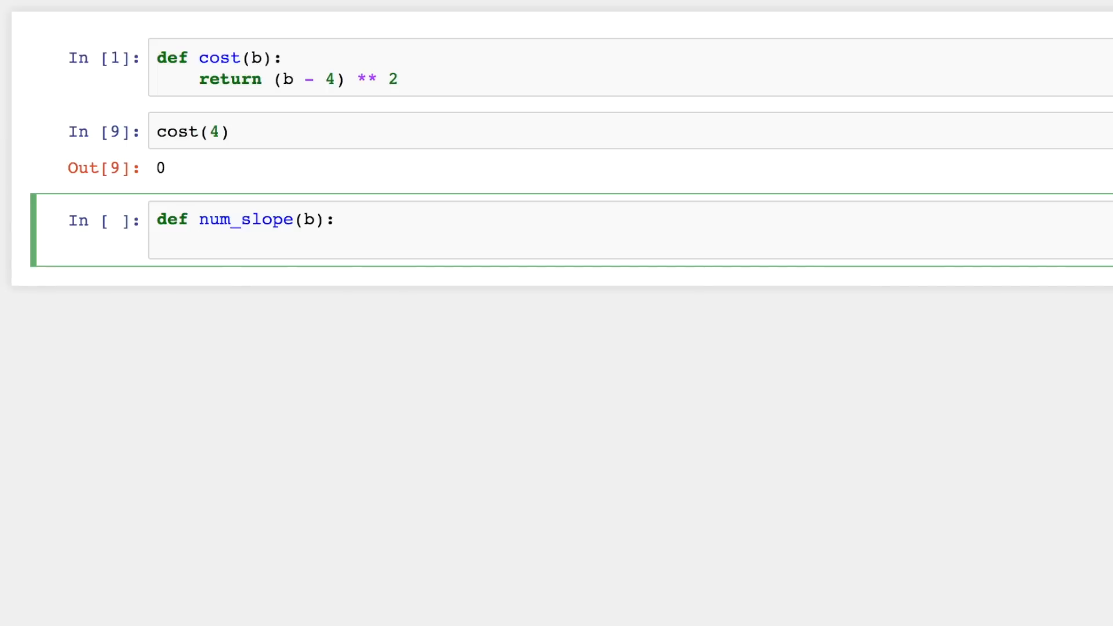
{"action": "type", "text": "h = 0."}
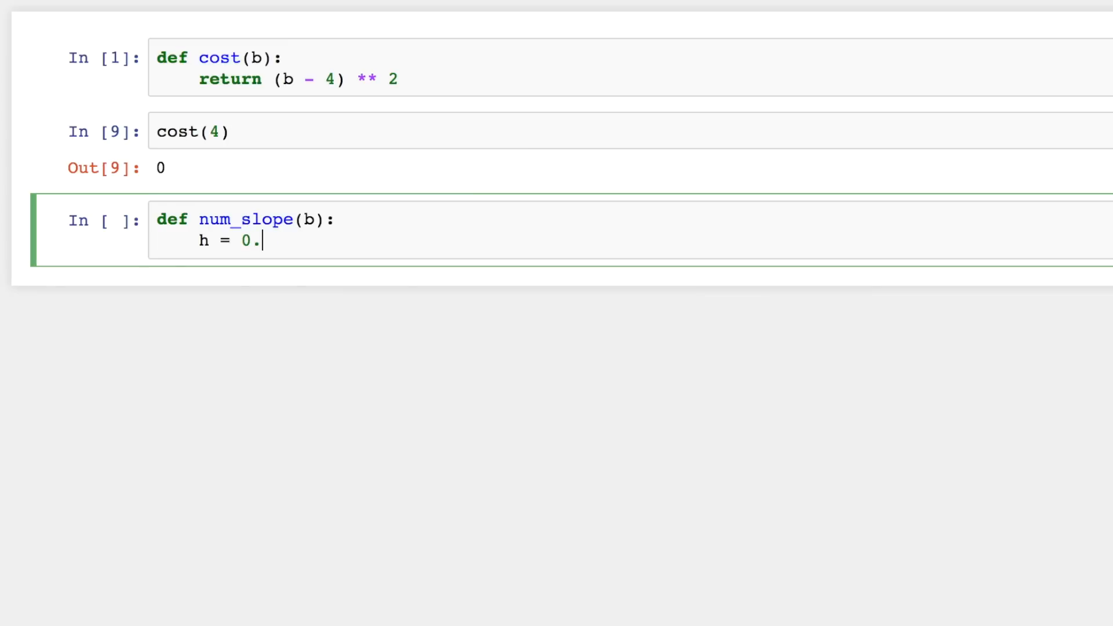
{"action": "type", "text": "0001"}
{"action": "type", "text": "ret"}
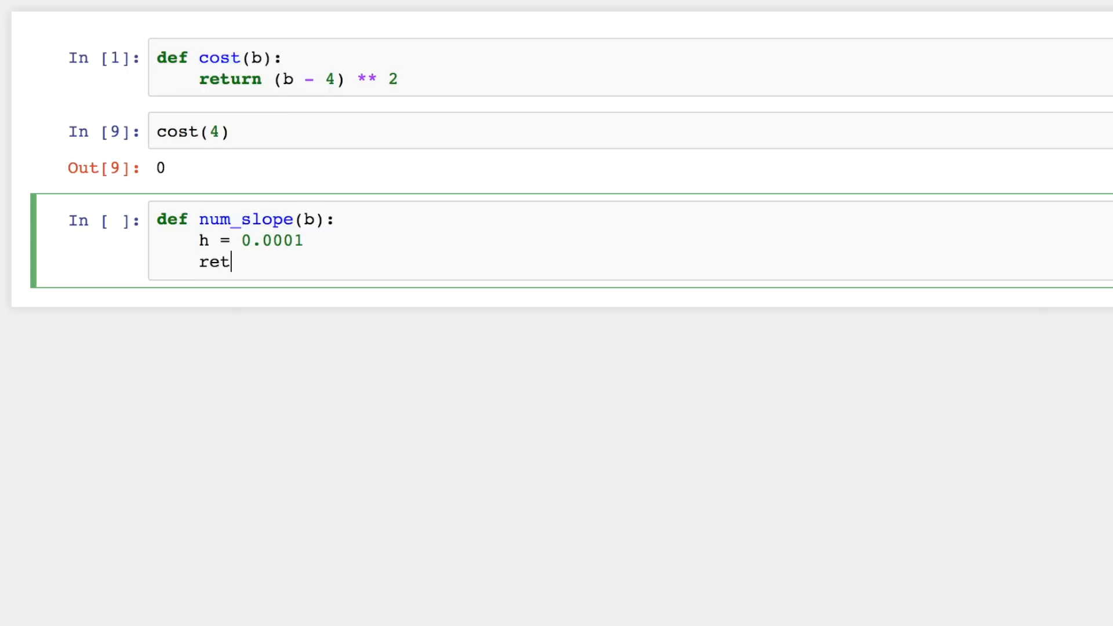
Return (cost(b+h) - cost(b))/h and run the num_slope cell
{"action": "type", "text": "urn (co"}
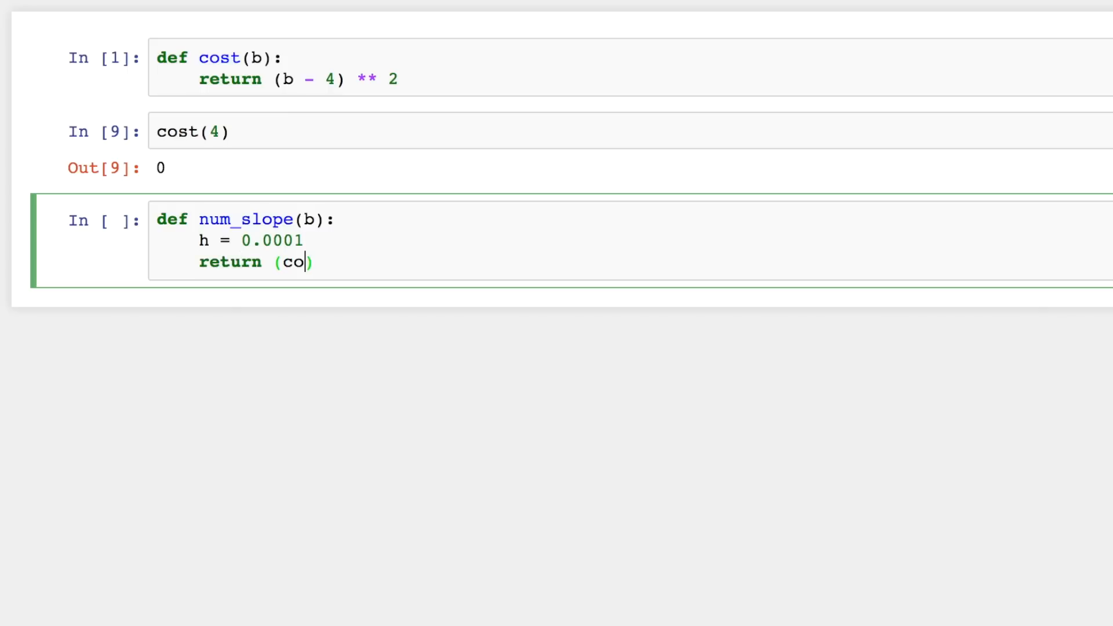
{"action": "type", "text": "st(b+h"}
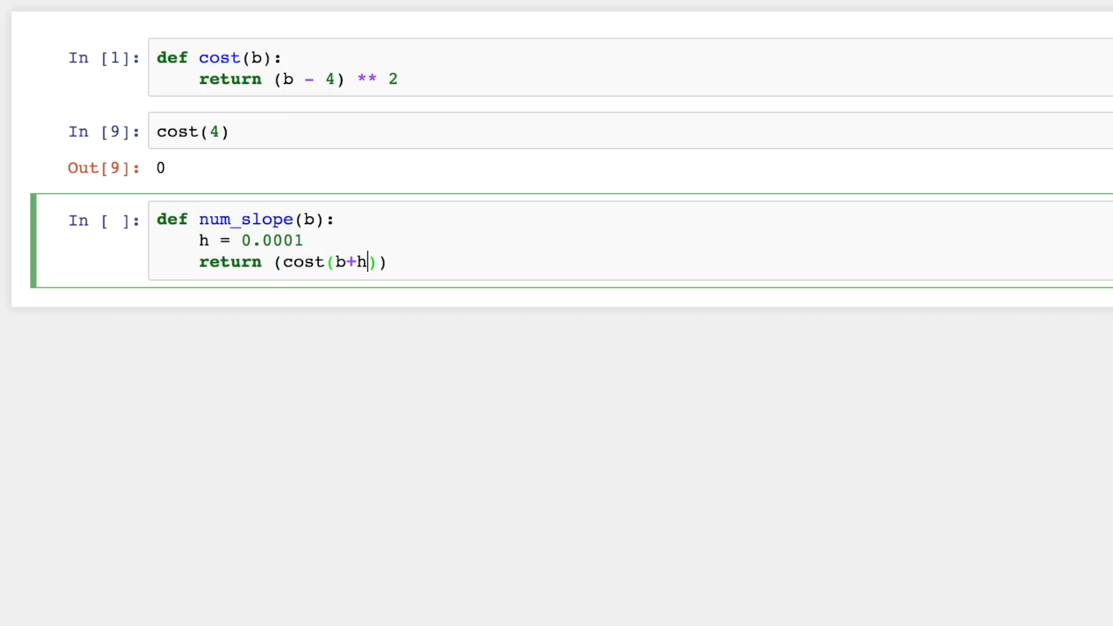
{"action": "type", "text": "- cost(b)"}
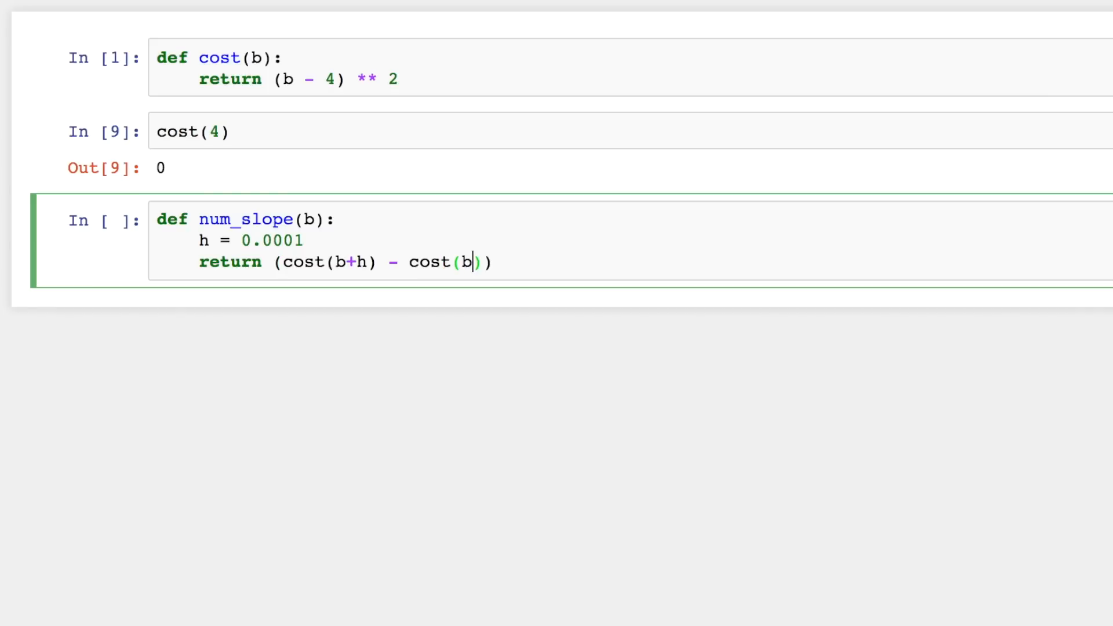
{"action": "type", "text": "/h"}
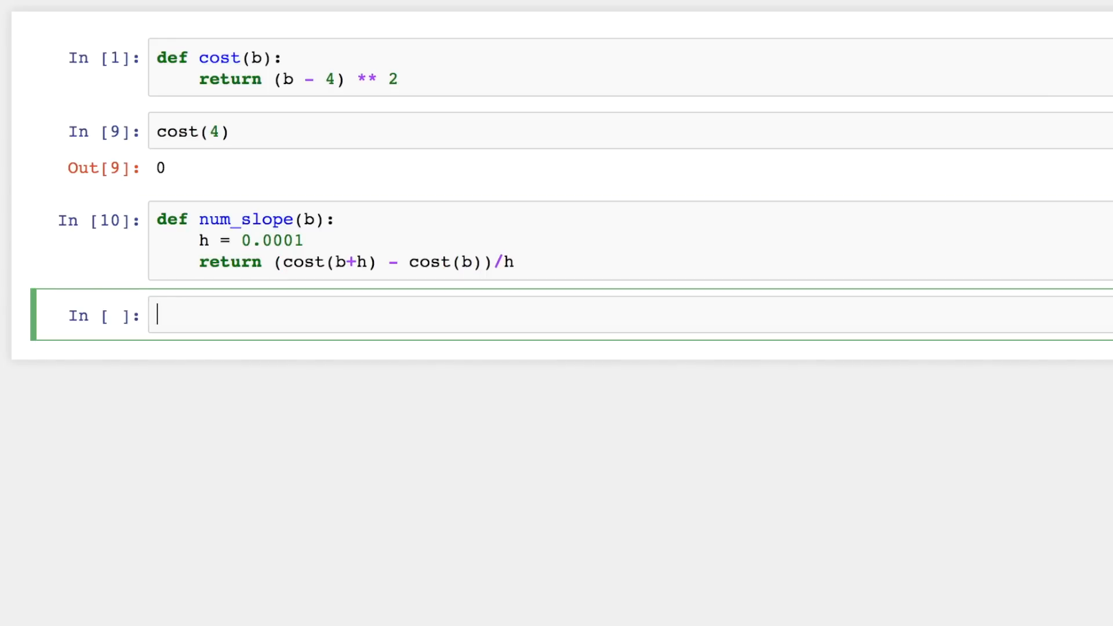
Run num_slope(3) and num_slope(5), giving about -2 and about 2
{"action": "type", "text": "num_"}
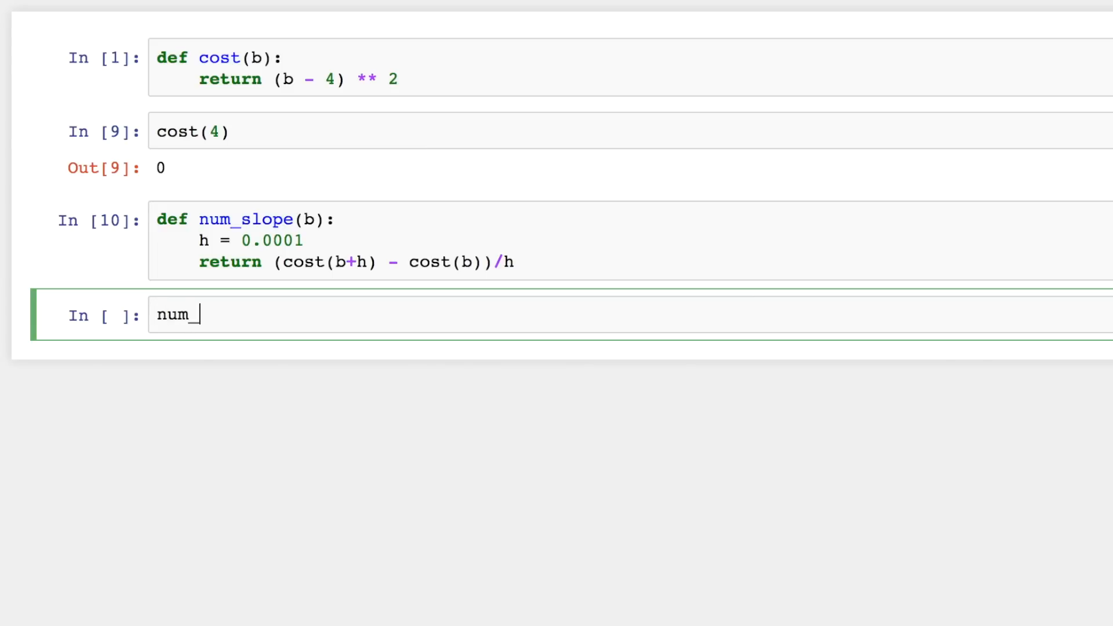
{"action": "type", "text": "slope("}
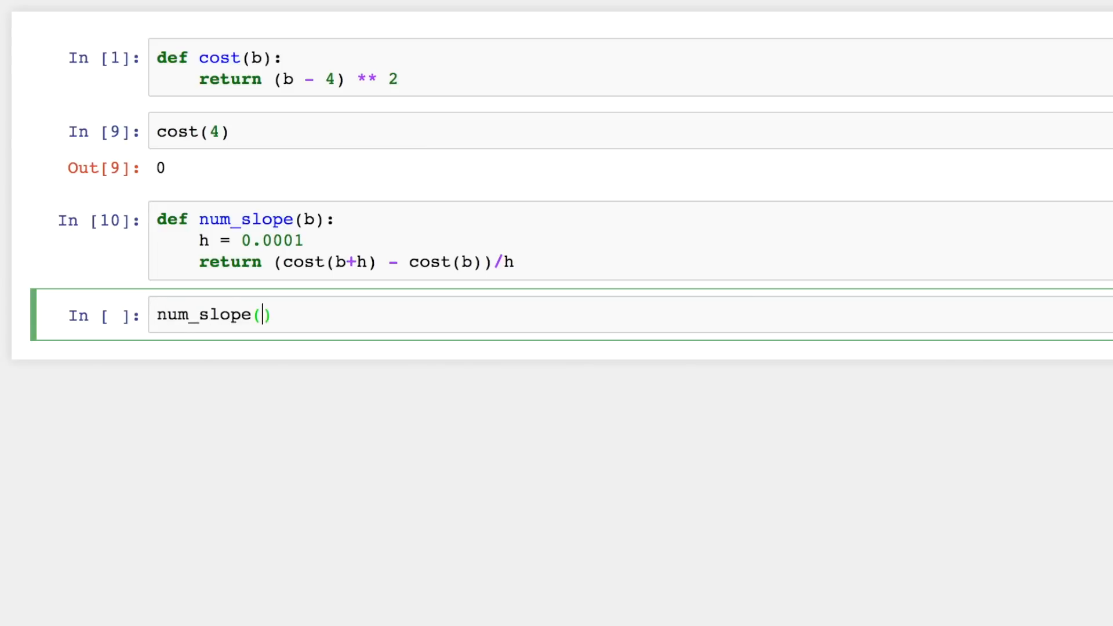
{"action": "type", "text": "3"}
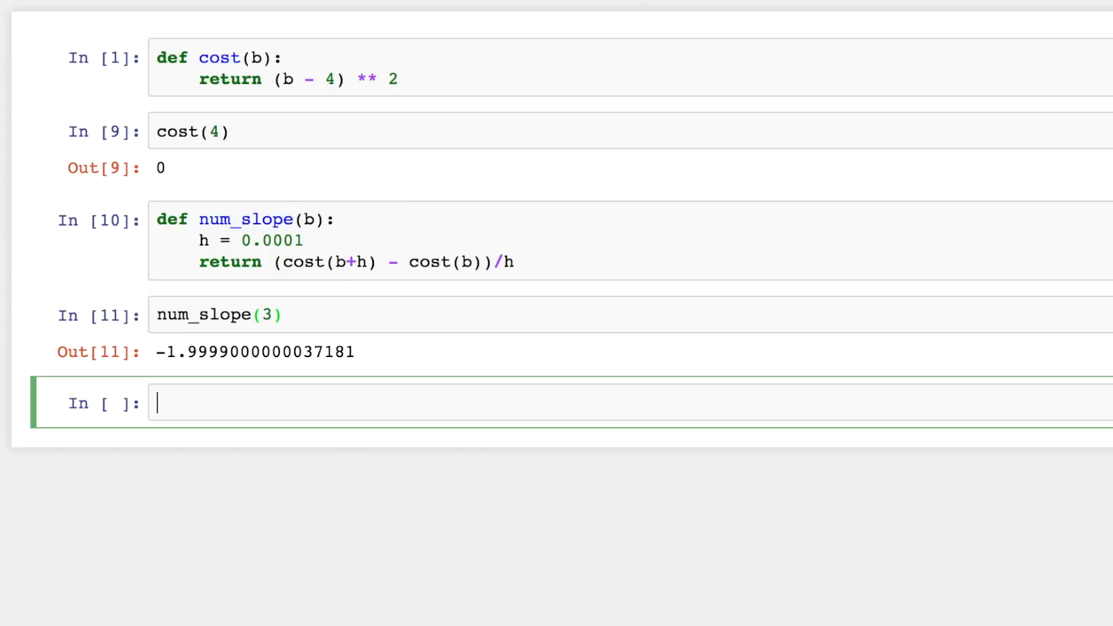
{"action": "type", "text": "num_slope("}
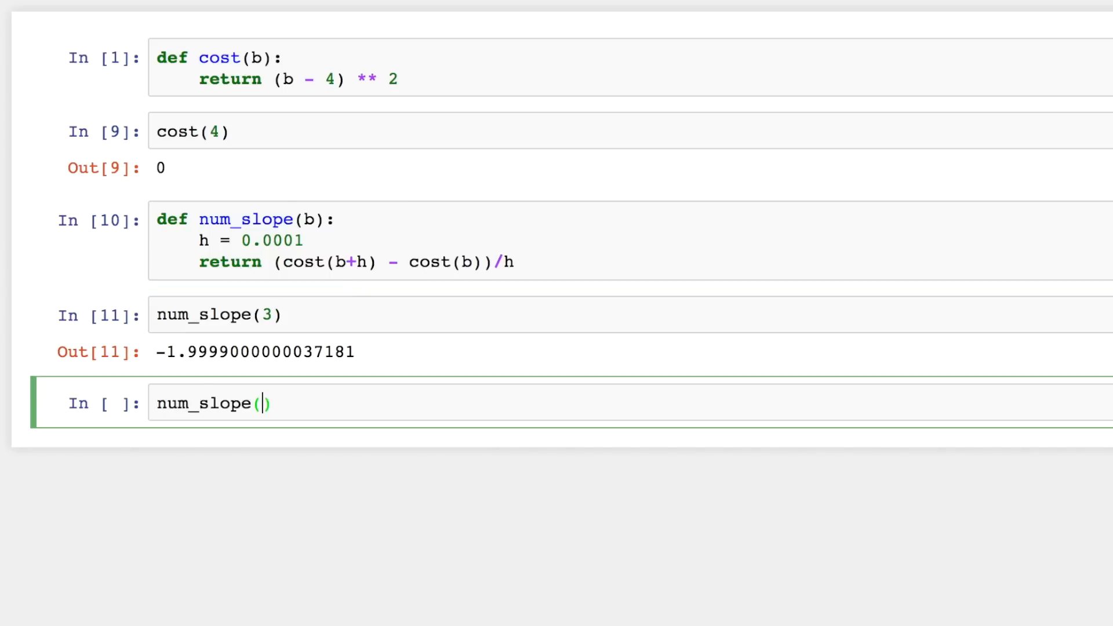
{"action": "type", "text": "5"}
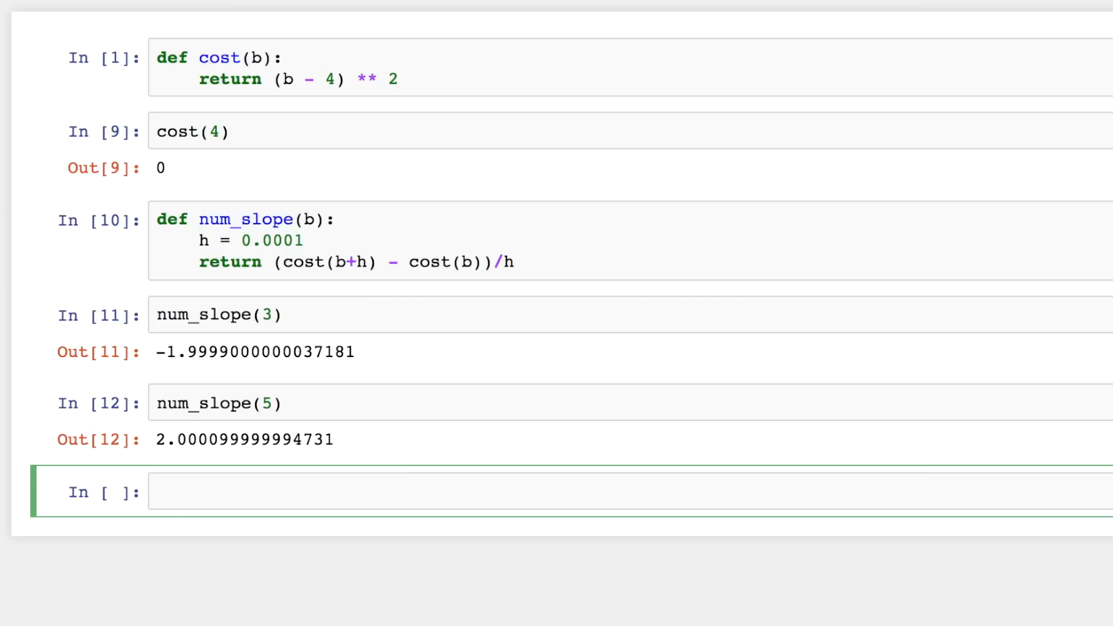
Write def slope(b): returning 2 * (b - 4) ** 2 in a new cell
{"action": "type", "text": "d"}
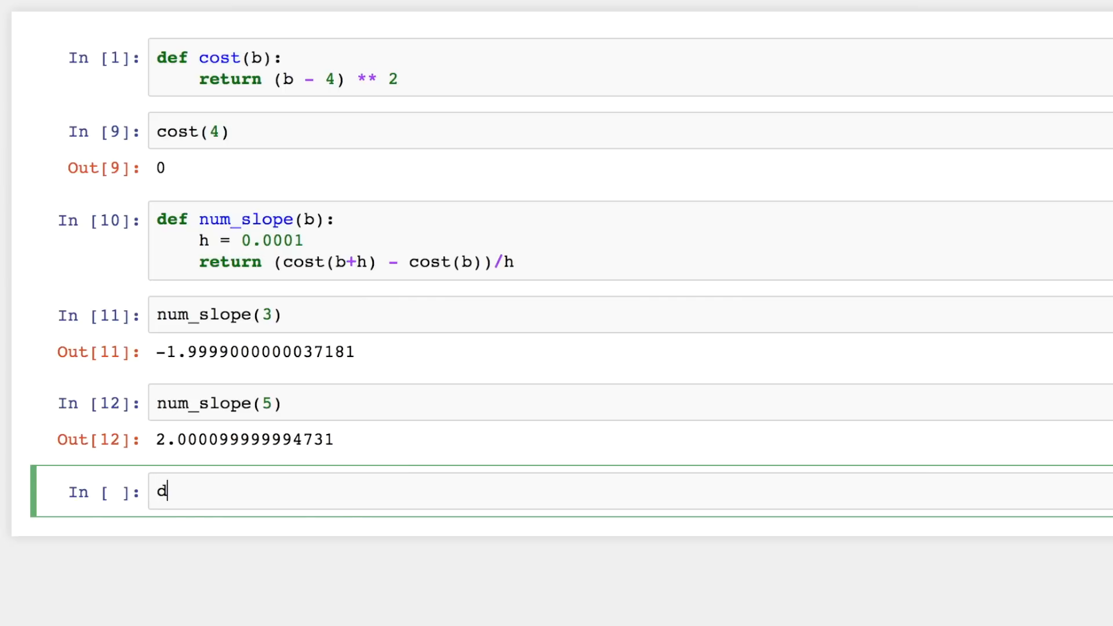
{"action": "type", "text": "ef slope(b):"}
{"action": "type", "text": "return"}
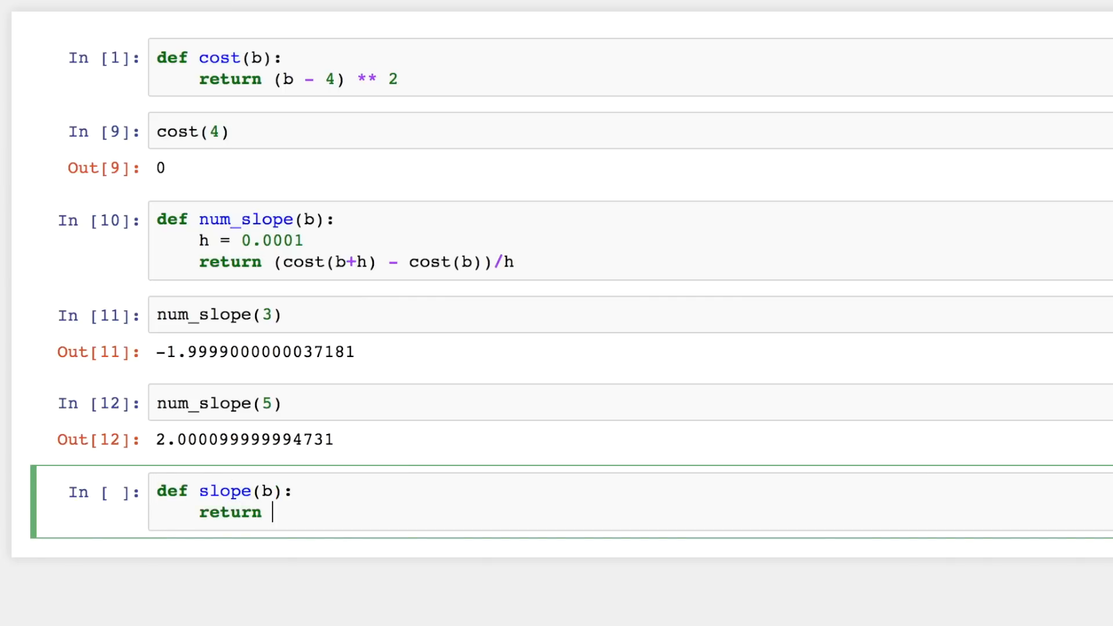
{"action": "mouse_move", "coordinate": [267, 80]}
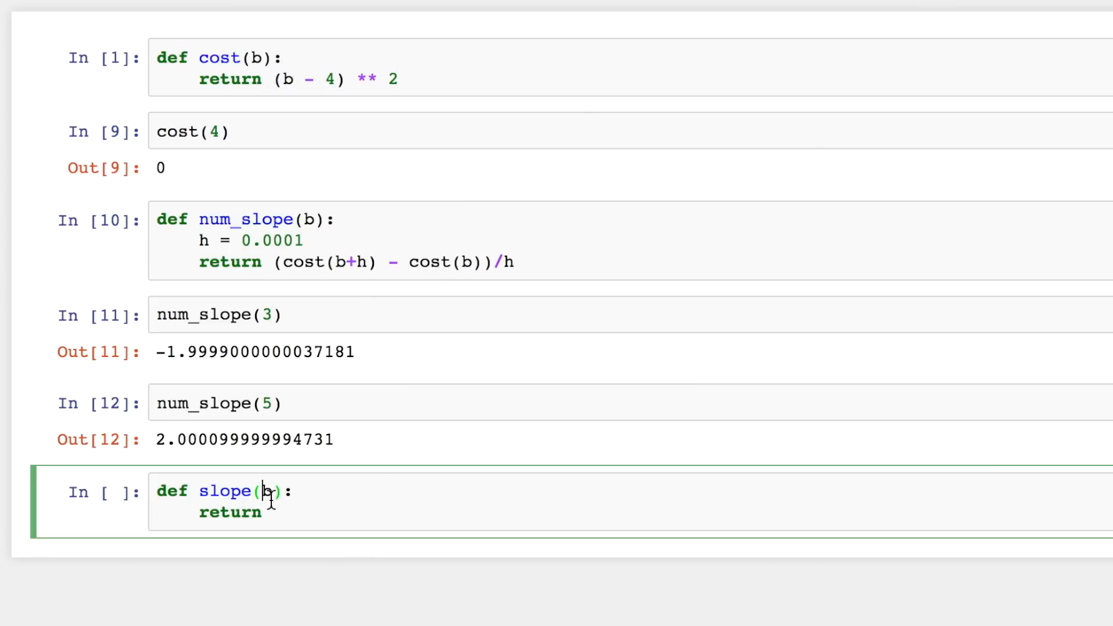
{"action": "type", "text": "(b - 4) ** 2"}
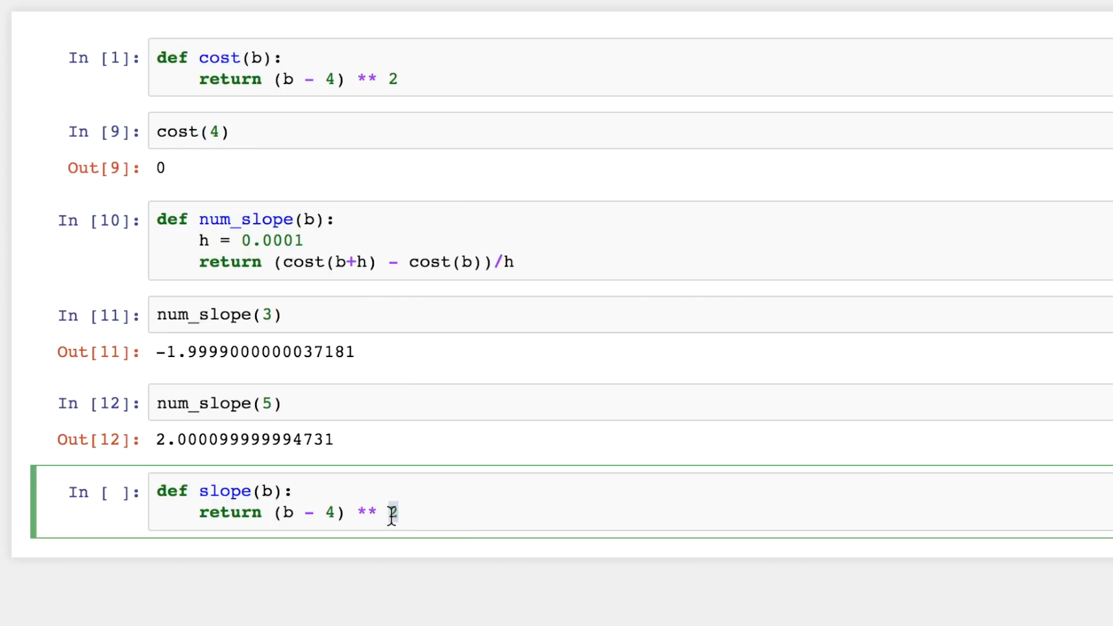
{"action": "type", "text": "2 *"}
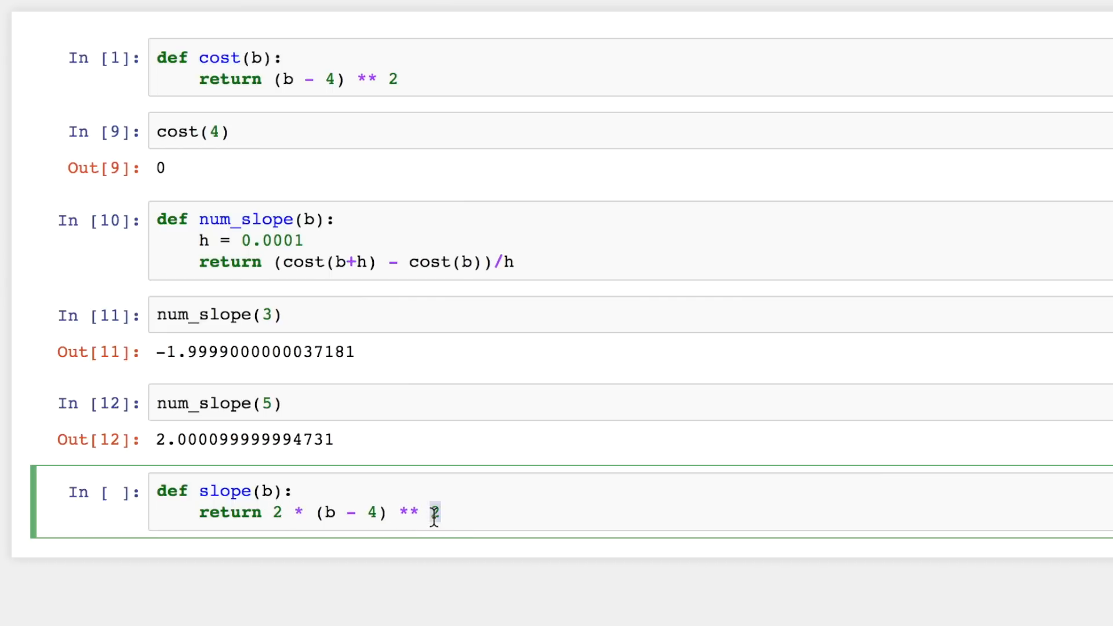
Trim the return to 2 * (b - 4), removing the ** 2 and * 1, and run it
{"action": "key", "text": "BackSpace"}
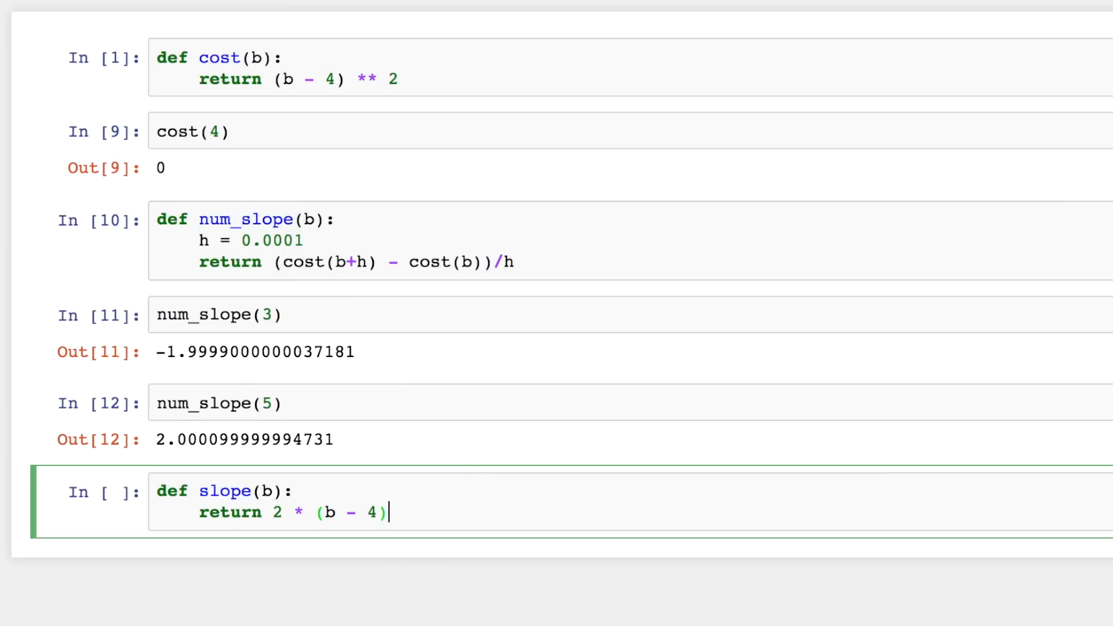
{"action": "mouse_move", "coordinate": [368, 525]}
{"action": "type", "text": " * 1"}
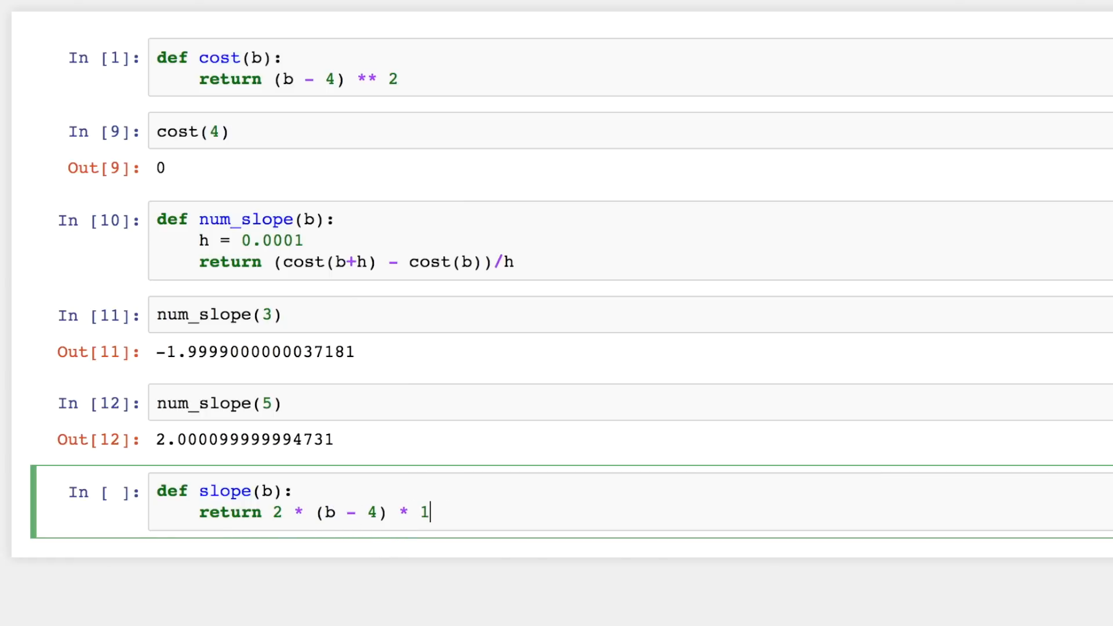
{"action": "key", "text": "BackSpace"}
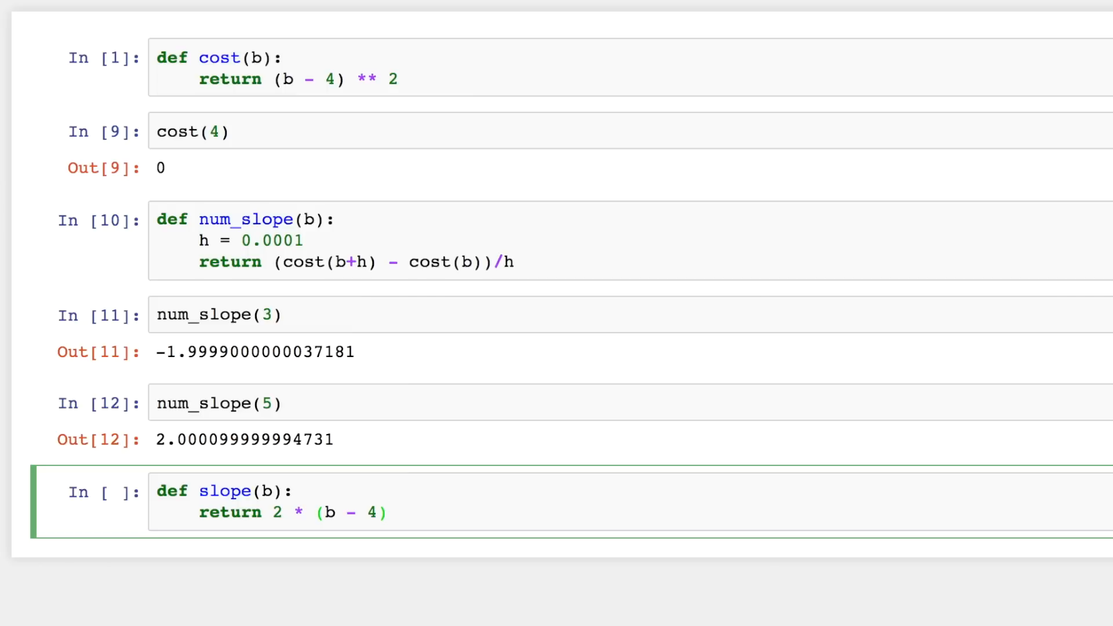
{"action": "left_click", "coordinate": [387, 513]}
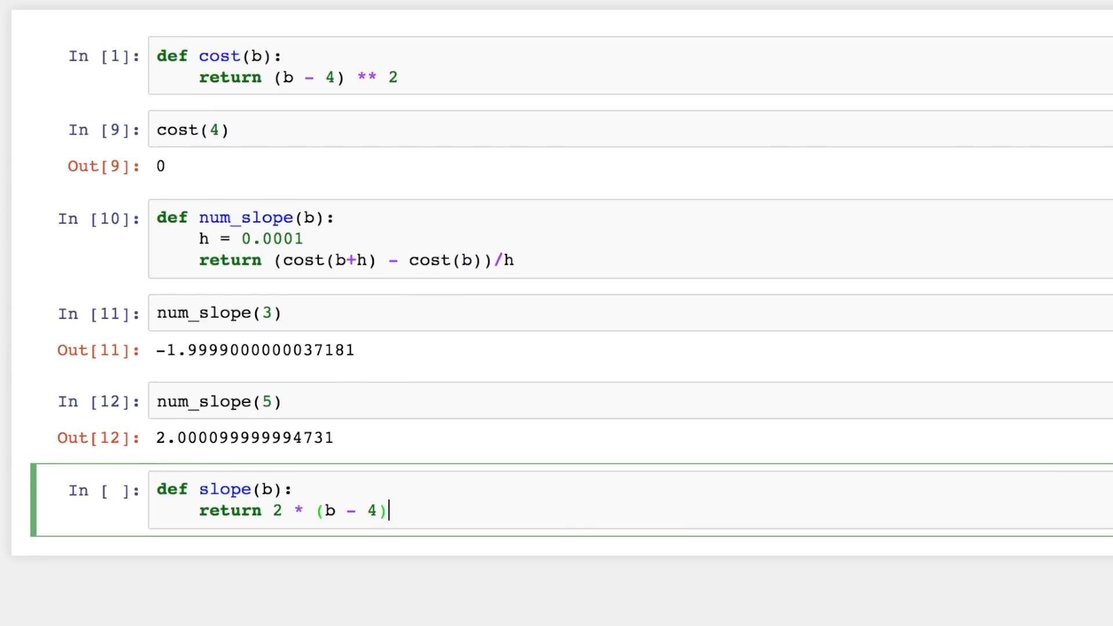
{"action": "scroll", "scroll_direction": "down", "scroll_amount": 3}
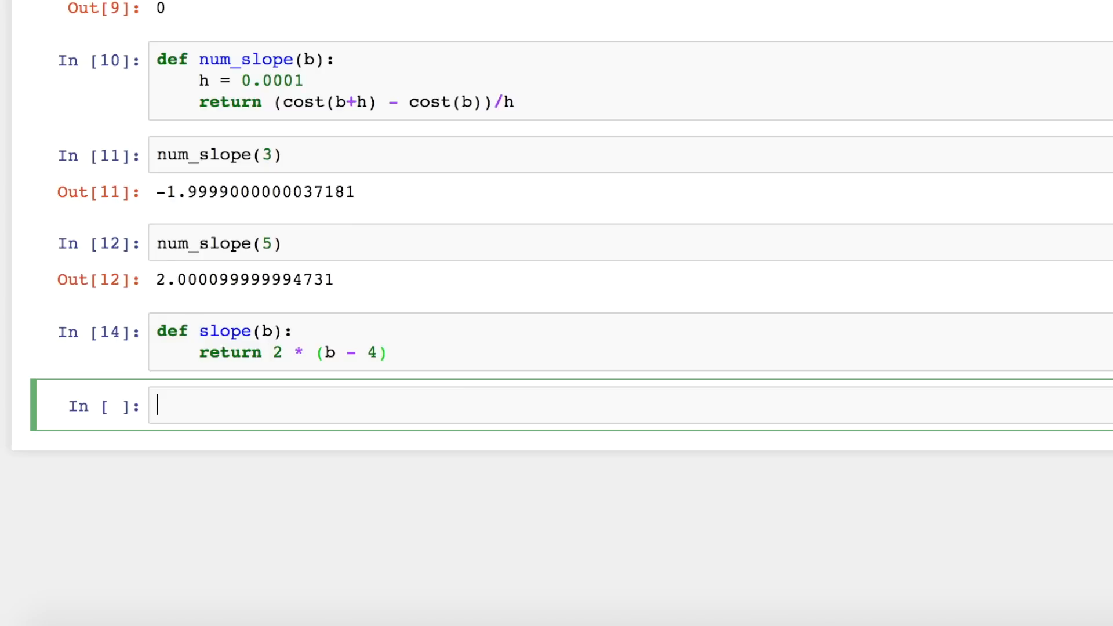
Run slope(3) and slope(5), giving -2 and 2
{"action": "type", "text": "slope(3"}
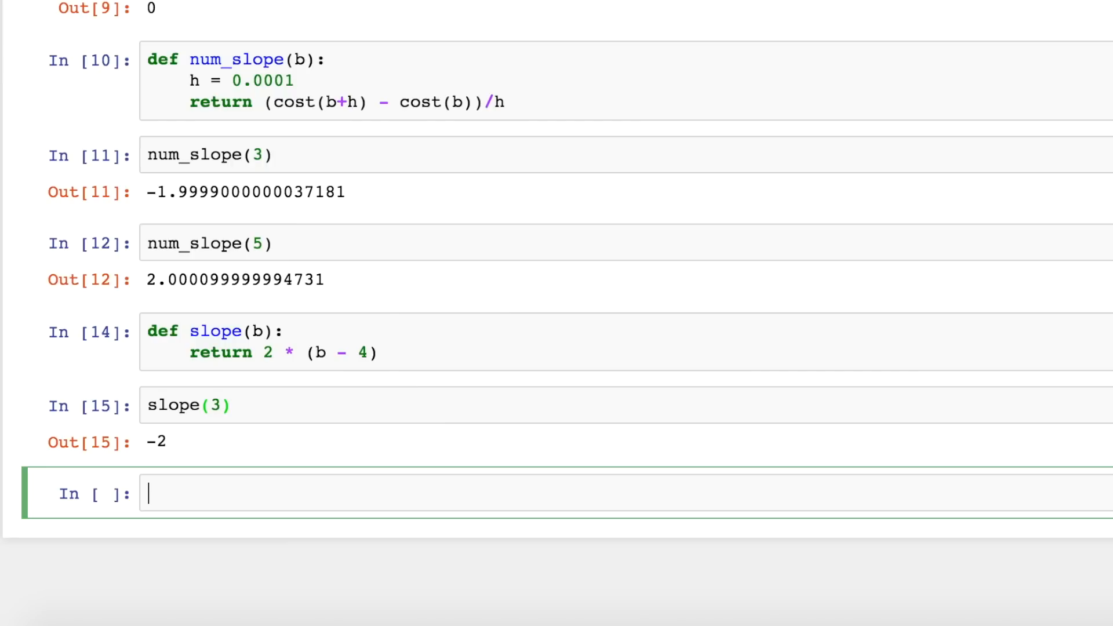
{"action": "mouse_move", "coordinate": [90, 476]}
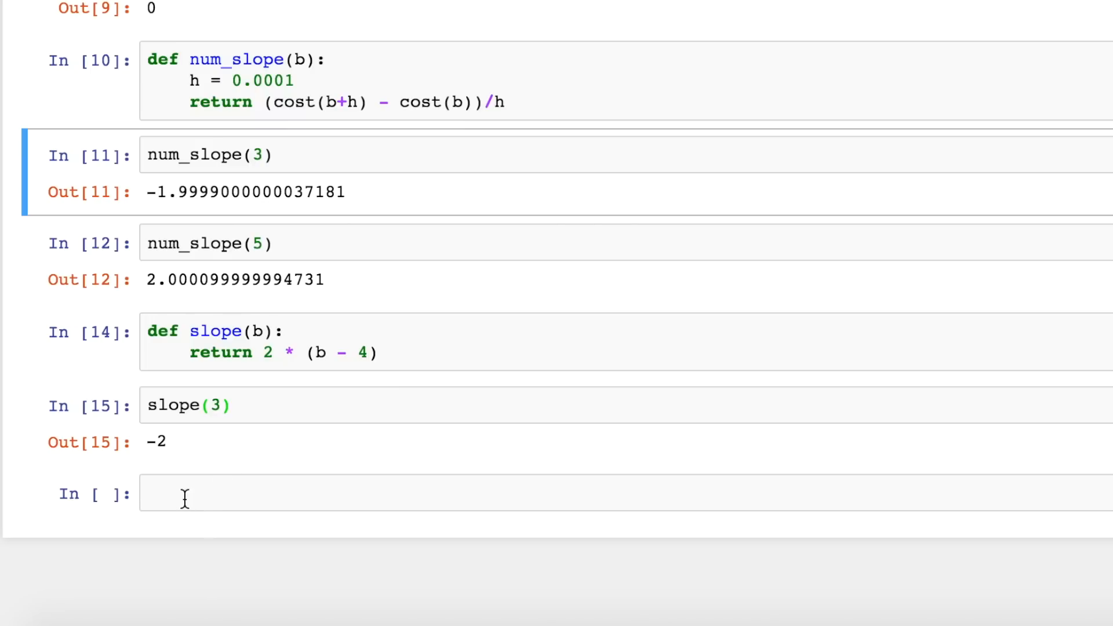
{"action": "type", "text": "slope"}
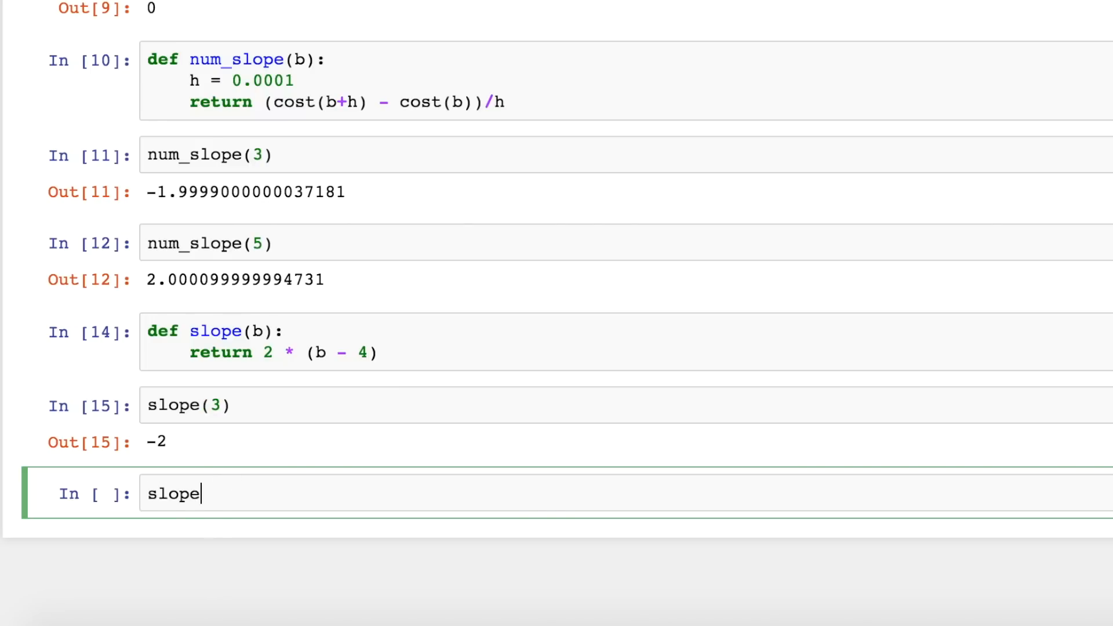
{"action": "type", "text": "(5)"}
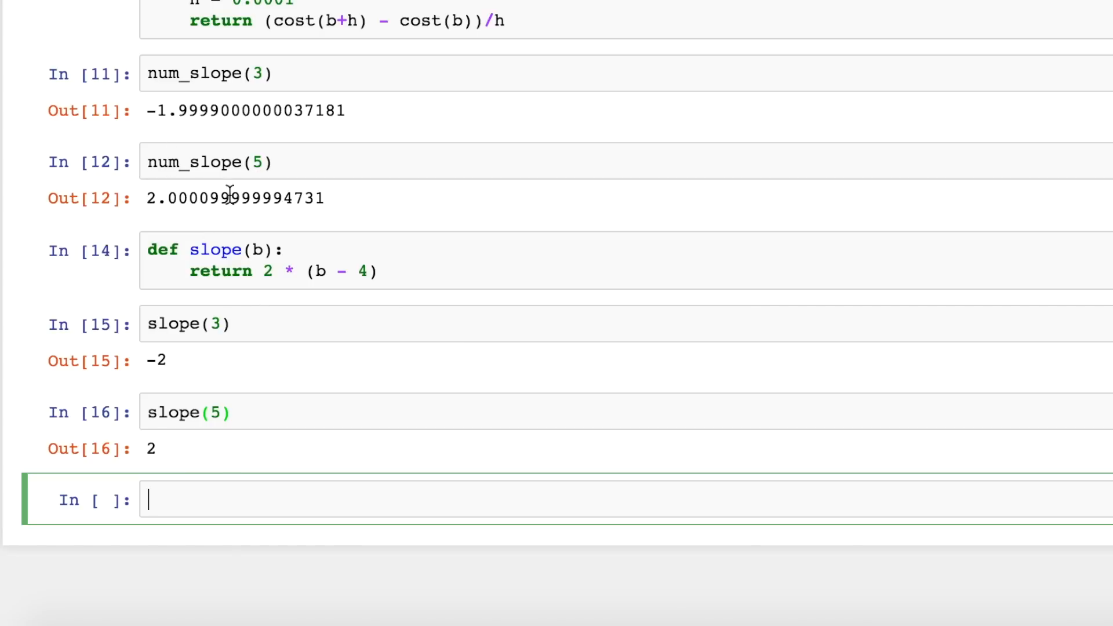
{"action": "mouse_move", "coordinate": [277, 381]}
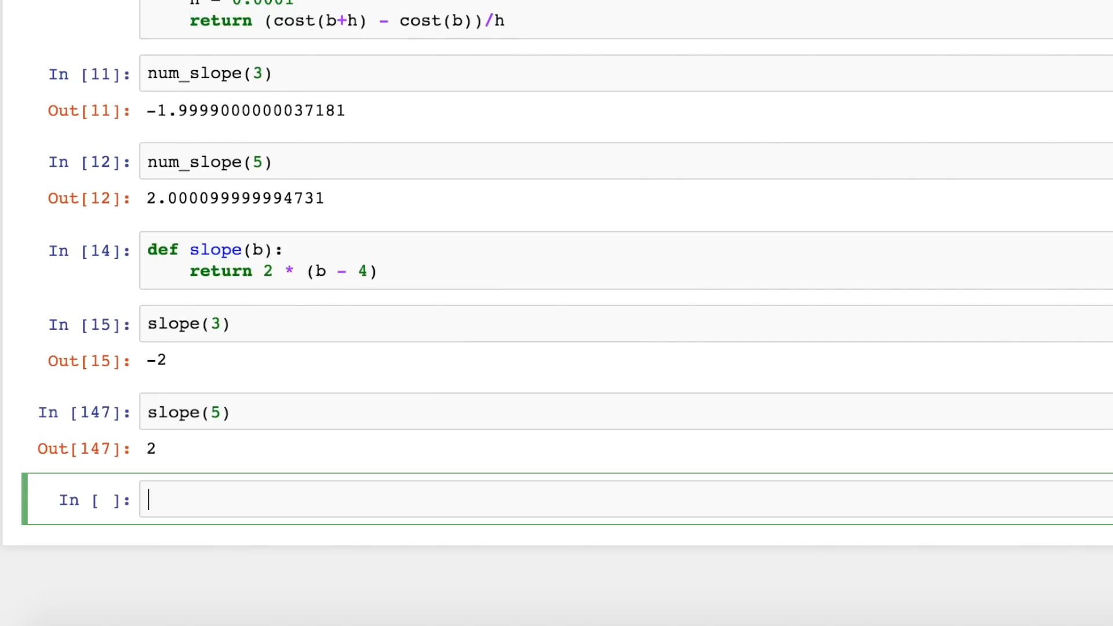
Write cells setting b and updating b = b - .1 * slope(b) with print(b)
{"action": "type", "text": "b = 8"}
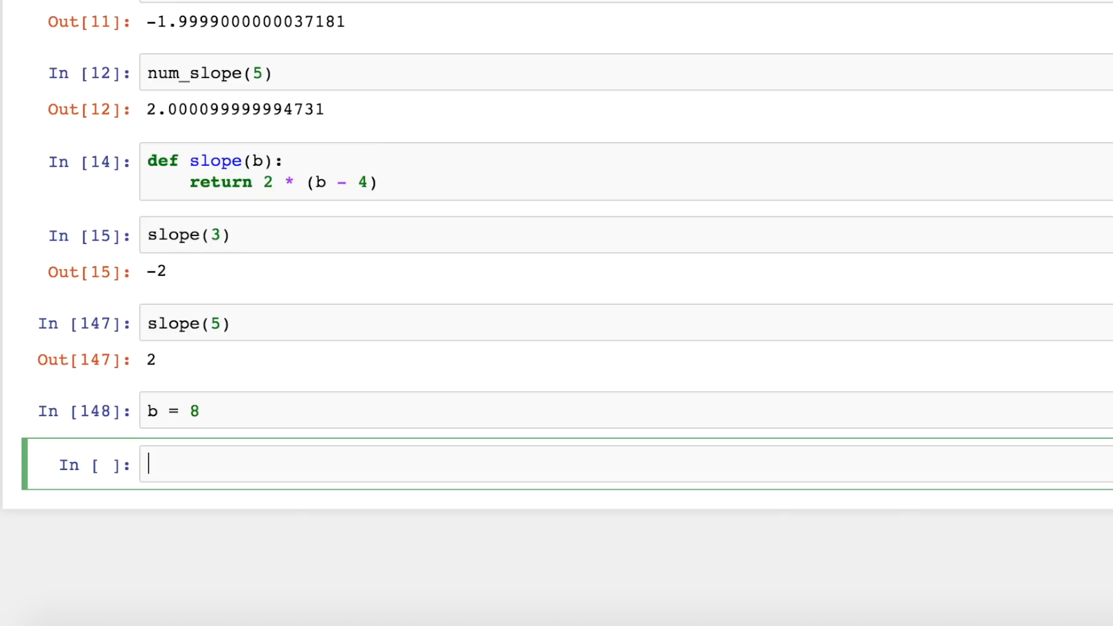
{"action": "type", "text": "b ="}
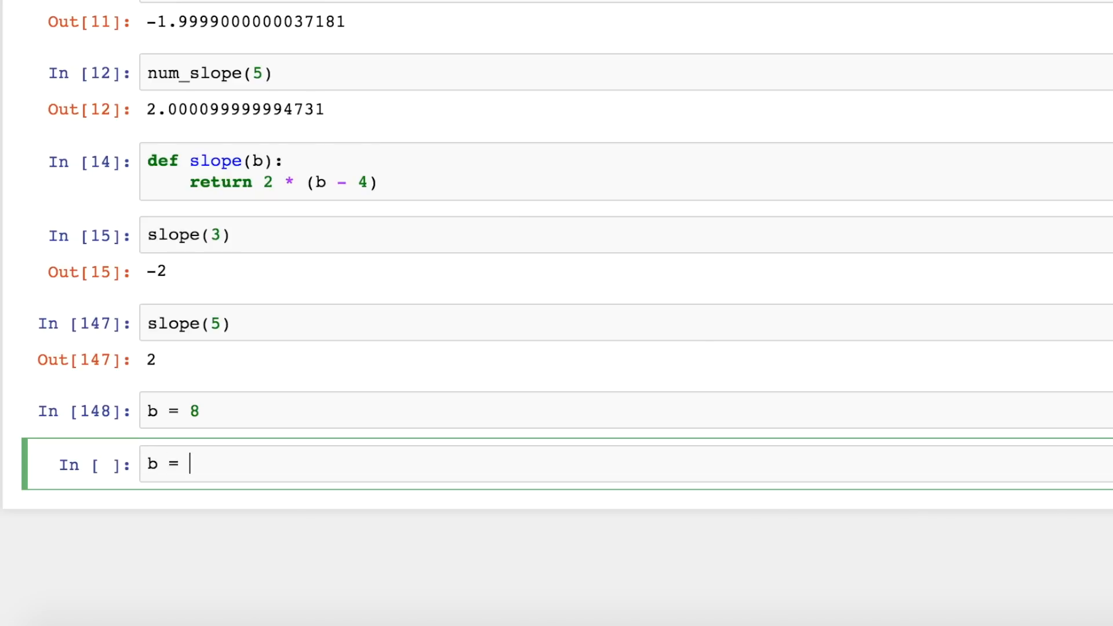
{"action": "type", "text": "b - .1"}
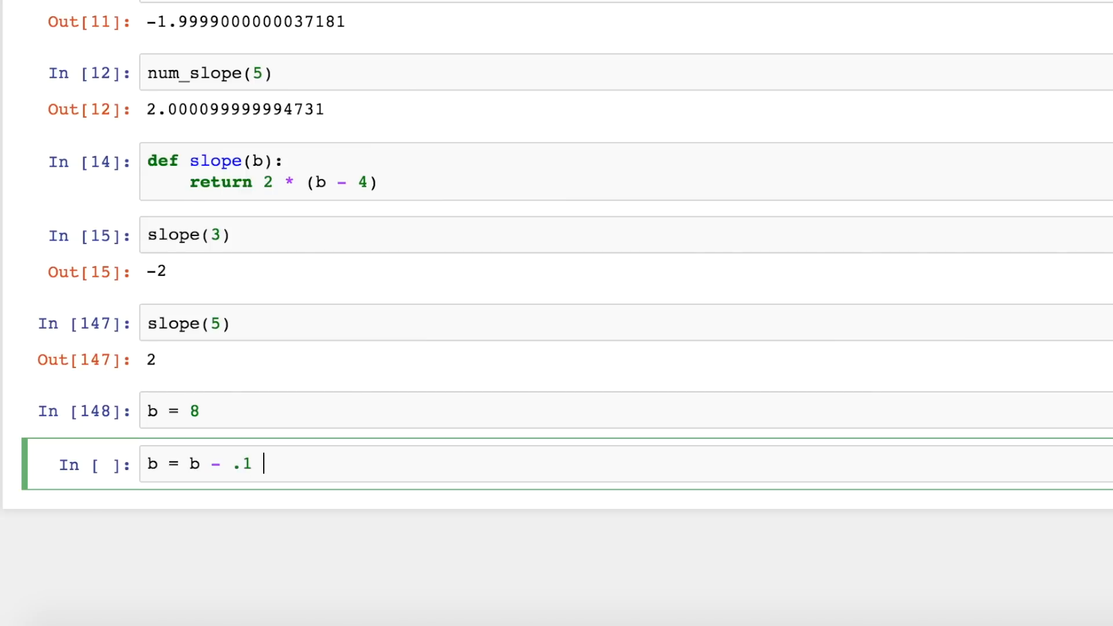
{"action": "type", "text": "* slope(b)"}
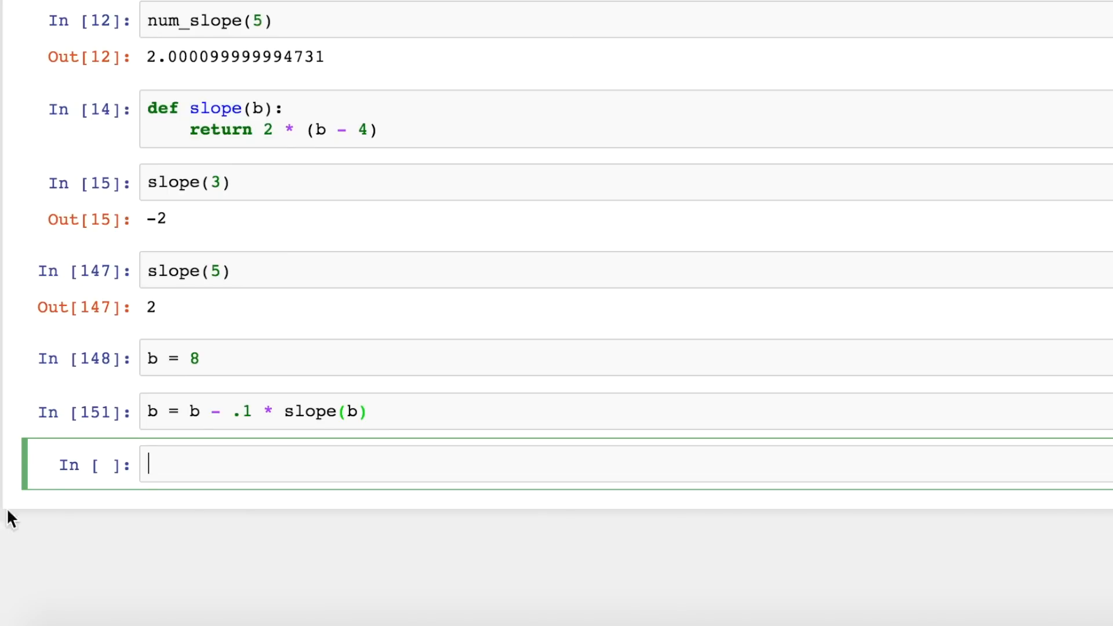
{"action": "mouse_move", "coordinate": [108, 421]}
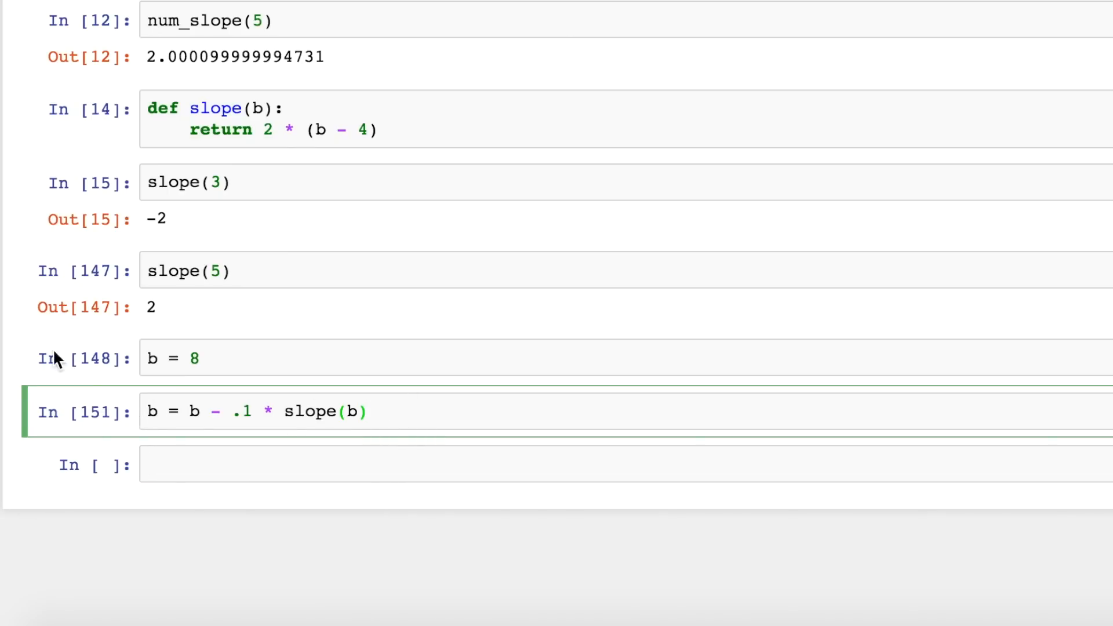
{"action": "type", "text": "print("}
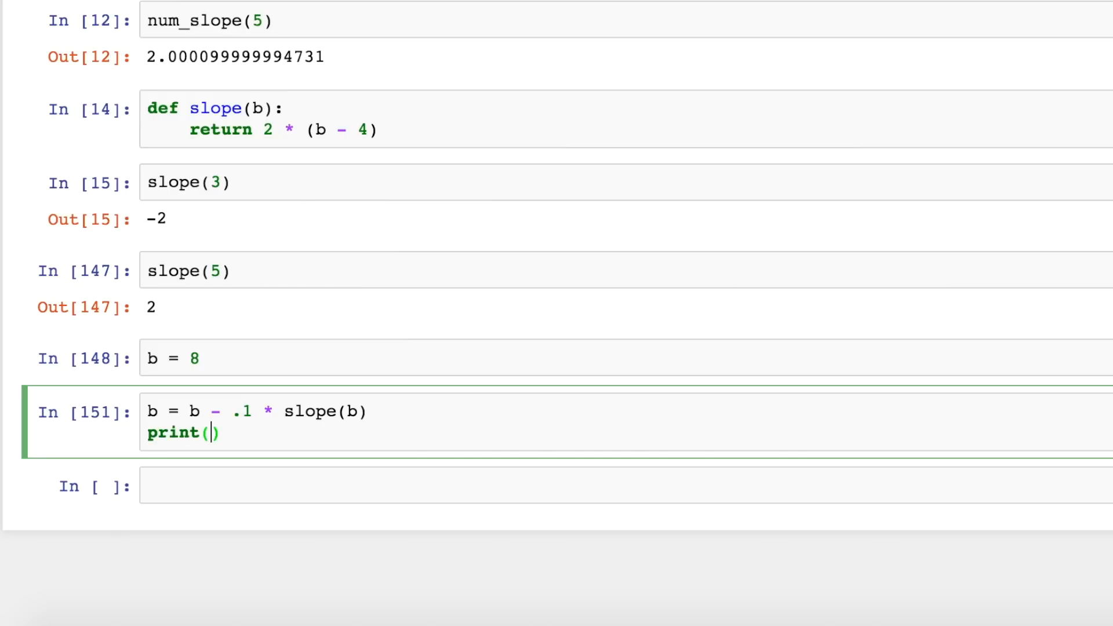
{"action": "type", "text": "b"}
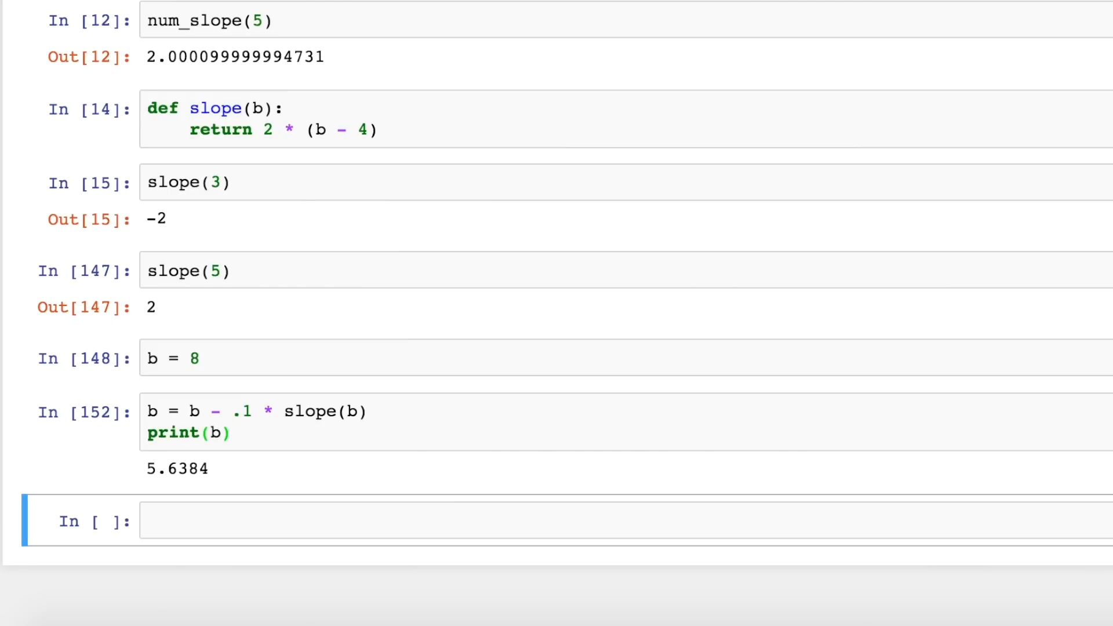
{"action": "mouse_move", "coordinate": [174, 470]}
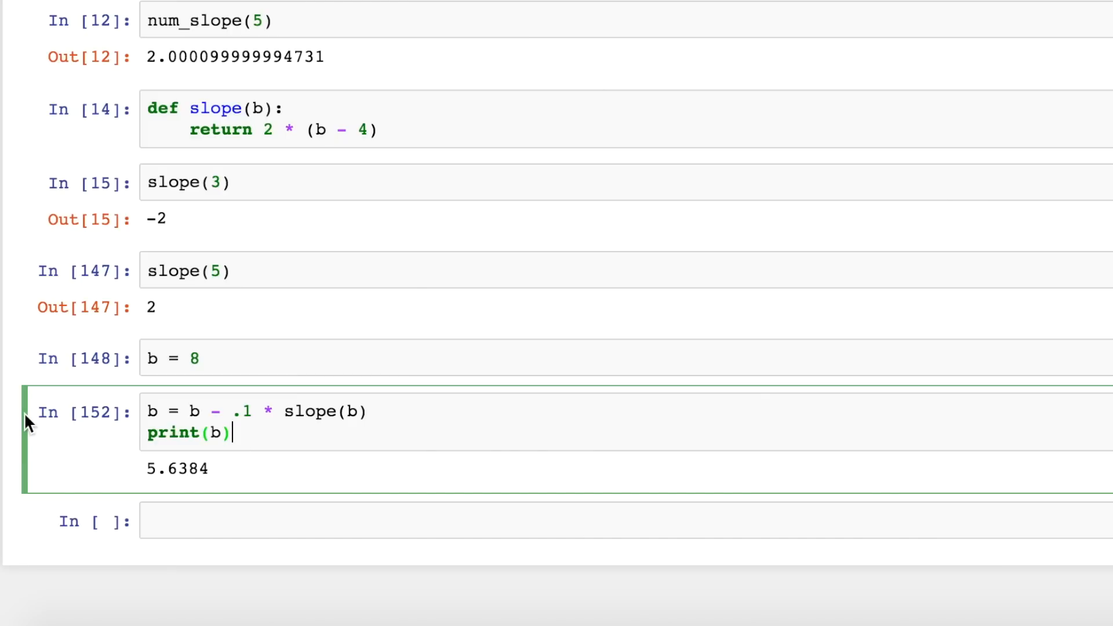
Restart b at -20 and rerun the update cell until b prints about 3.998
{"action": "key", "text": "shift+enter"}
{"action": "type", "text": "-"}
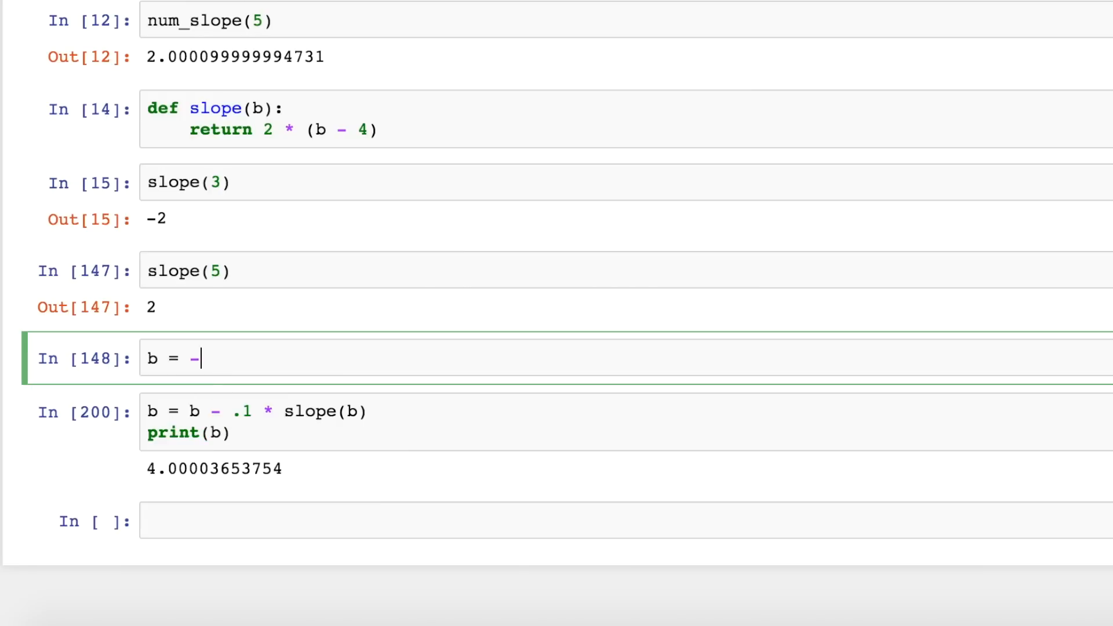
{"action": "type", "text": "20"}
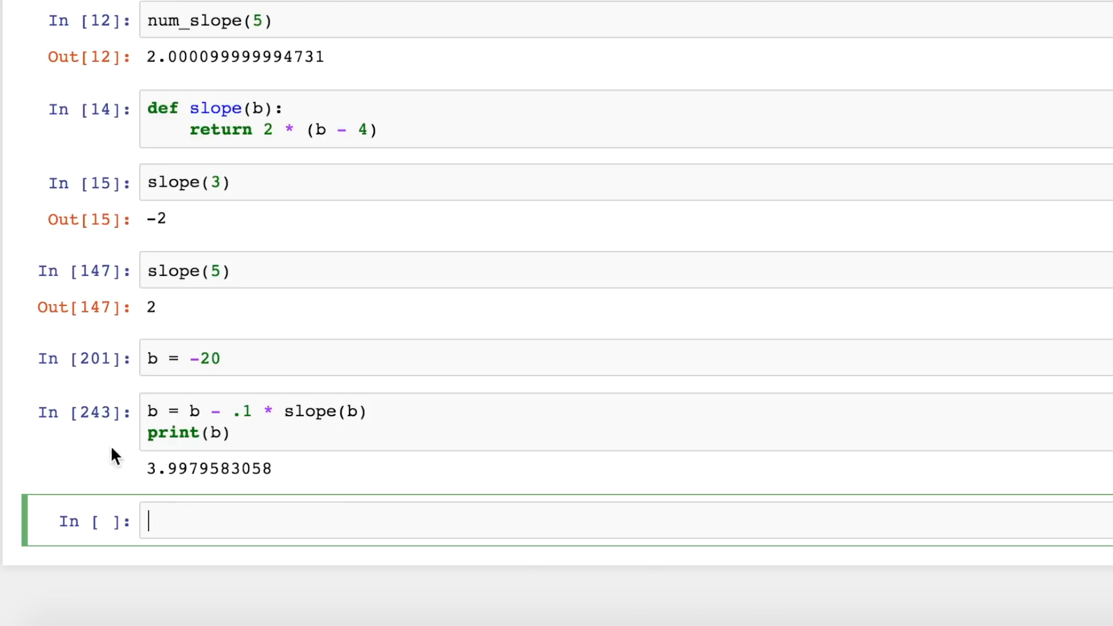
{"action": "scroll", "scroll_direction": "down", "scroll_amount": 3}
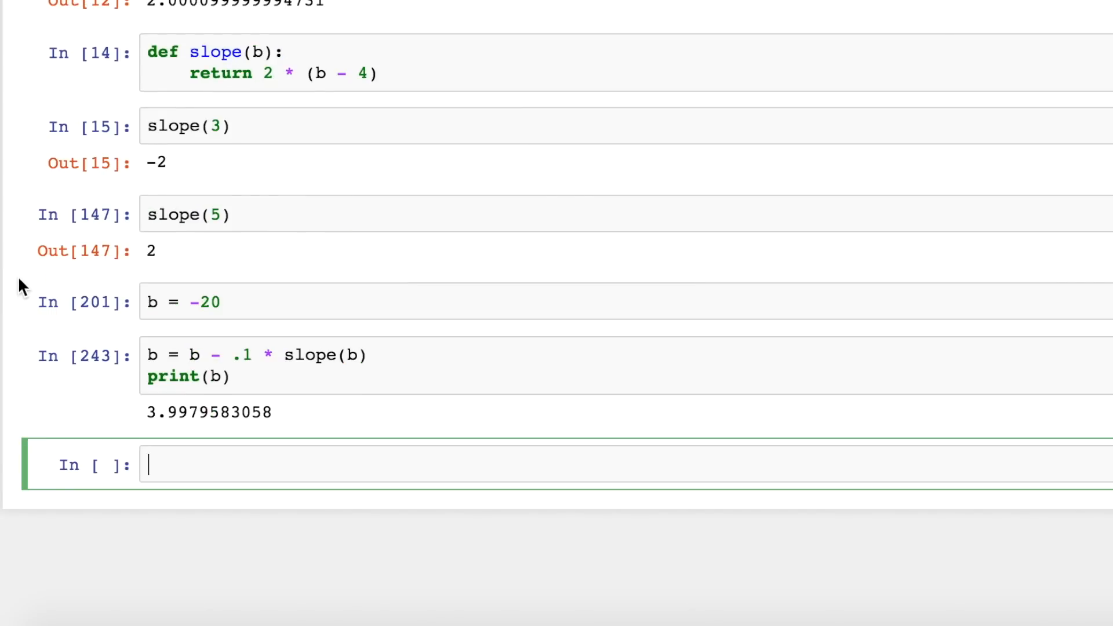
Write and run 'for i in range(3): print(i)', outputting 0, 1 and 2
{"action": "type", "text": "for"}
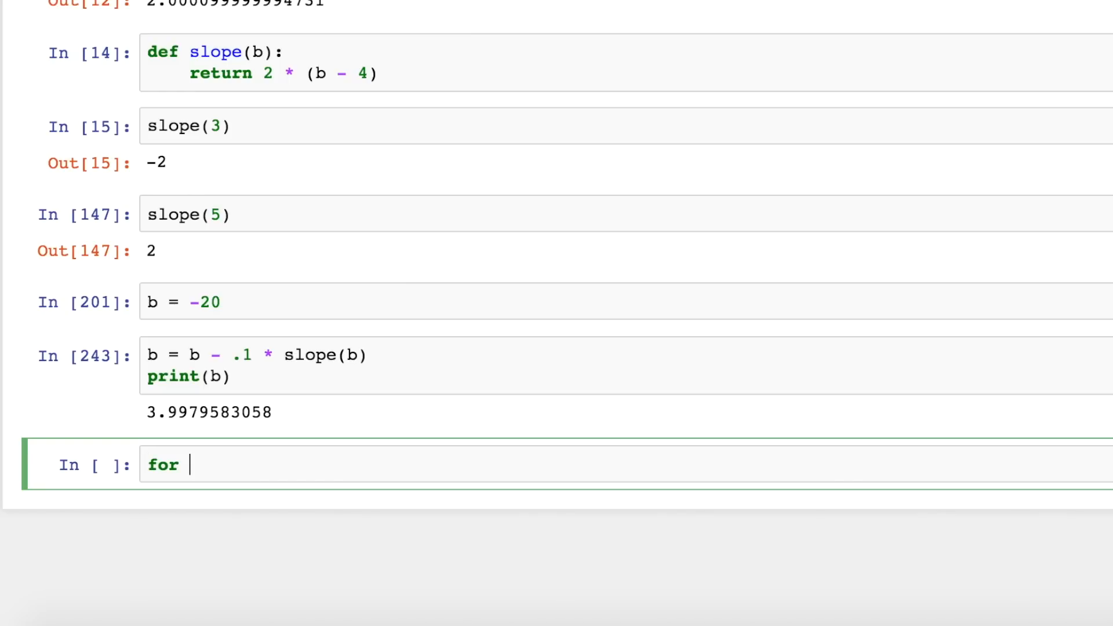
{"action": "type", "text": "i in rang"}
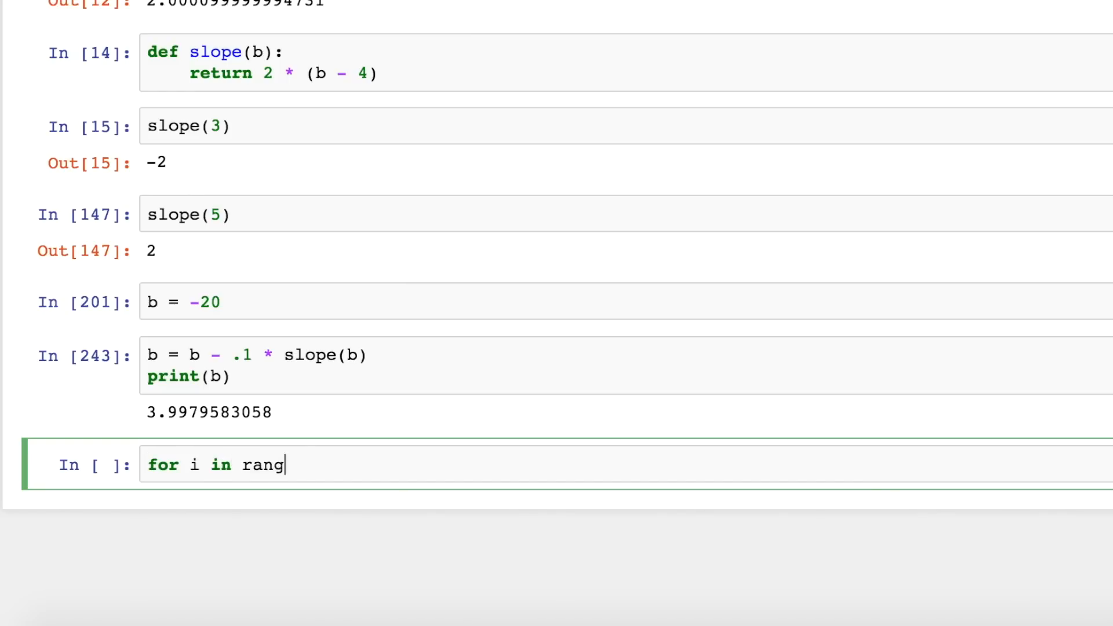
{"action": "type", "text": "e()"}
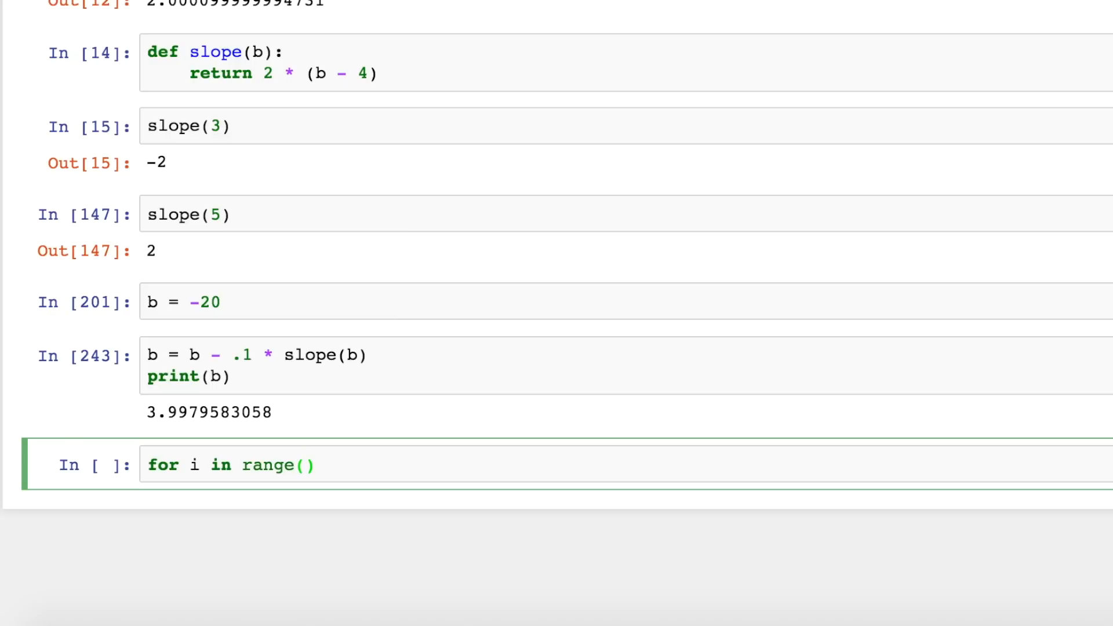
{"action": "type", "text": "3):"}
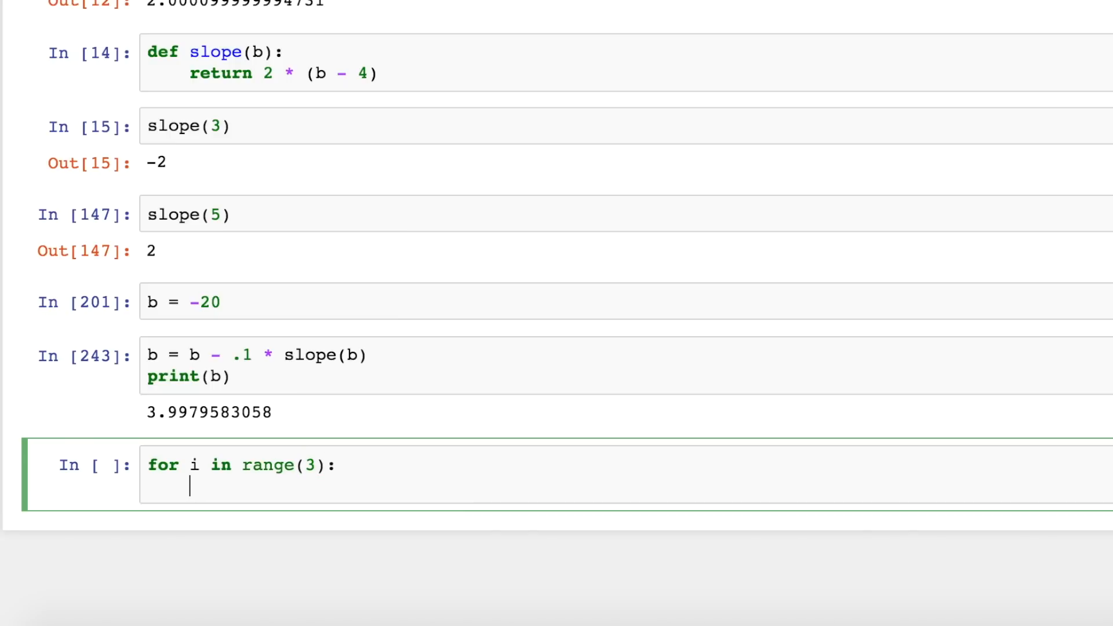
{"action": "type", "text": "print(i)"}
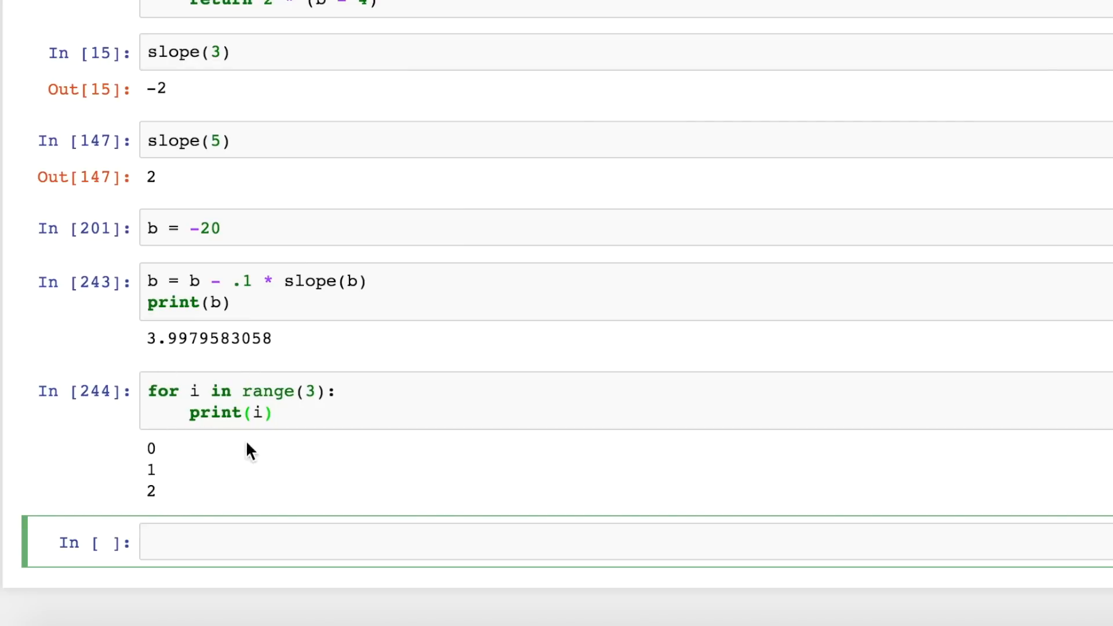
{"action": "mouse_move", "coordinate": [158, 497]}
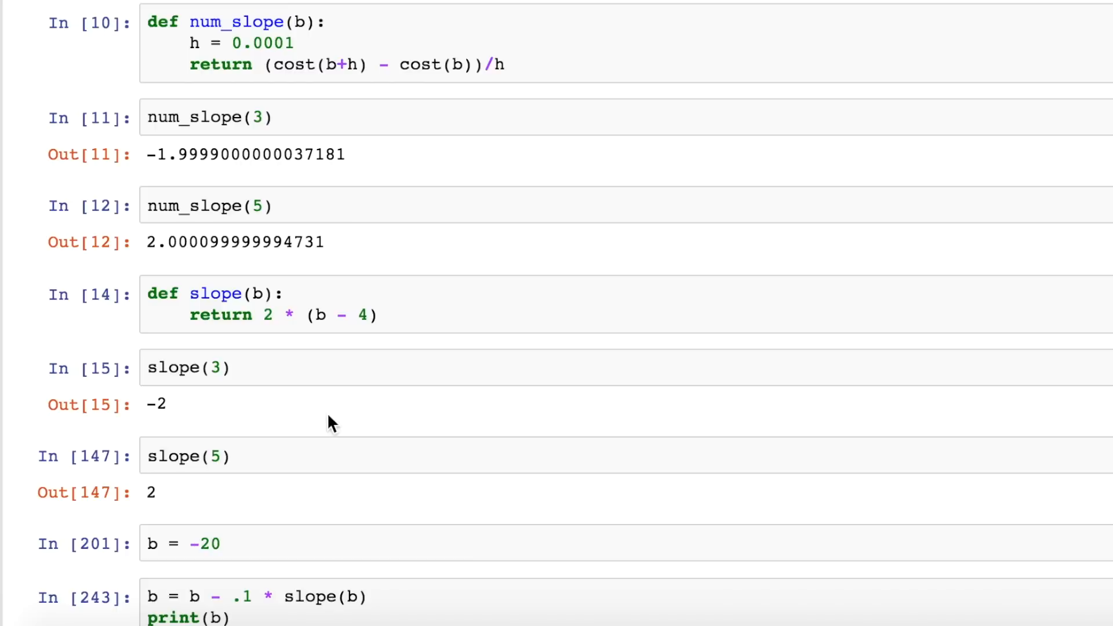
{"action": "scroll", "scroll_direction": "down", "scroll_amount": 3}
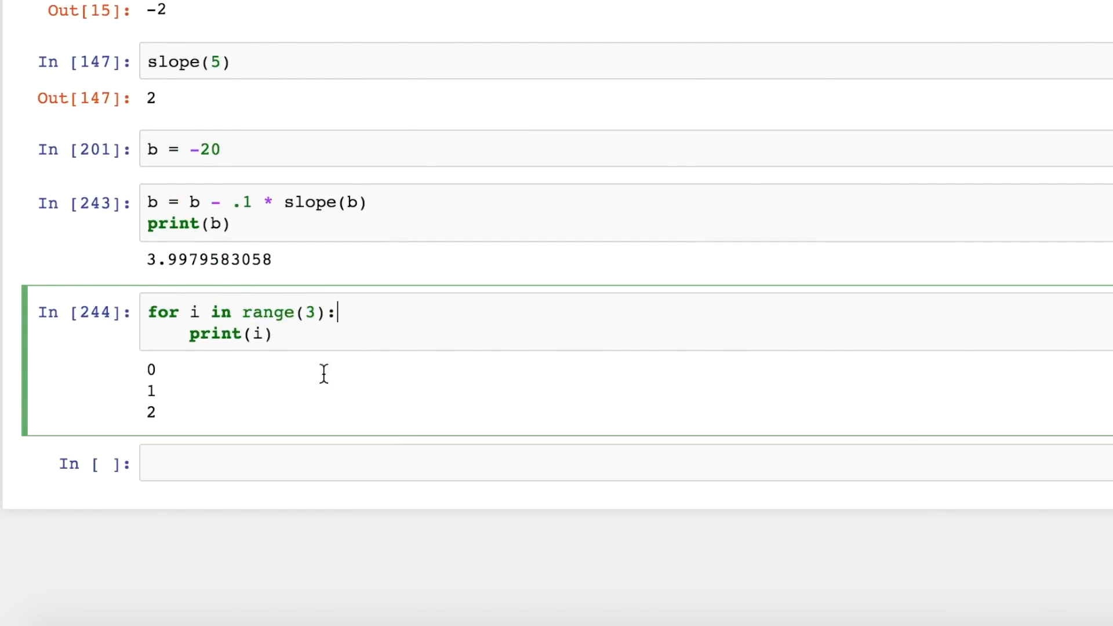
Evaluate range(3) in a new cell, then change it to range(4) listing 0 to 3
{"action": "double_click", "coordinate": [267, 311]}
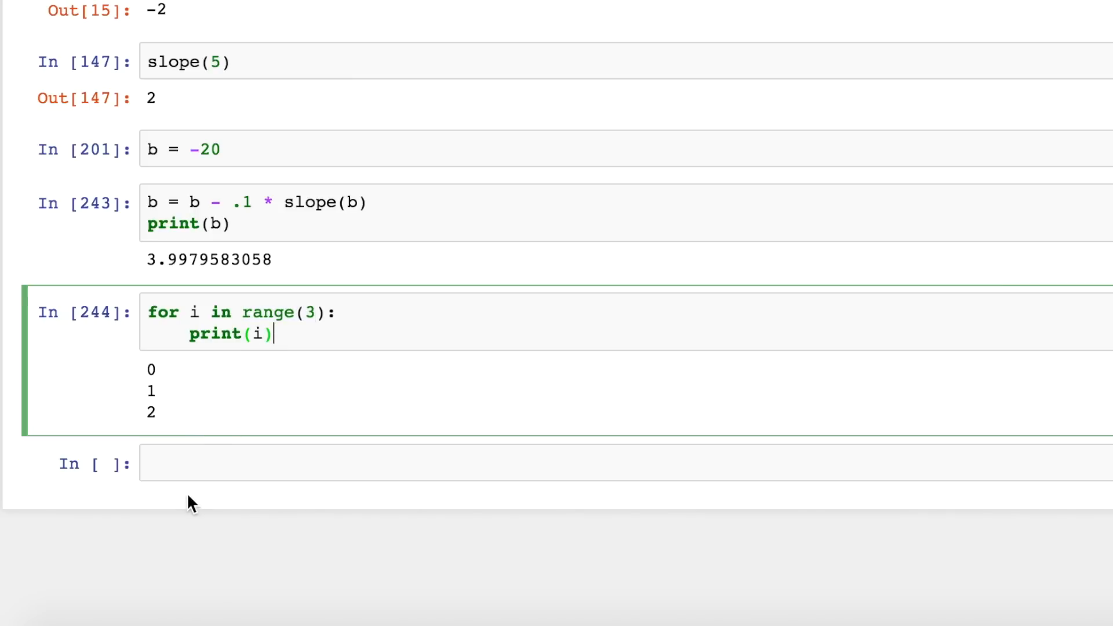
{"action": "type", "text": "range(3)"}
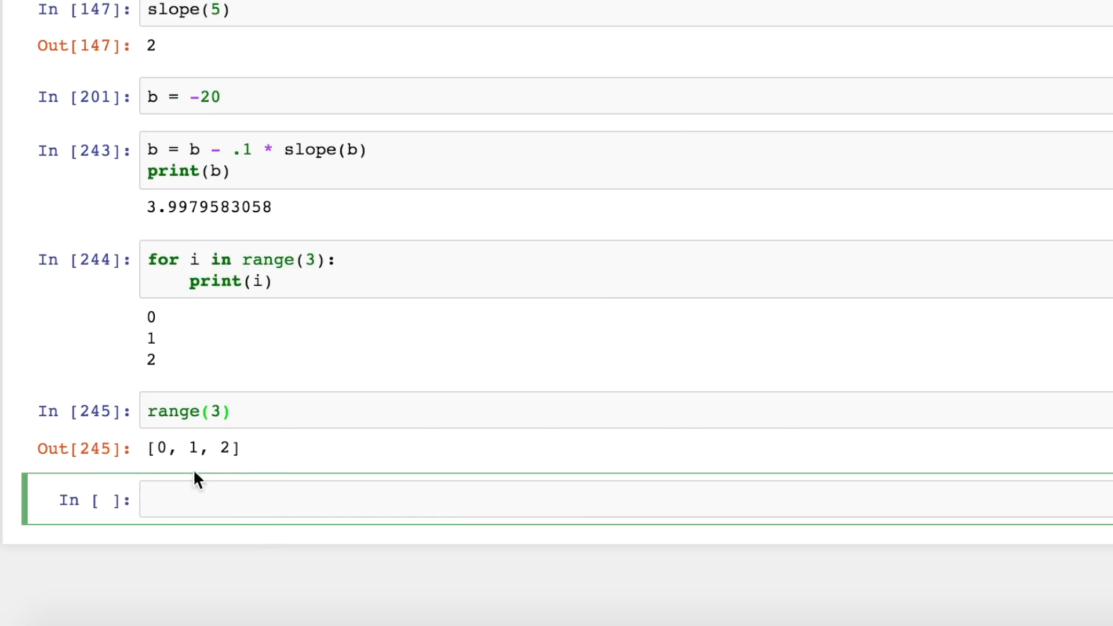
{"action": "mouse_move", "coordinate": [155, 448]}
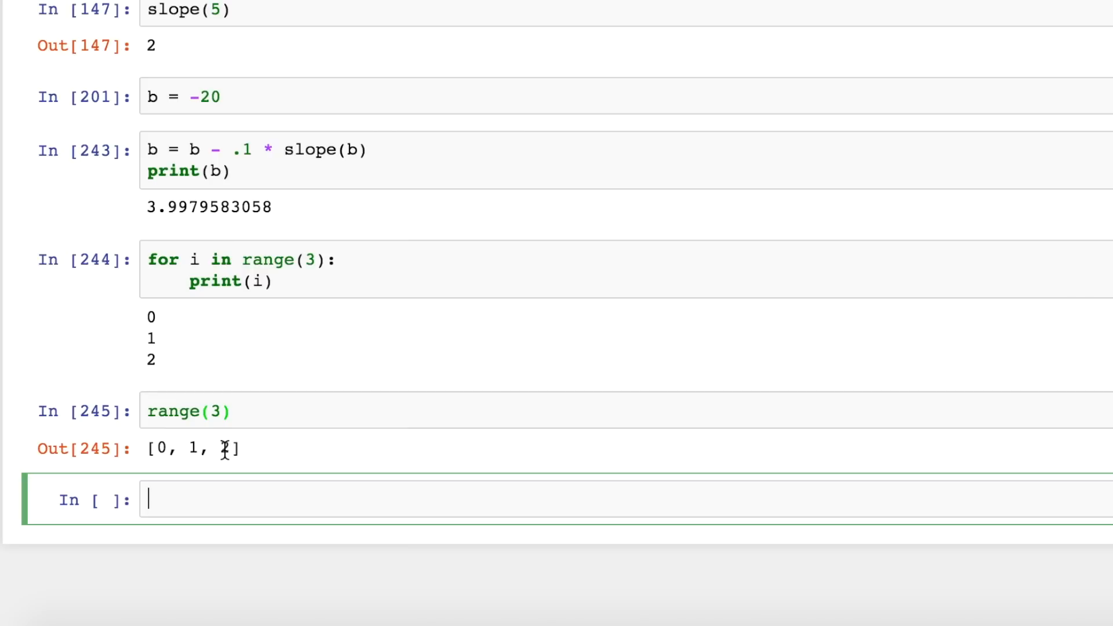
{"action": "left_click", "coordinate": [217, 411]}
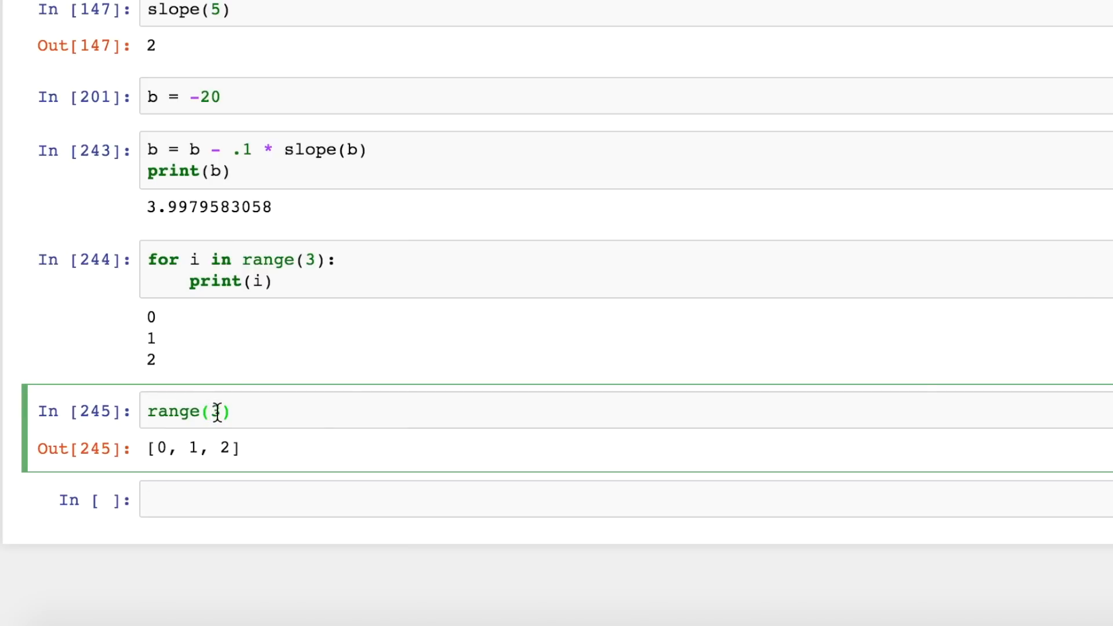
{"action": "type", "text": "4"}
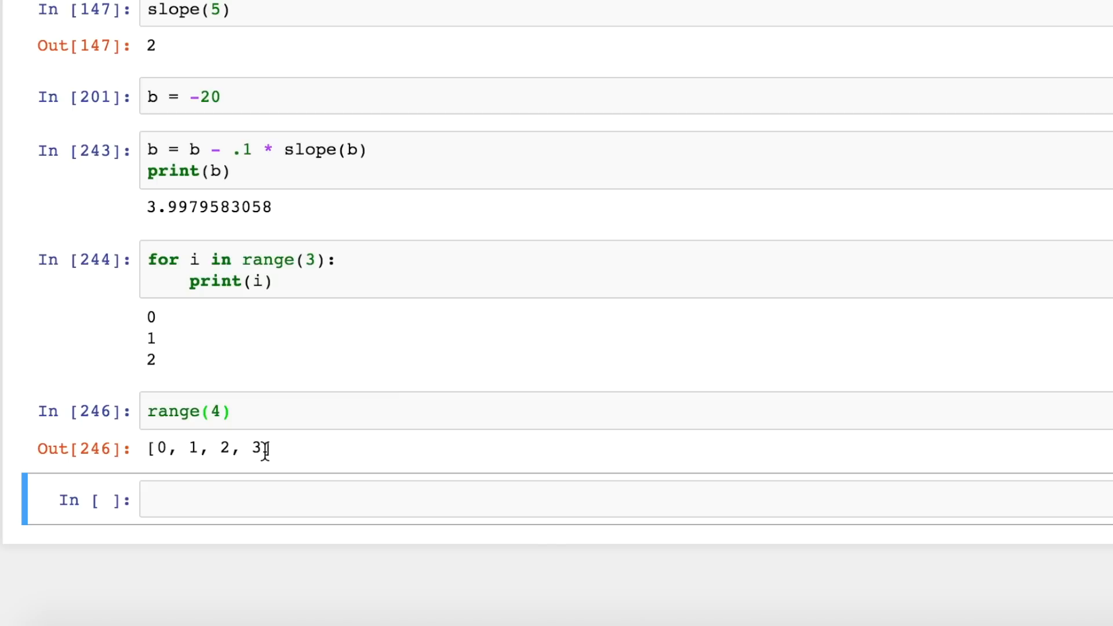
{"action": "left_click", "coordinate": [188, 410]}
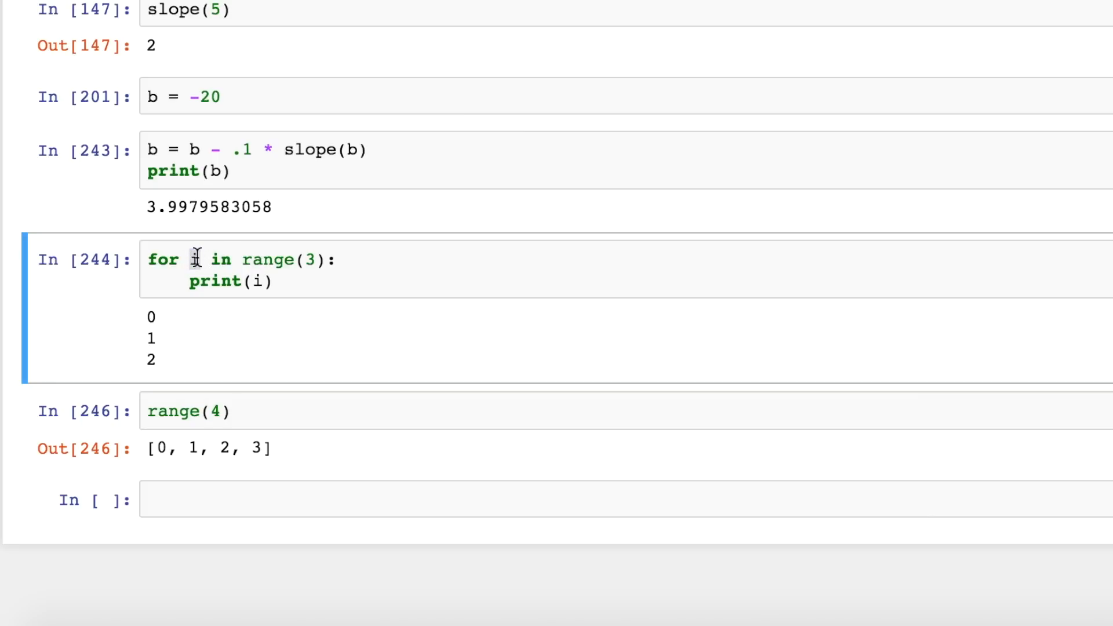
Change the loop to iterate over ['Jon', 'Jake', 'Jones'] and print each name
{"action": "double_click", "coordinate": [268, 258]}
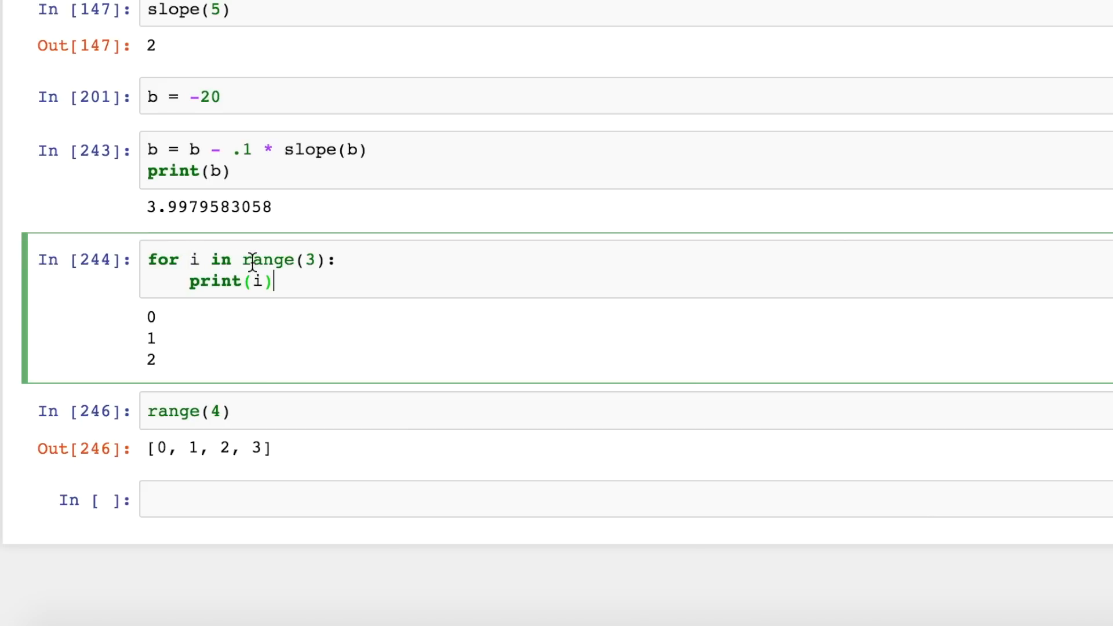
{"action": "double_click", "coordinate": [268, 259]}
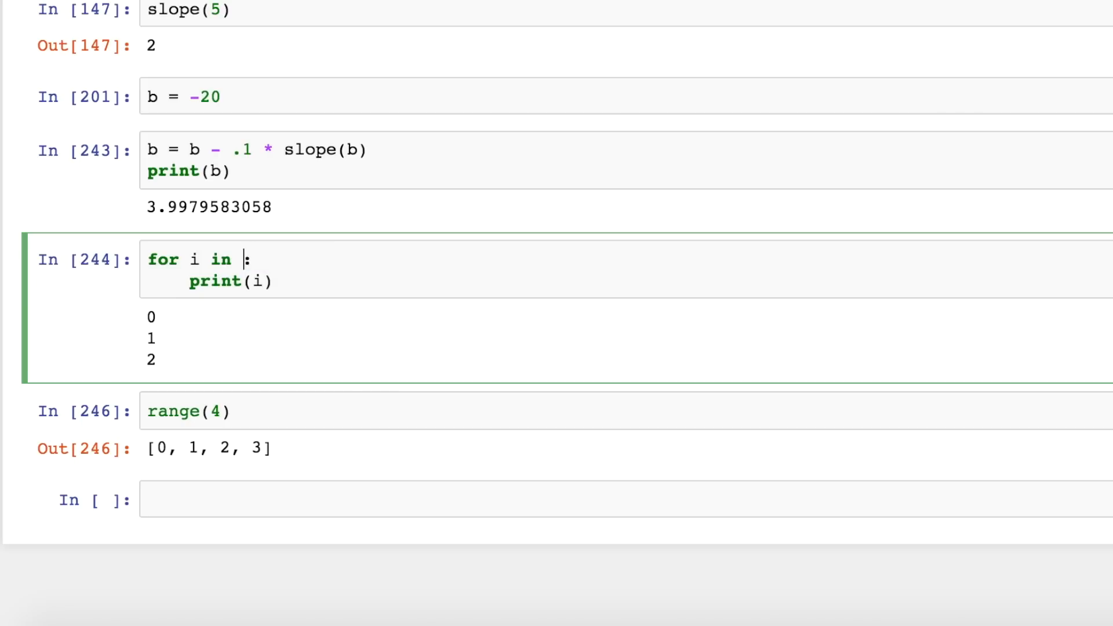
{"action": "type", "text": "[0, 2,"}
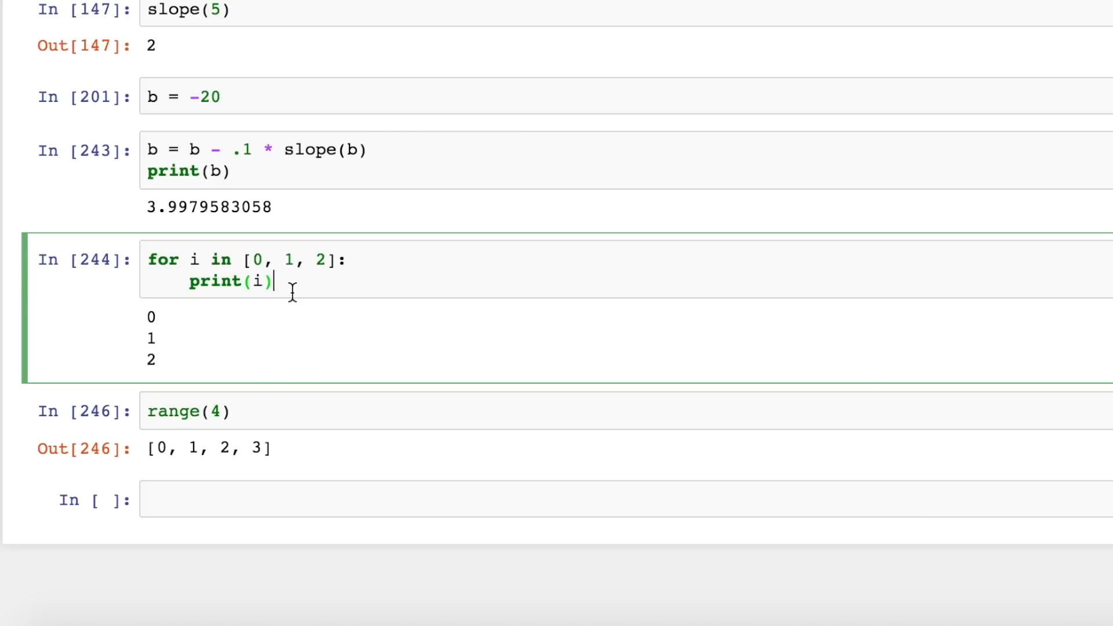
{"action": "double_click", "coordinate": [213, 281]}
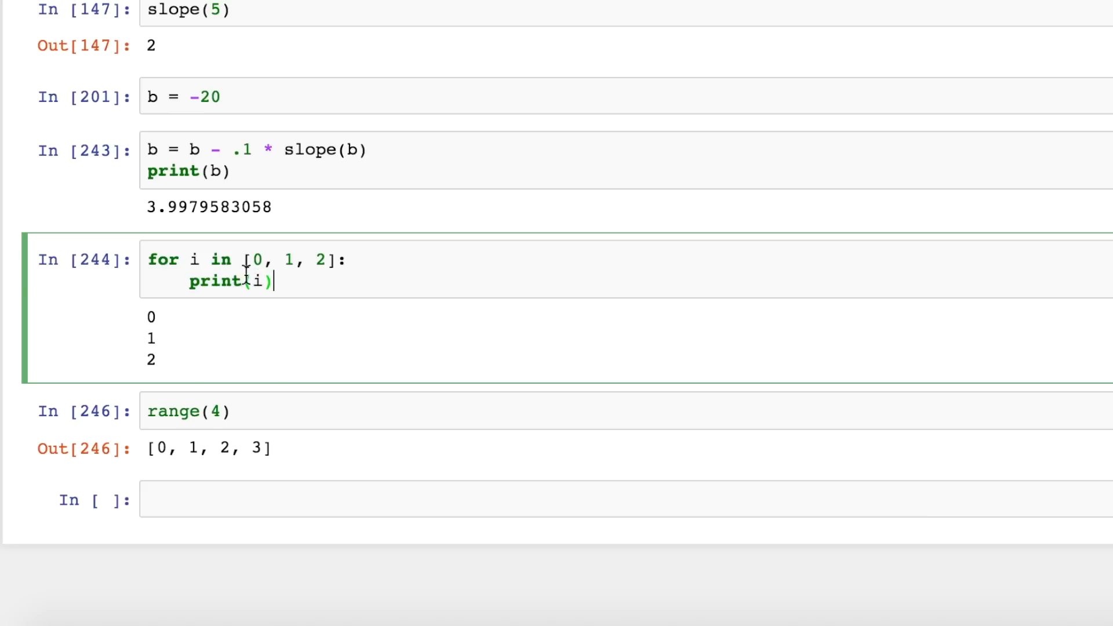
{"action": "double_click", "coordinate": [214, 281]}
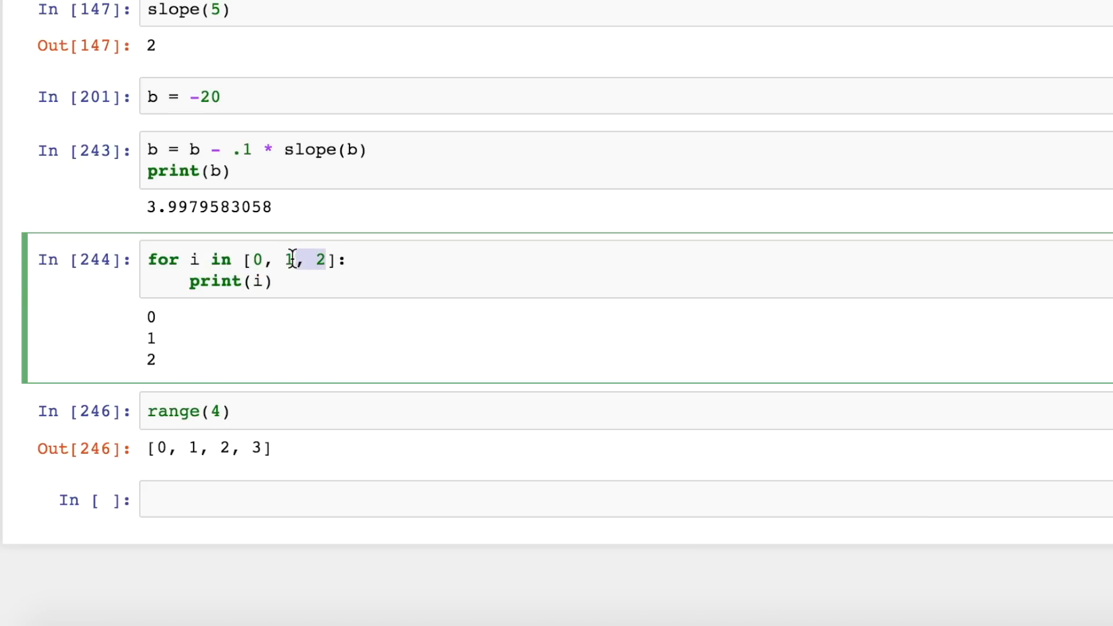
{"action": "type", "text": "''"}
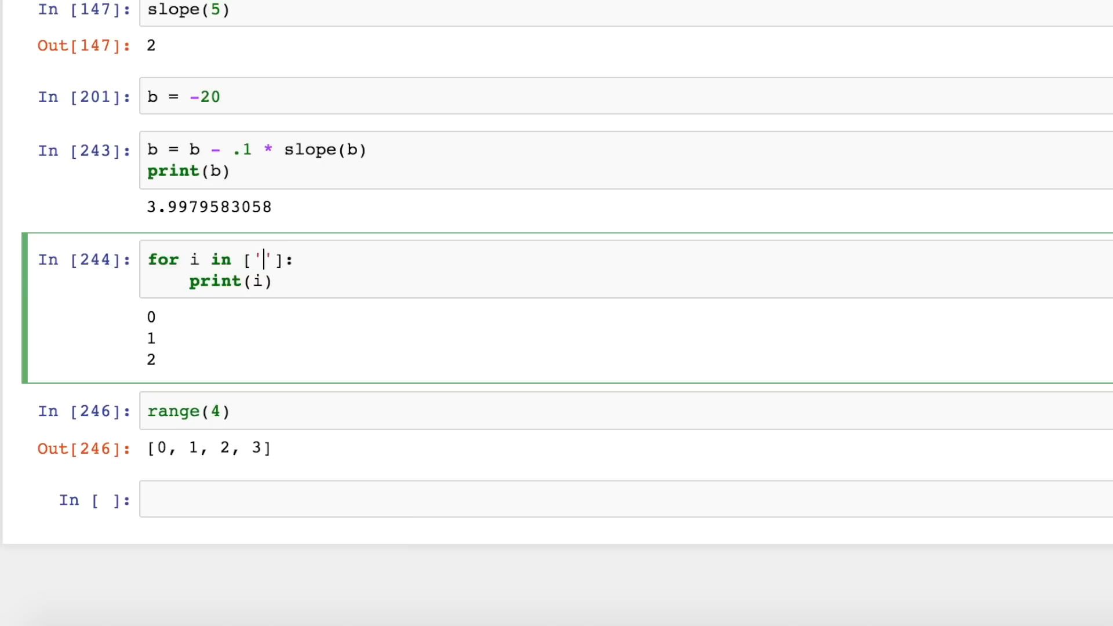
{"action": "type", "text": "Jon', \""}
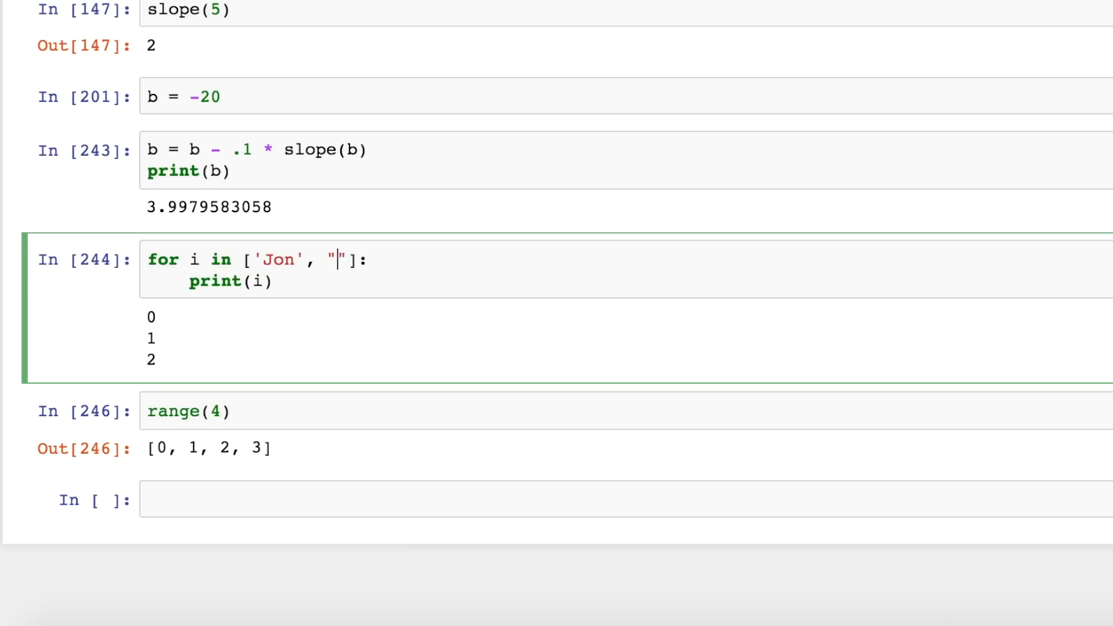
{"action": "type", "text": "Jake"}
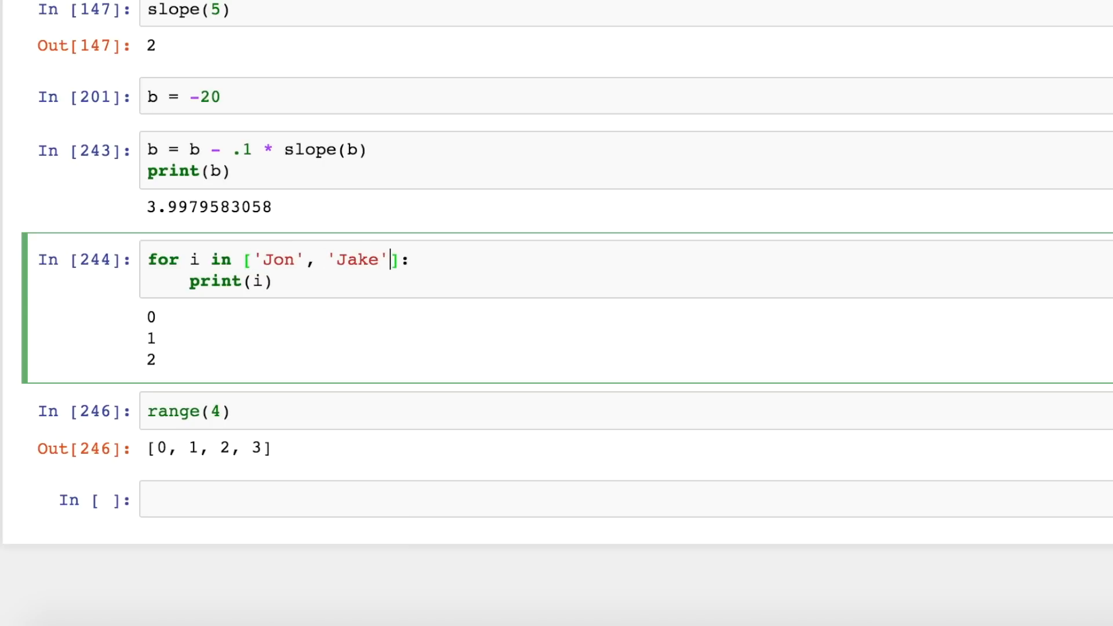
{"action": "type", "text": ", 'Jones'"}
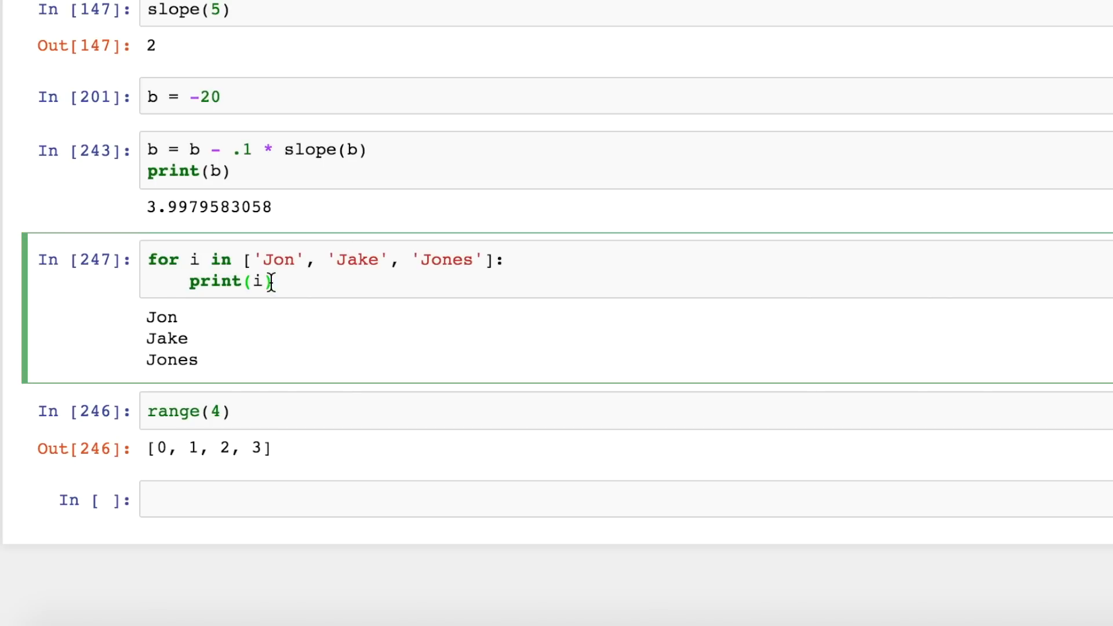
{"action": "mouse_move", "coordinate": [176, 309]}
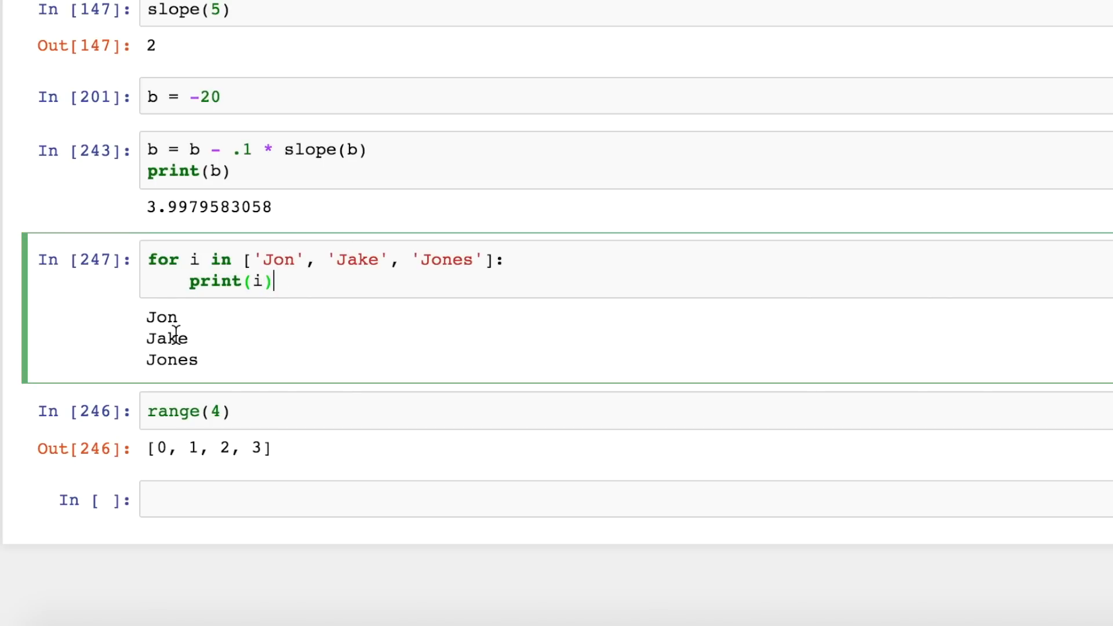
{"action": "mouse_move", "coordinate": [394, 291]}
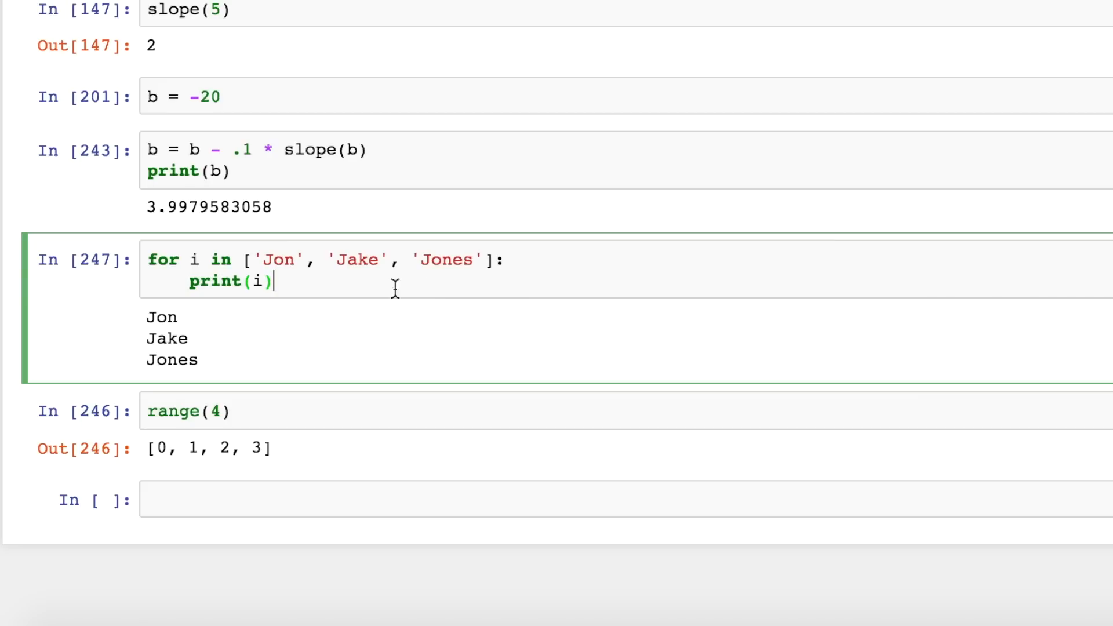
{"action": "mouse_move", "coordinate": [512, 252]}
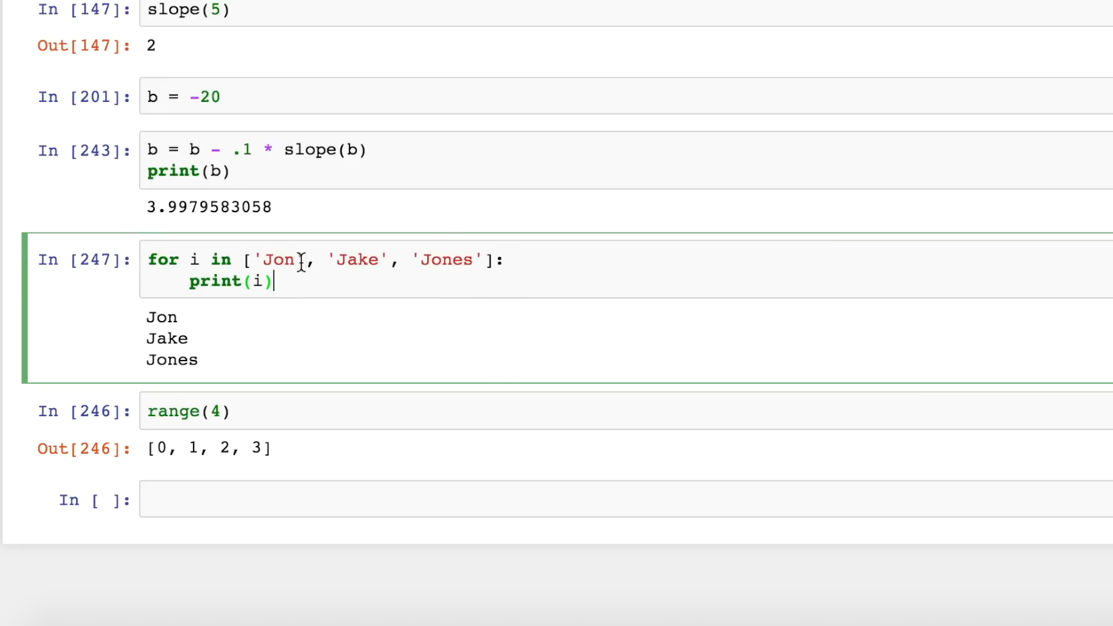
{"action": "double_click", "coordinate": [278, 259]}
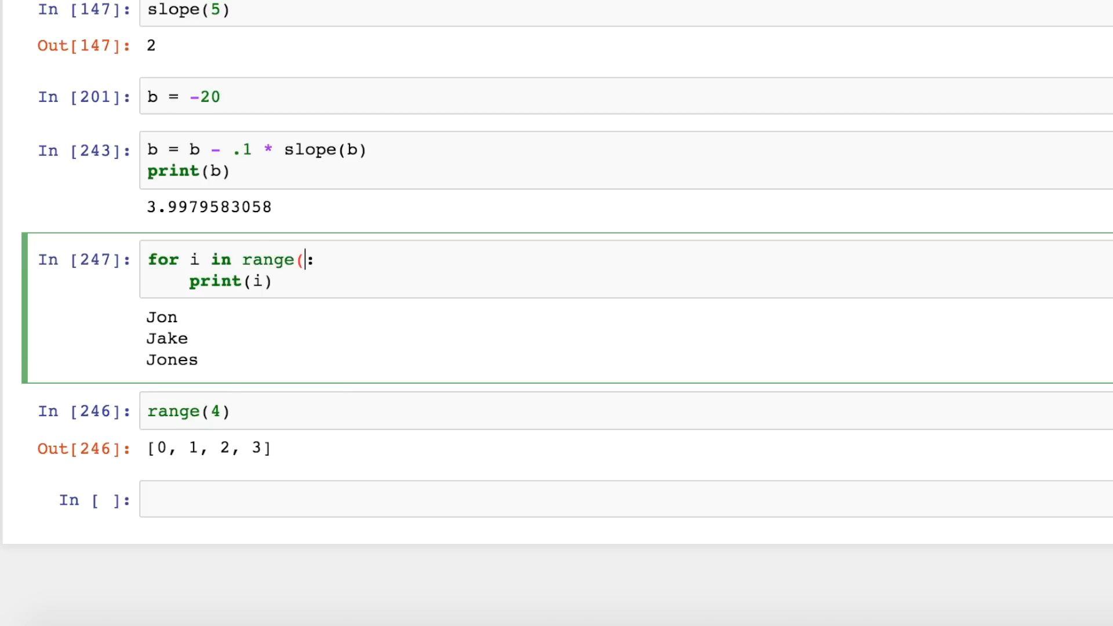
Loop over range(3) applying b = b - .1 * slope(b) and print(b), b rising toward 4
{"action": "type", "text": "3)"}
{"action": "left_click", "coordinate": [628, 280]}
{"action": "type", "text": "b ="}
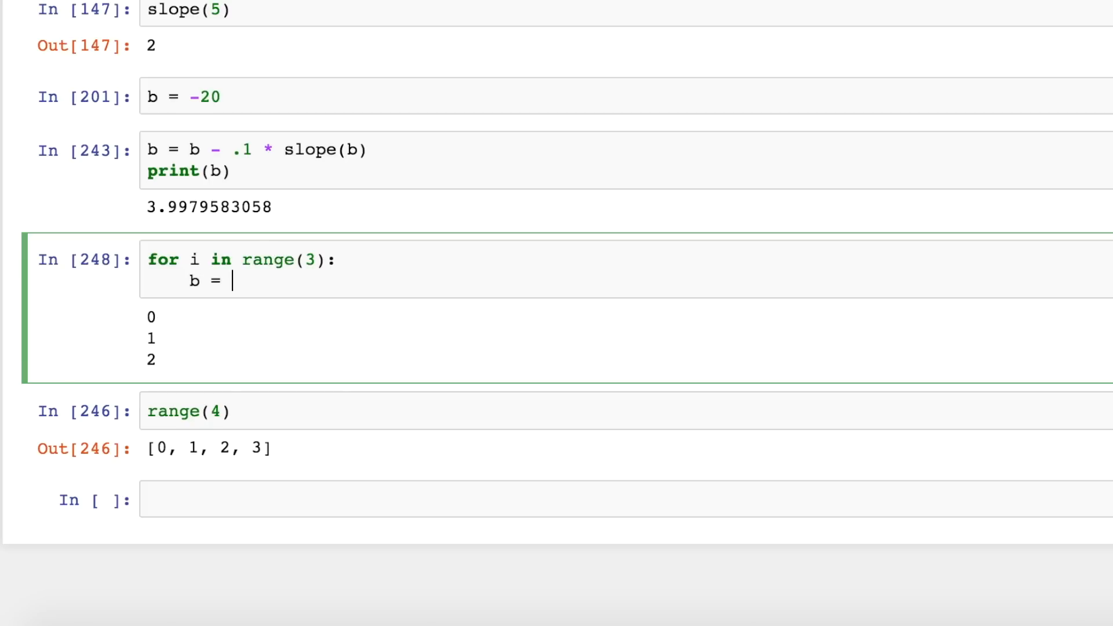
{"action": "type", "text": "b - .1 * sl"}
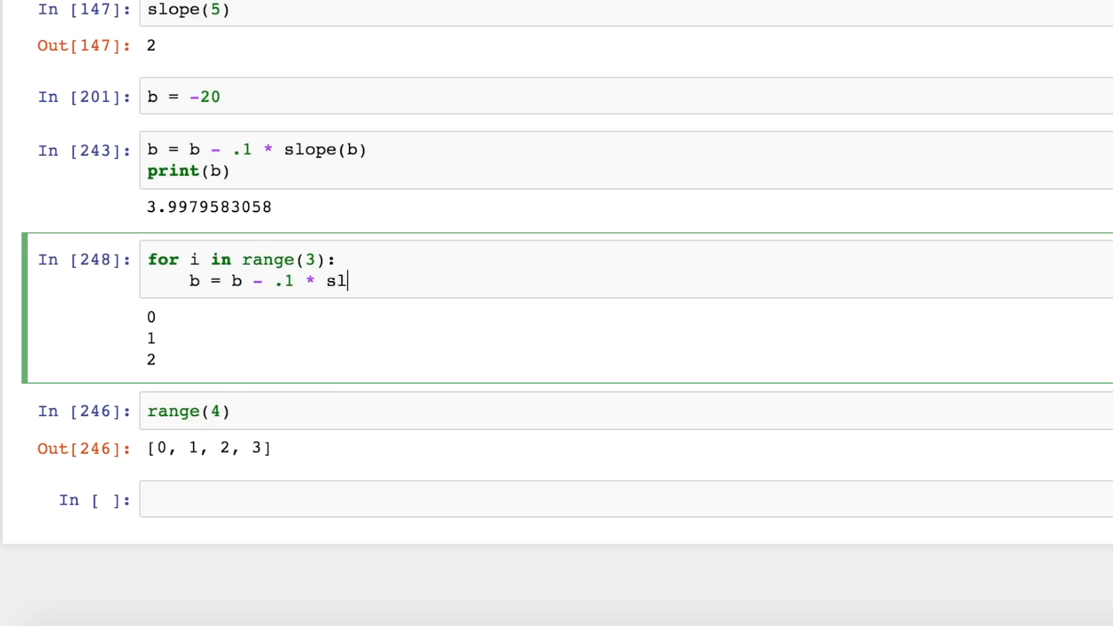
{"action": "type", "text": "ope(b)"}
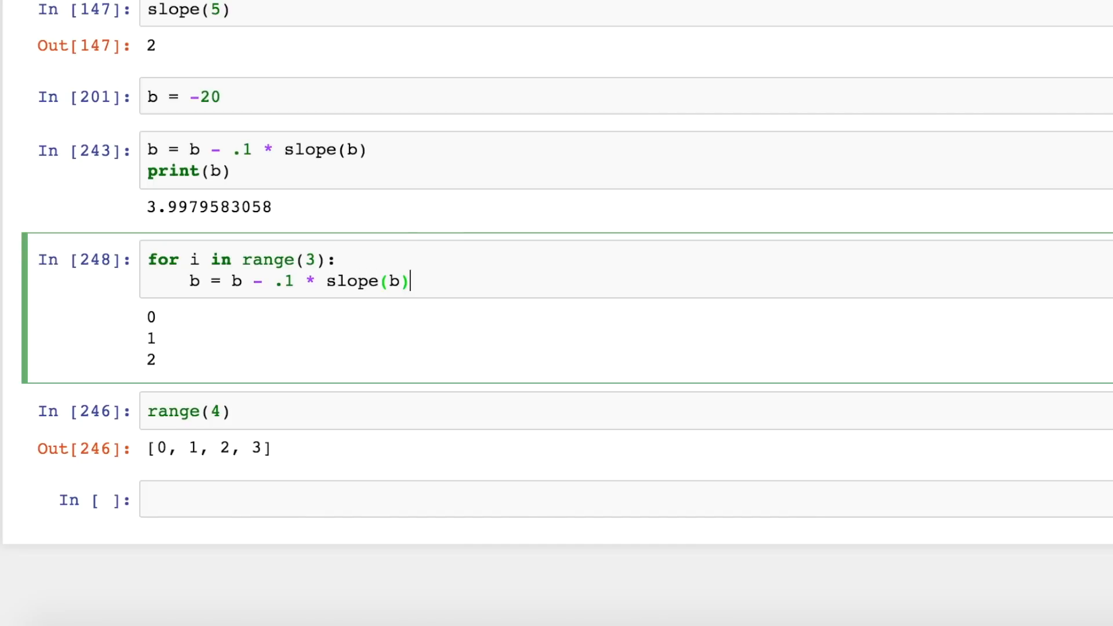
{"action": "type", "text": "print(b)"}
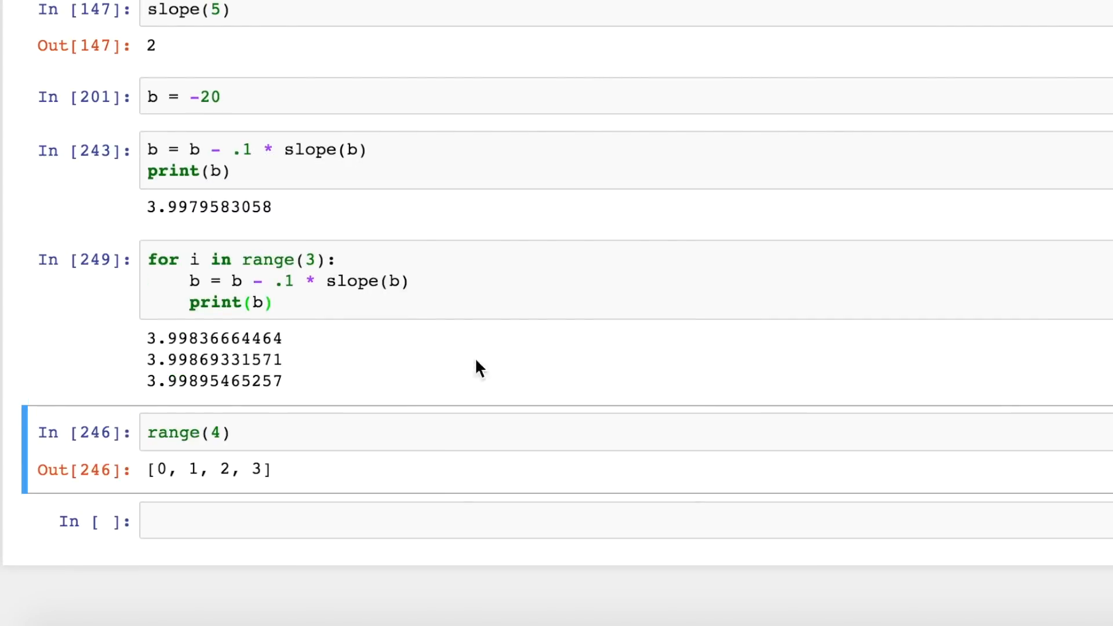
{"action": "left_click", "coordinate": [190, 258]}
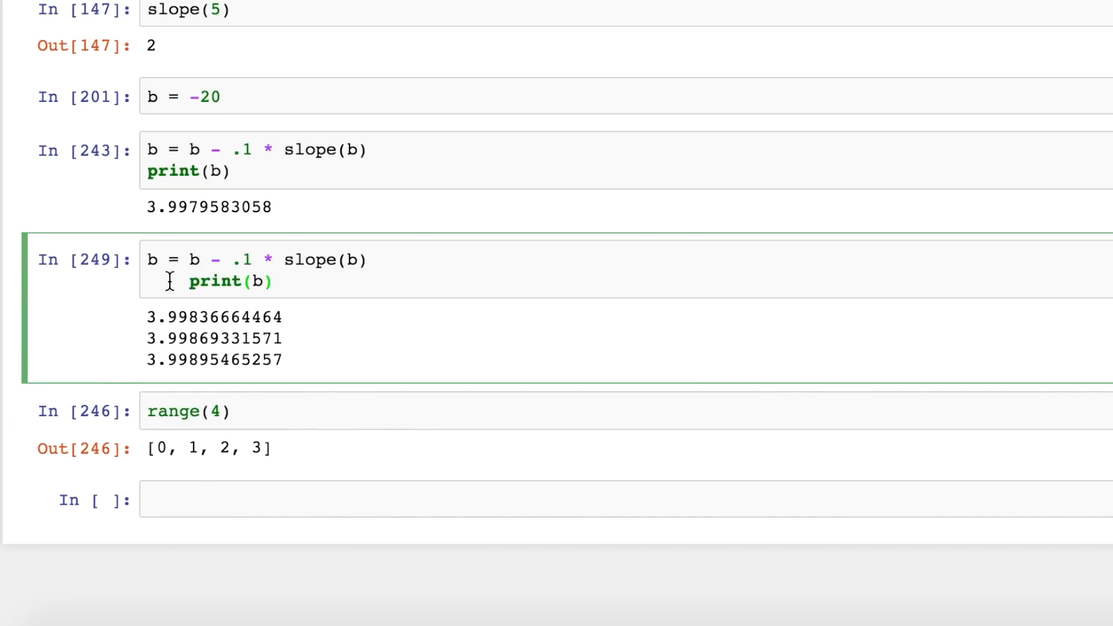
{"action": "type", "text": "="}
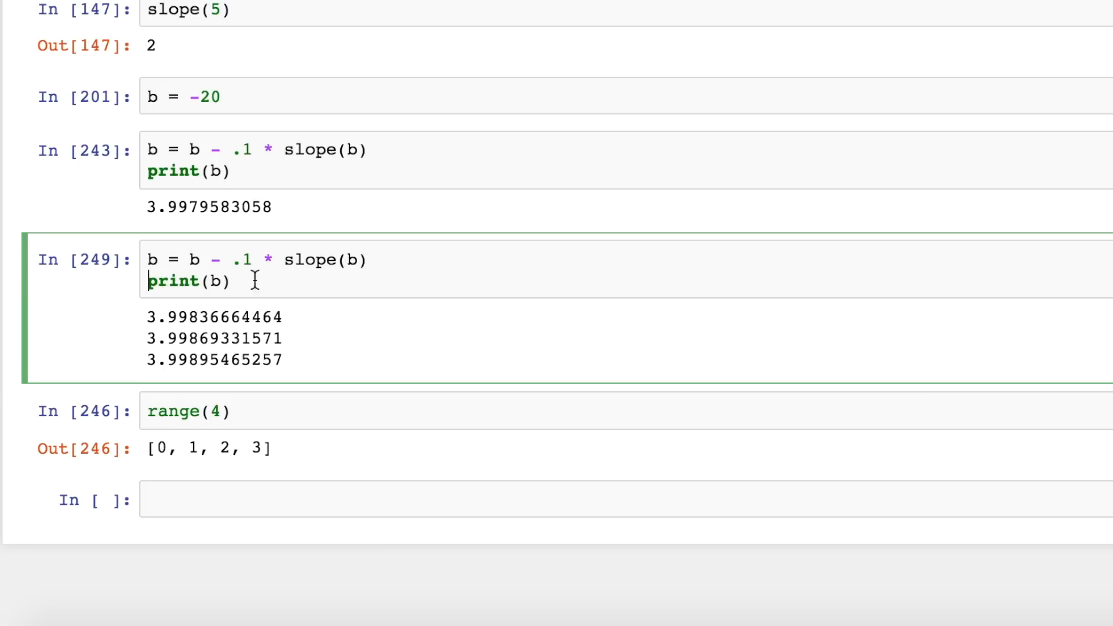
{"action": "type", "text": "b = b - .1 * slope(b)"}
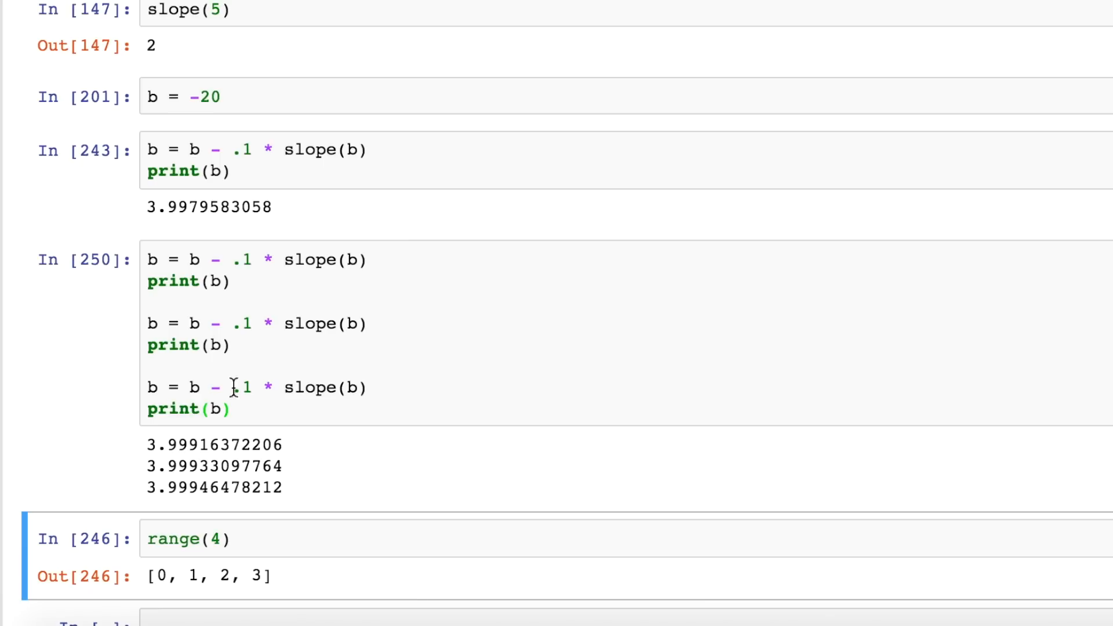
{"action": "mouse_move", "coordinate": [238, 410]}
{"action": "type", "text": "for i in range(3):"}
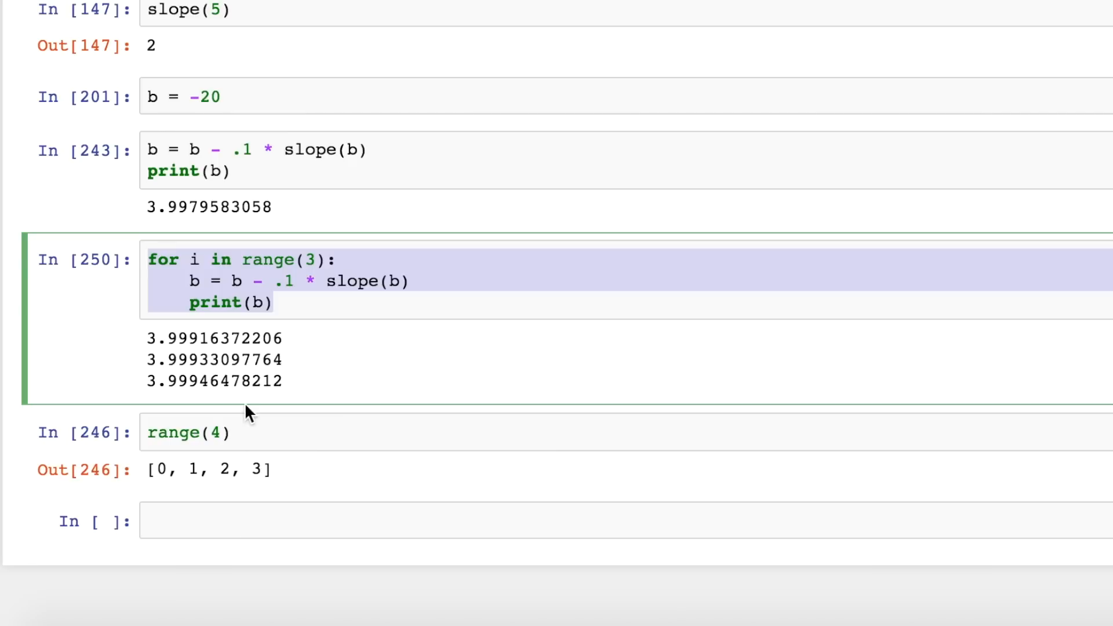
Try range(100), then start b at 6 with range(10), printing b falling from 5.6 to 4.21
{"action": "left_click", "coordinate": [306, 259]}
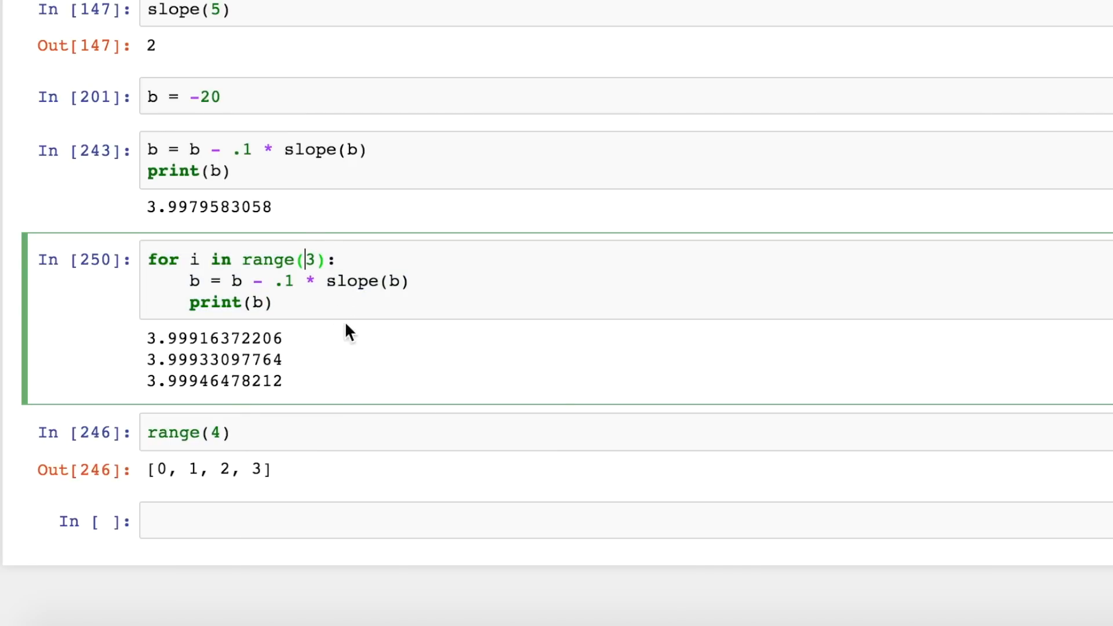
{"action": "type", "text": "00"}
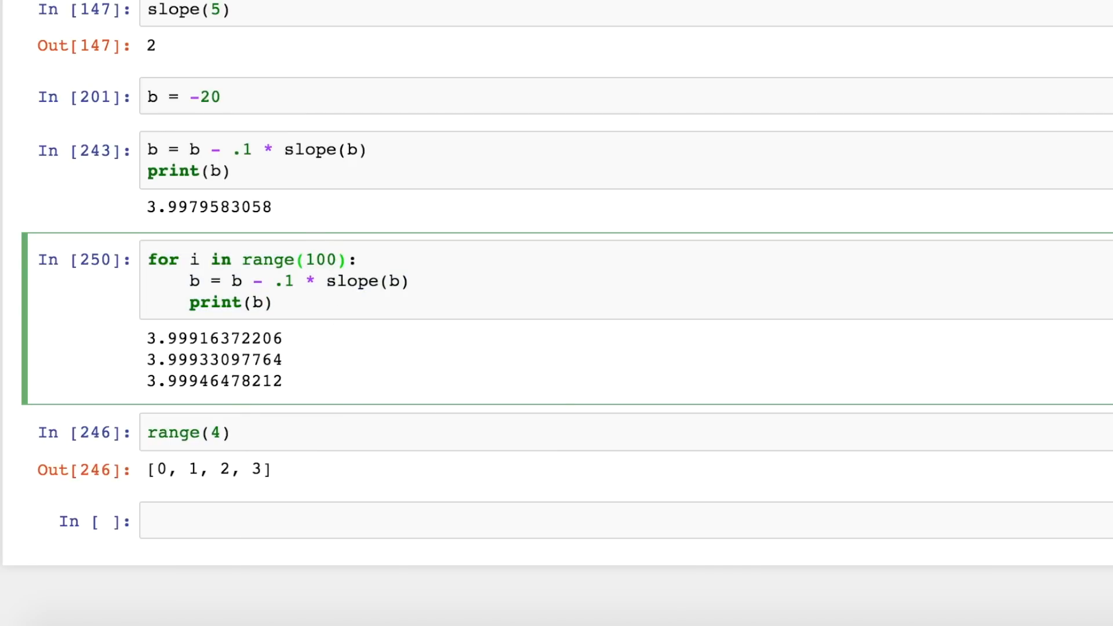
{"action": "scroll", "scroll_direction": "down", "scroll_amount": 3}
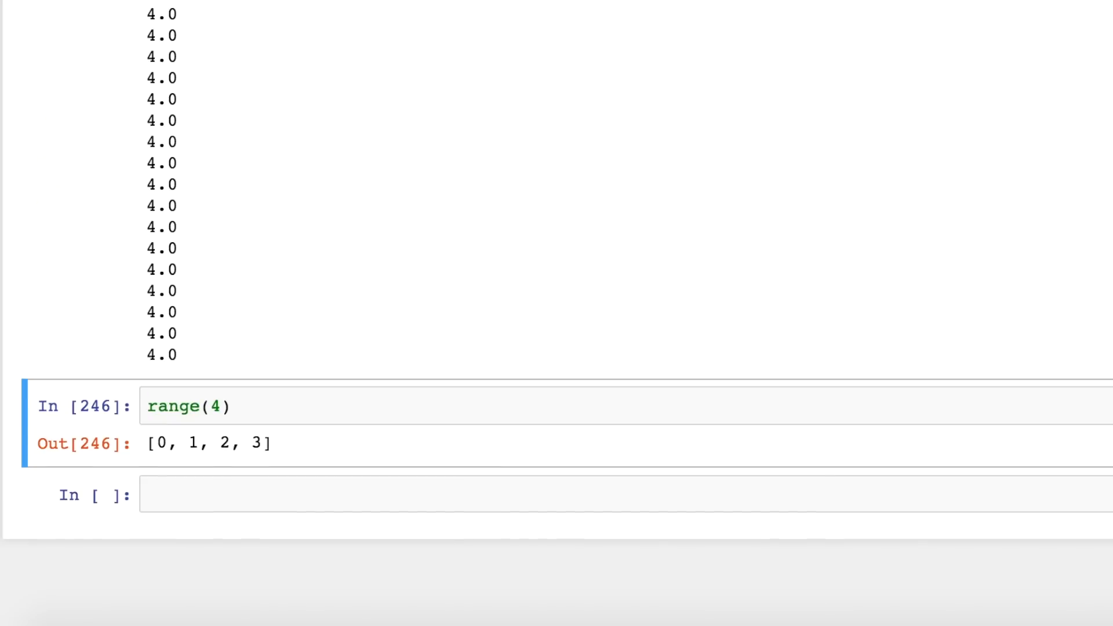
{"action": "scroll", "scroll_direction": "down", "scroll_amount": 3}
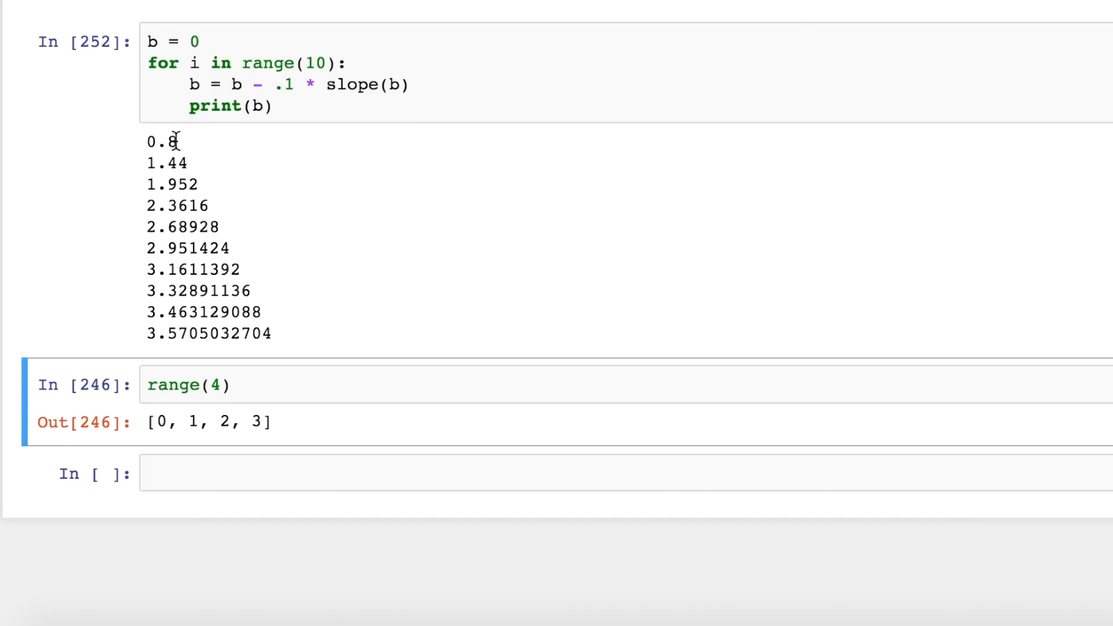
{"action": "left_click_drag", "start_coordinate": [191, 141], "coordinate": [184, 238]}
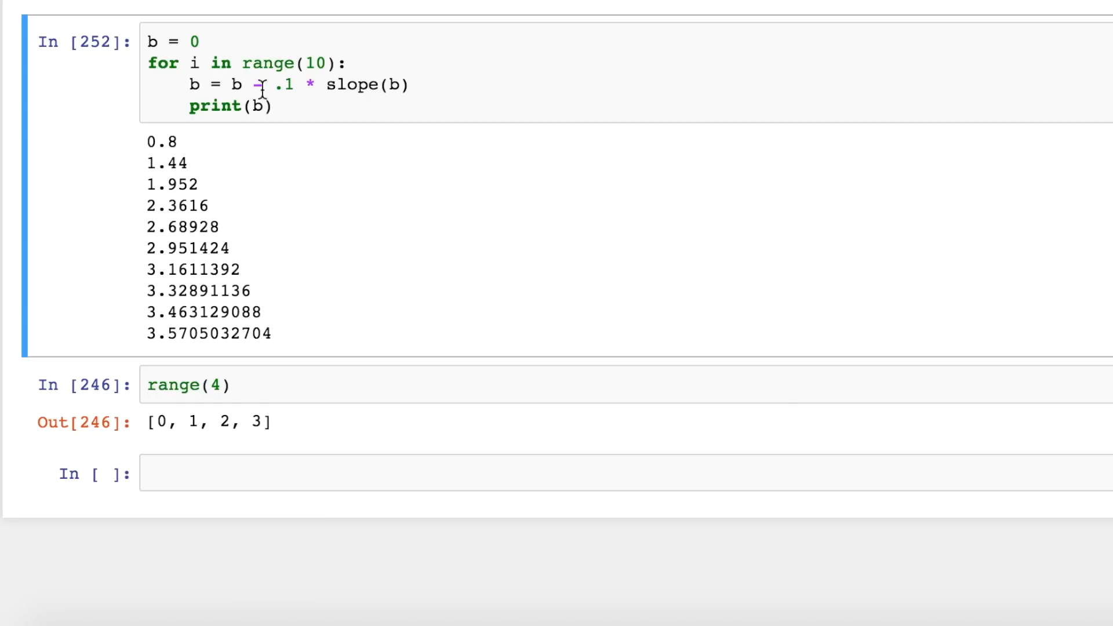
{"action": "type", "text": "6"}
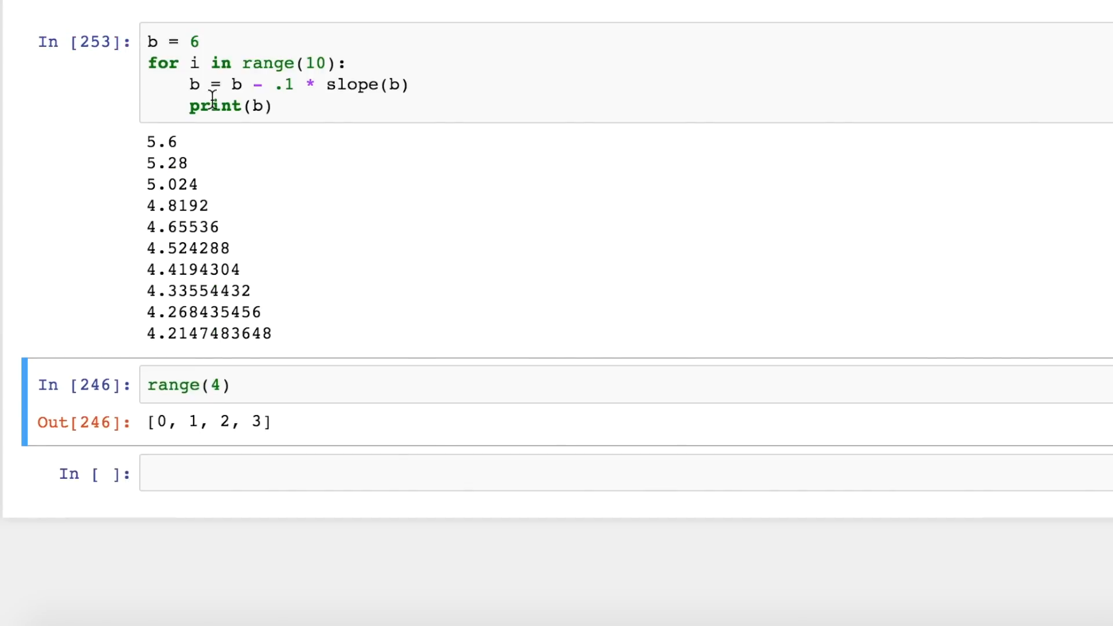
{"action": "mouse_move", "coordinate": [172, 291]}
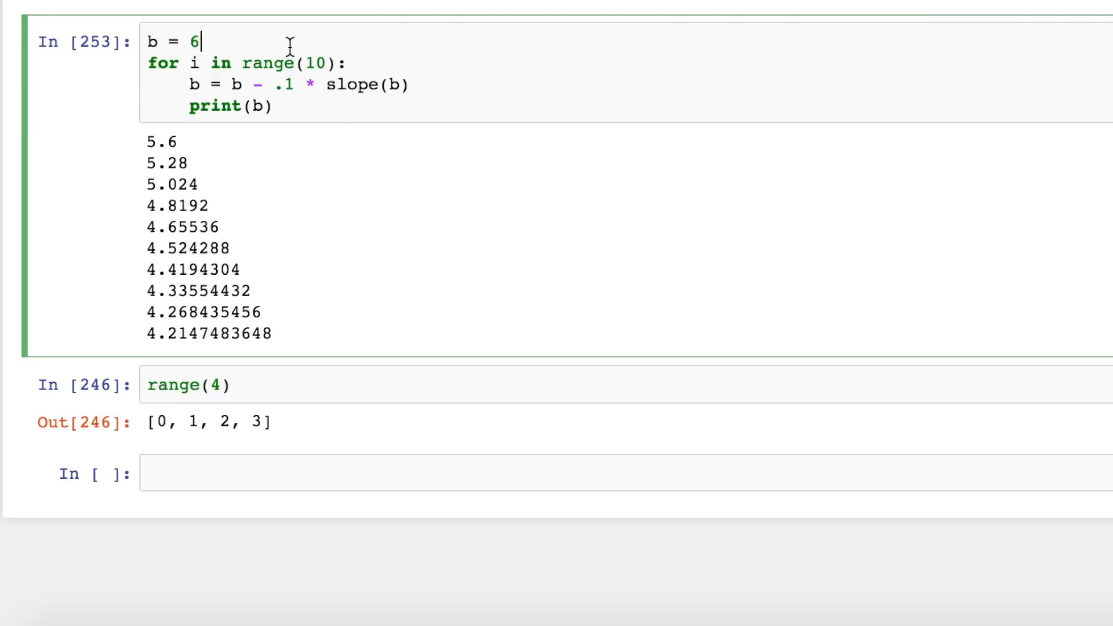
Add a '# training loop' comment and run range(30), with b converging to about 4.0025
{"action": "type", "text": "# tra"}
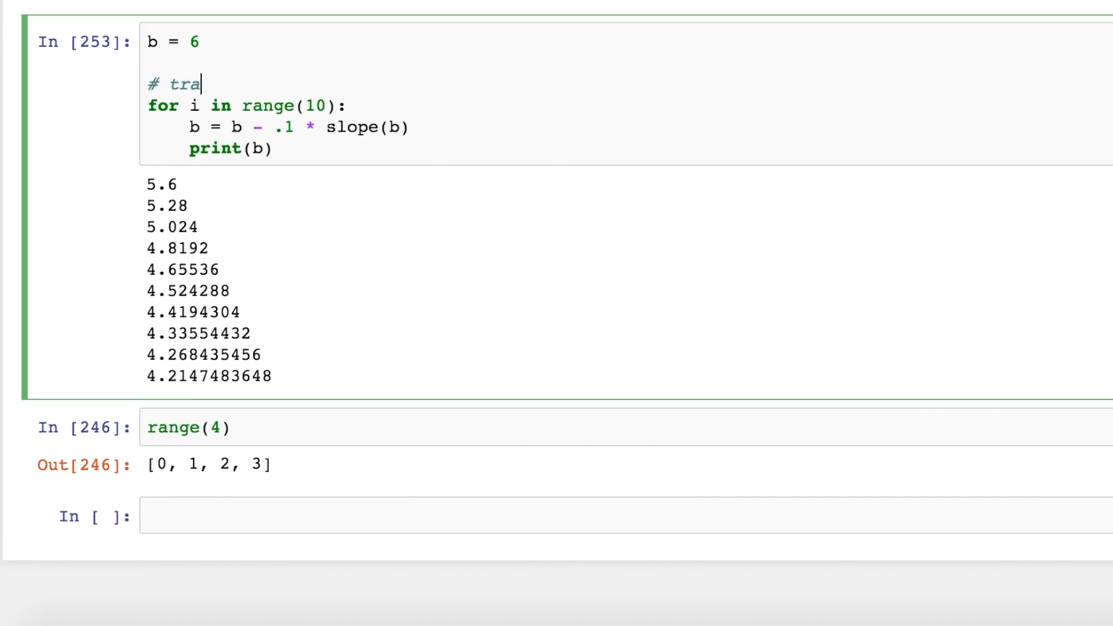
{"action": "type", "text": "ining loop"}
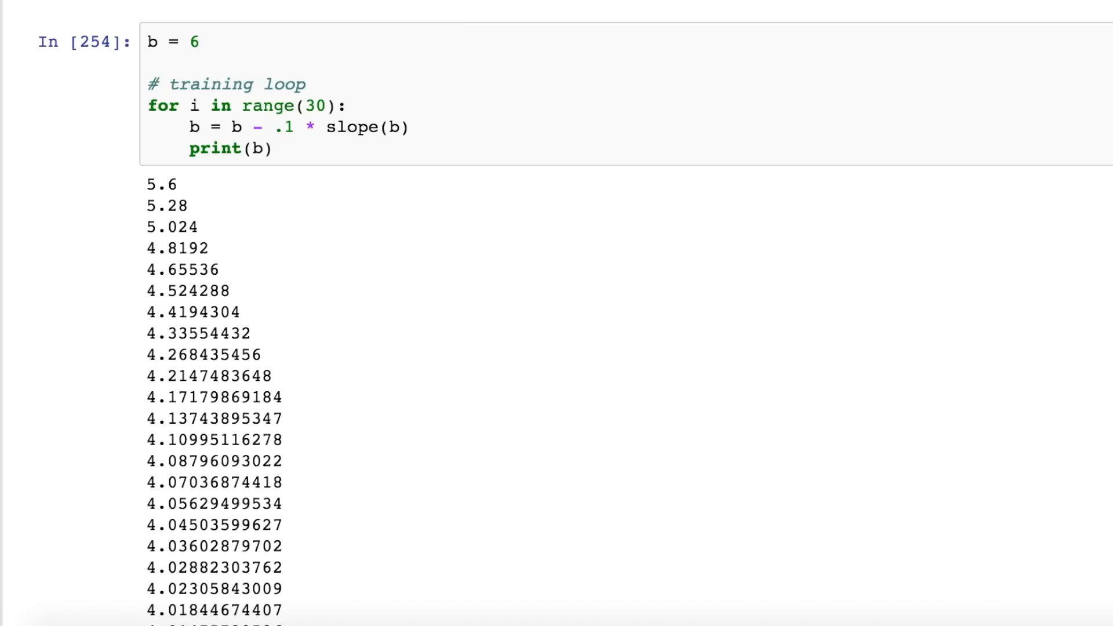
{"action": "scroll", "scroll_direction": "down", "scroll_amount": 3}
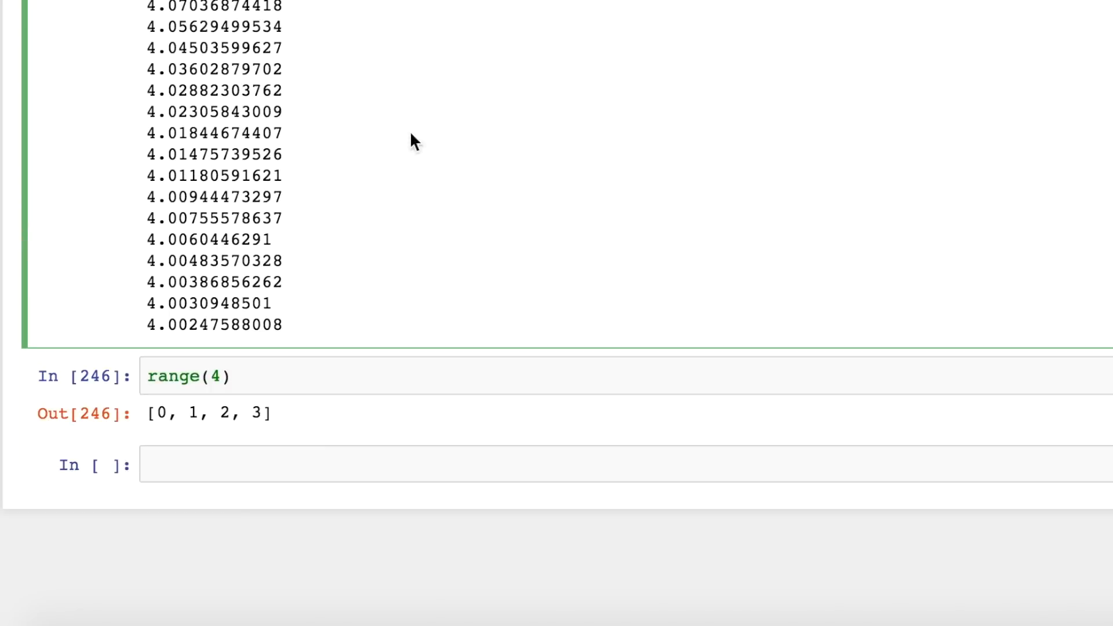
{"action": "scroll", "scroll_direction": "down", "scroll_amount": 3}
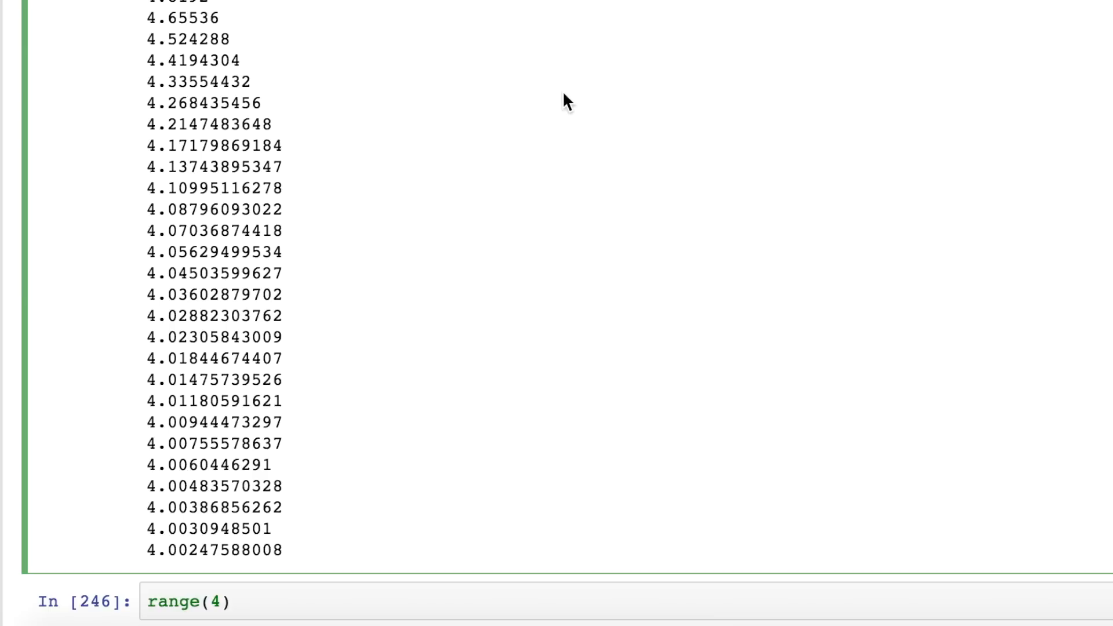
{"action": "mouse_move", "coordinate": [517, 51]}
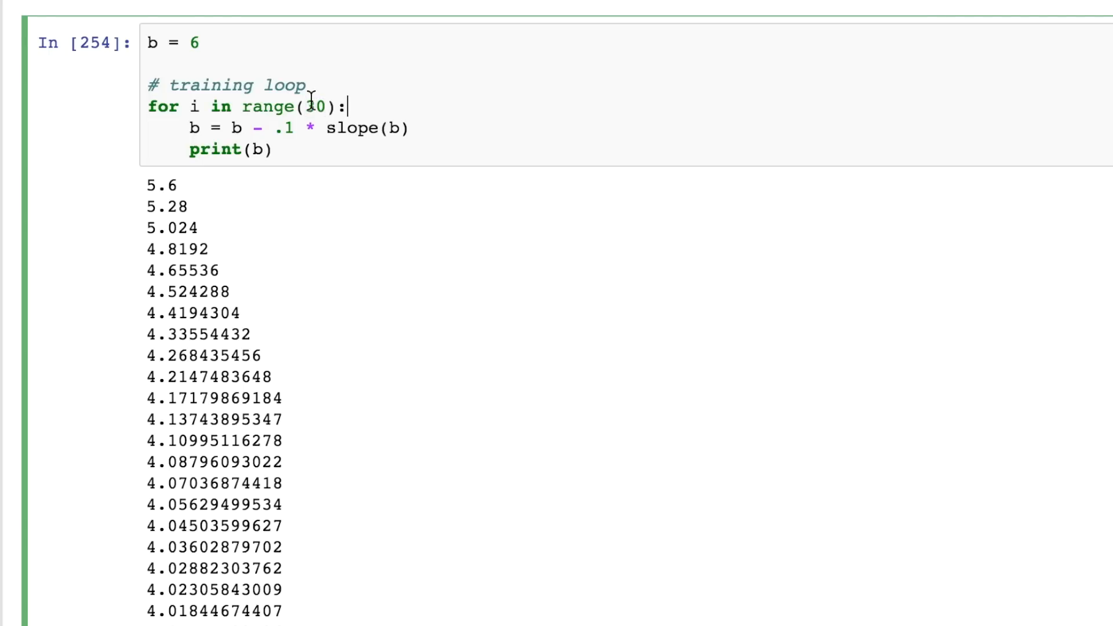
{"action": "type", "text": "30"}
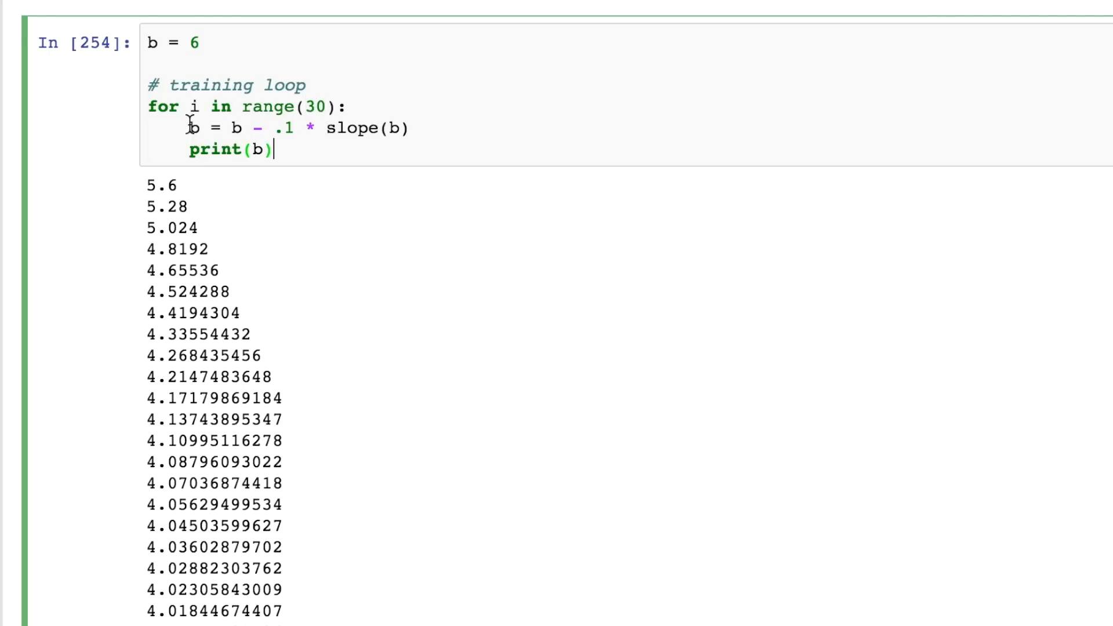
{"action": "mouse_move", "coordinate": [458, 210]}
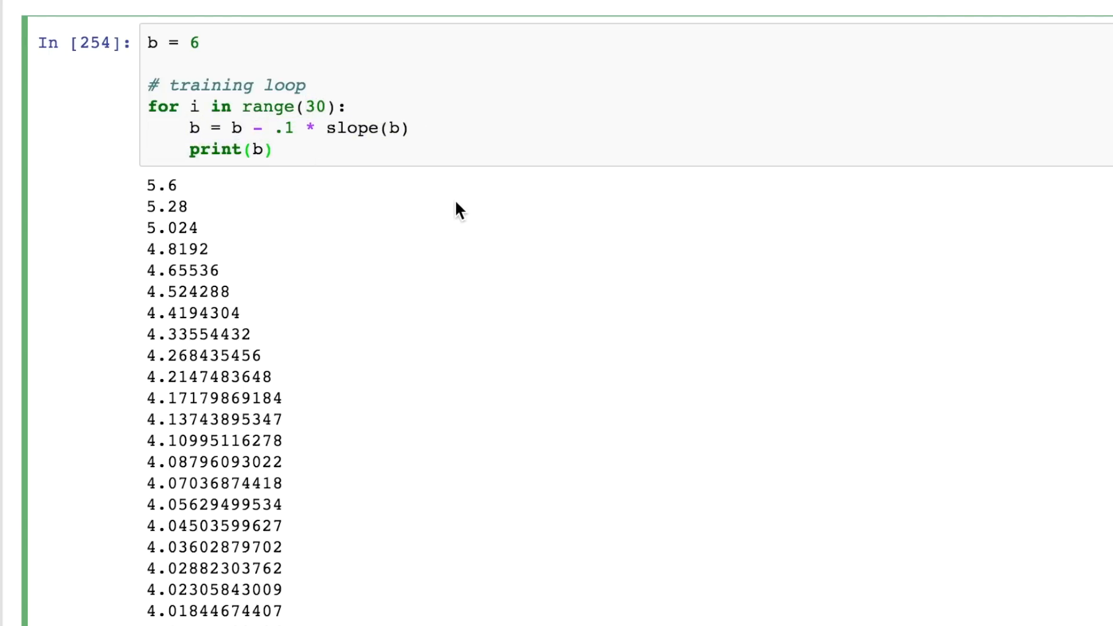